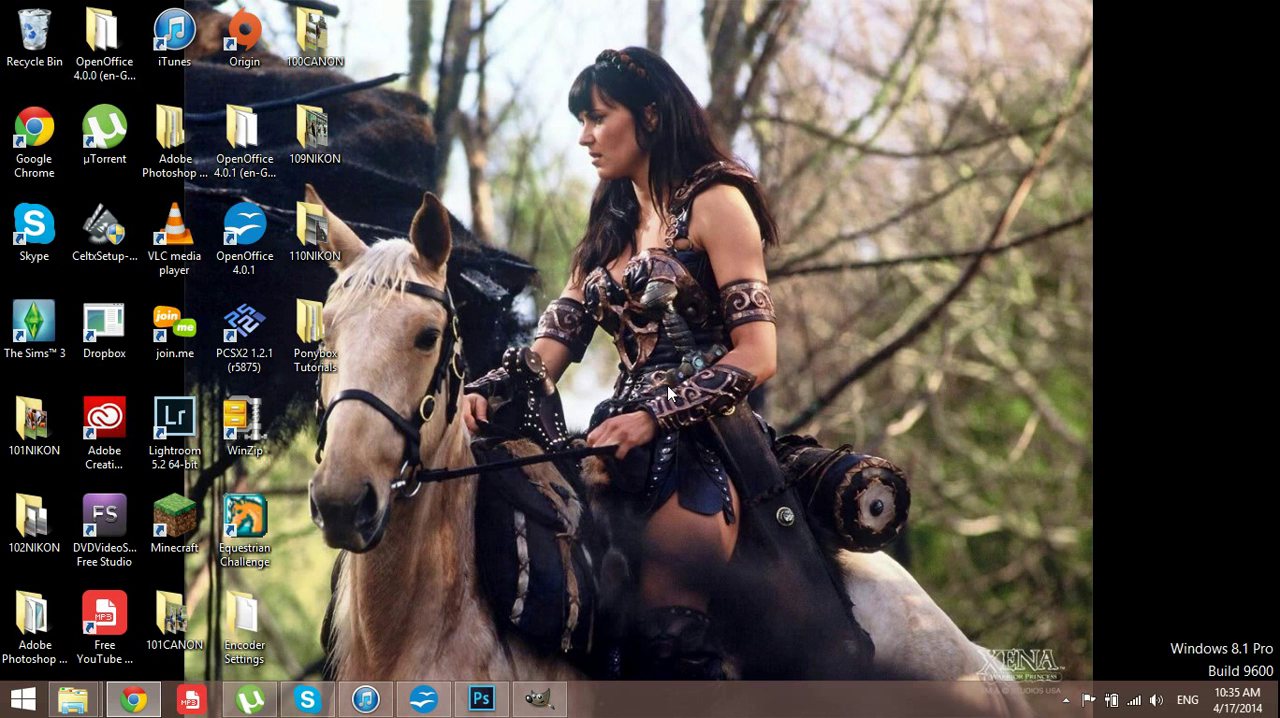
{"action": "mouse_move", "coordinate": [573, 393]}
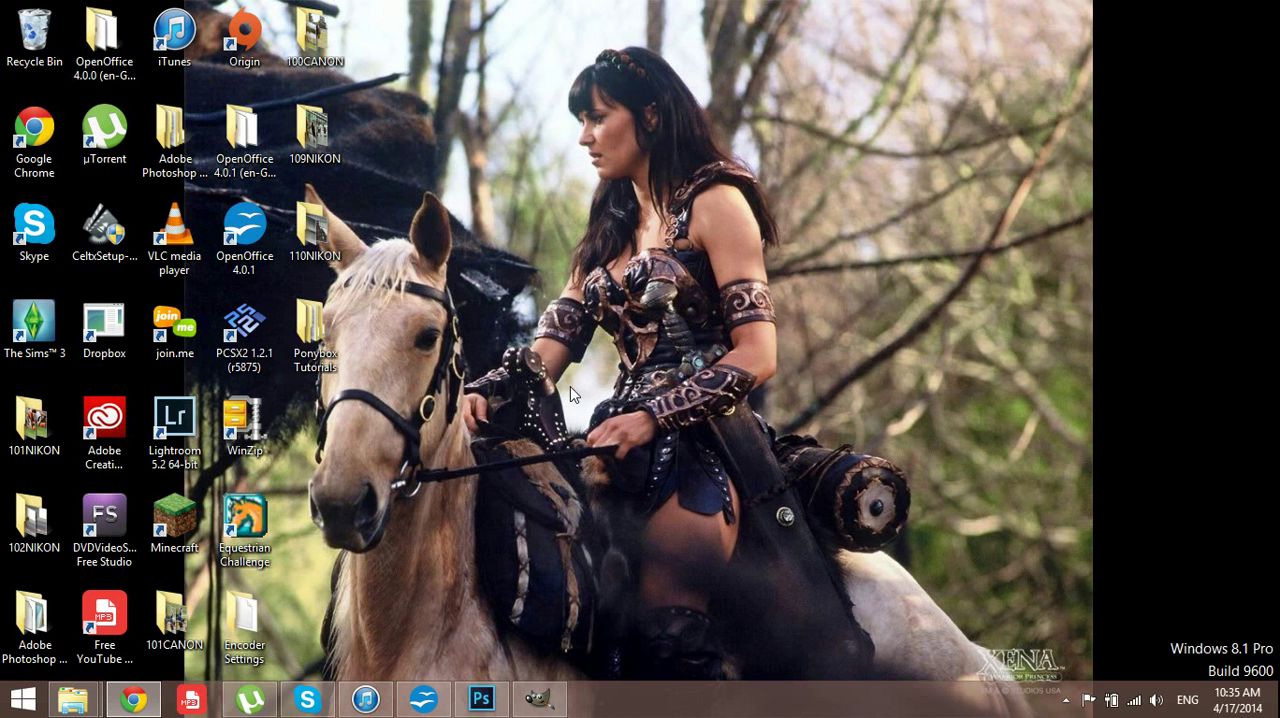
{"action": "mouse_move", "coordinate": [485, 398]}
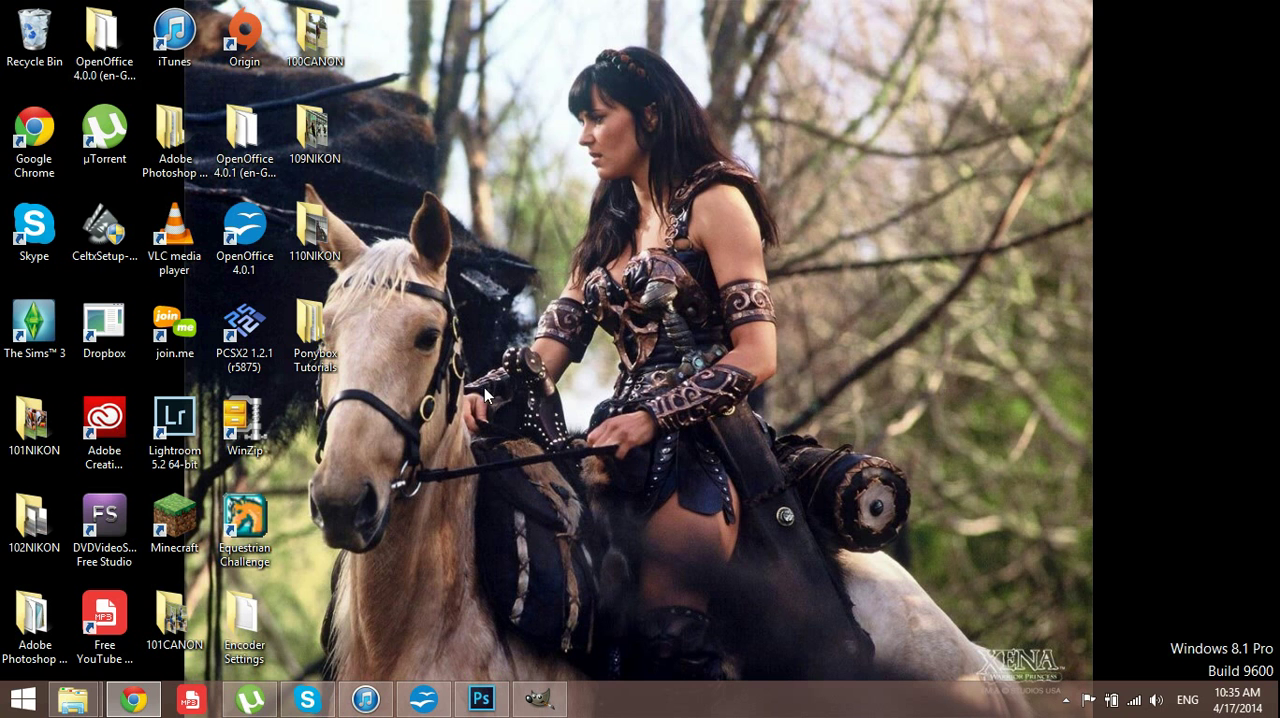
{"action": "mouse_move", "coordinate": [470, 396]}
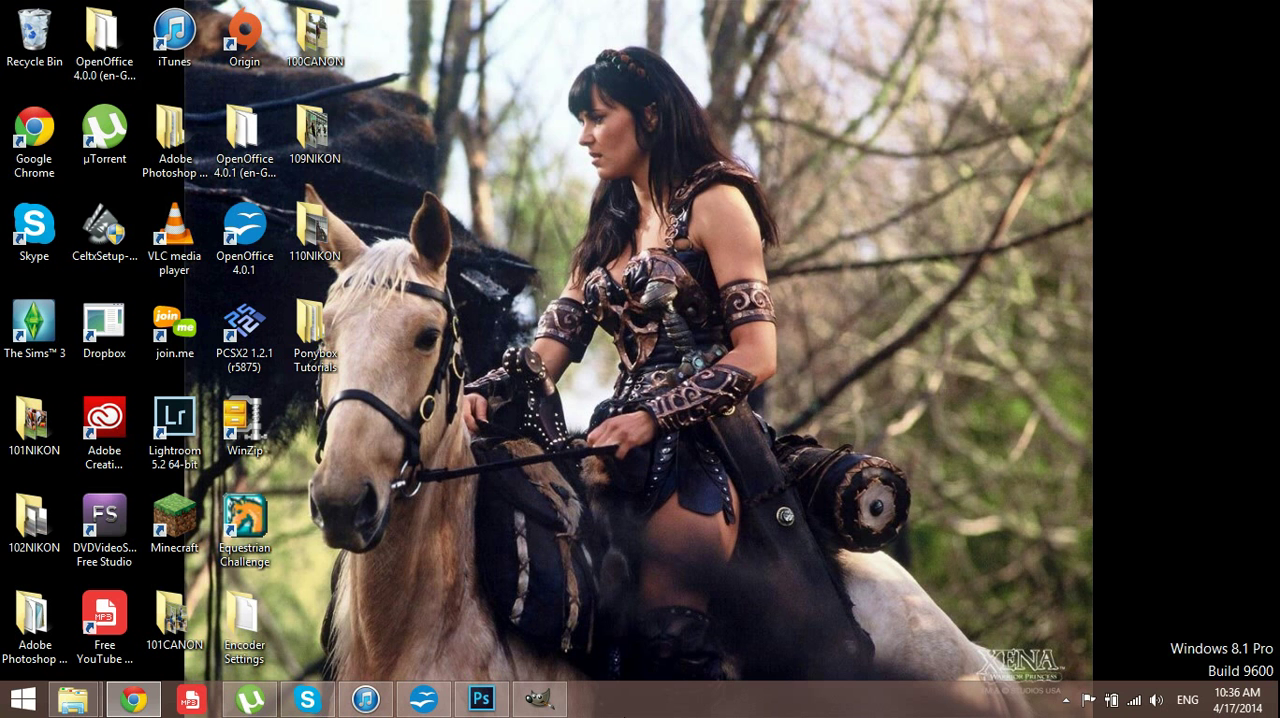
{"action": "mouse_move", "coordinate": [641, 207]}
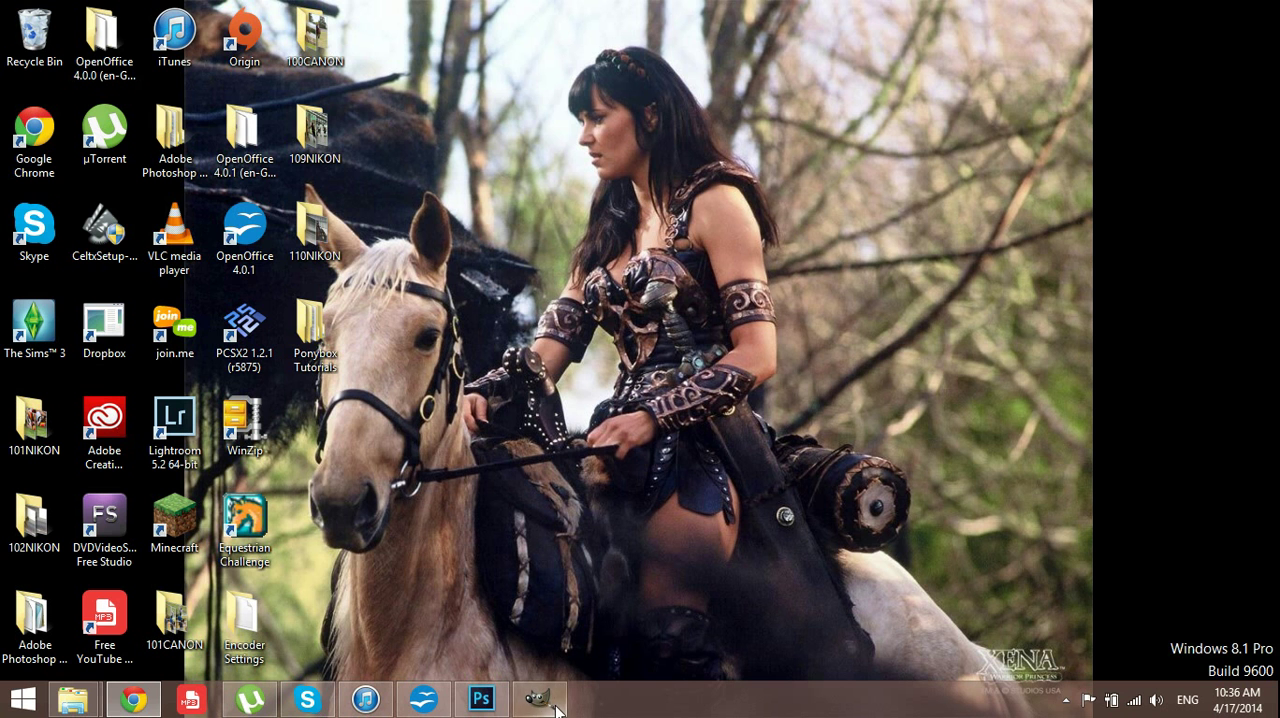
- Bring GIMP forward and review the Create a New Image dialog for the 1500×1000 canvas, then dismiss it
{"action": "left_click", "coordinate": [538, 698]}
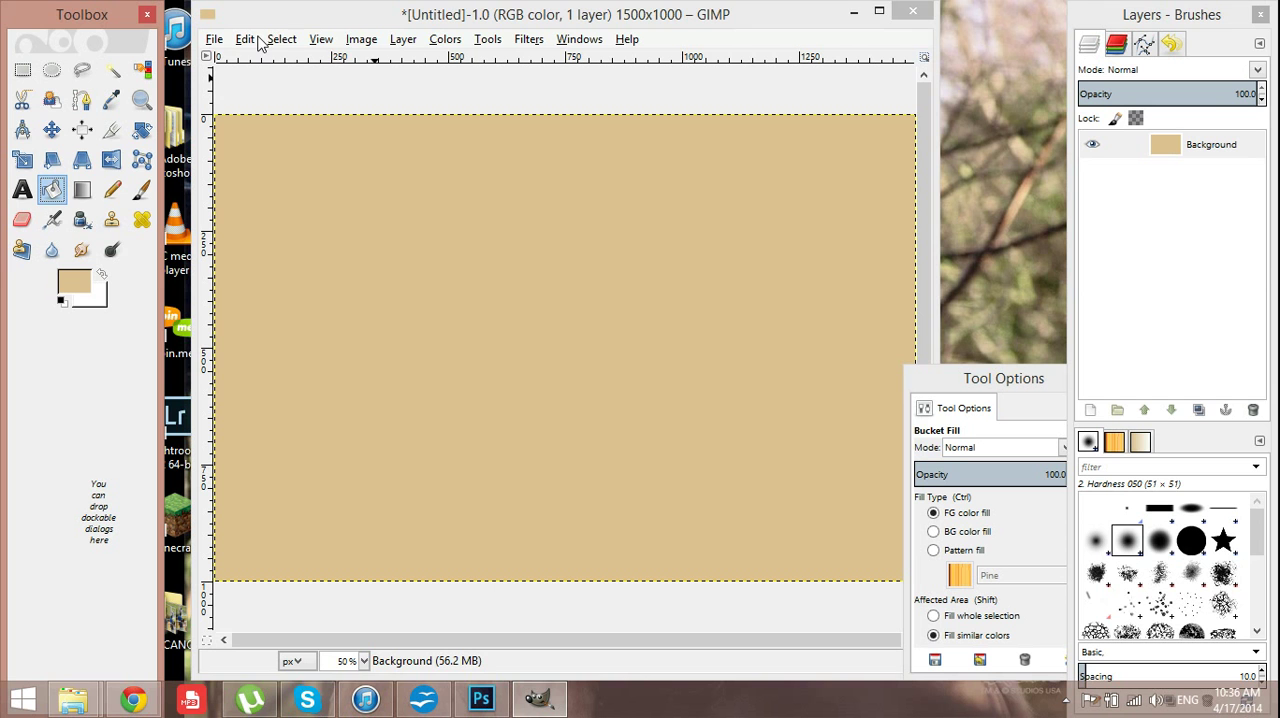
{"action": "left_click", "coordinate": [214, 39]}
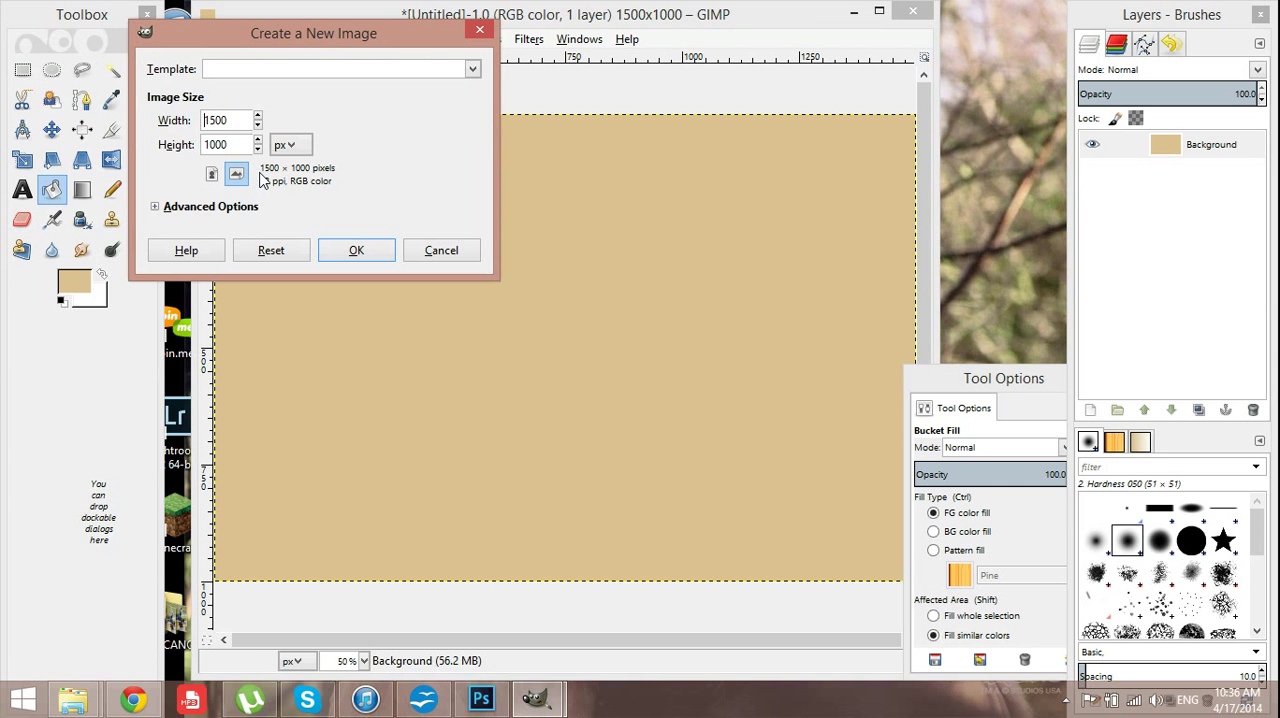
{"action": "left_click", "coordinate": [356, 250]}
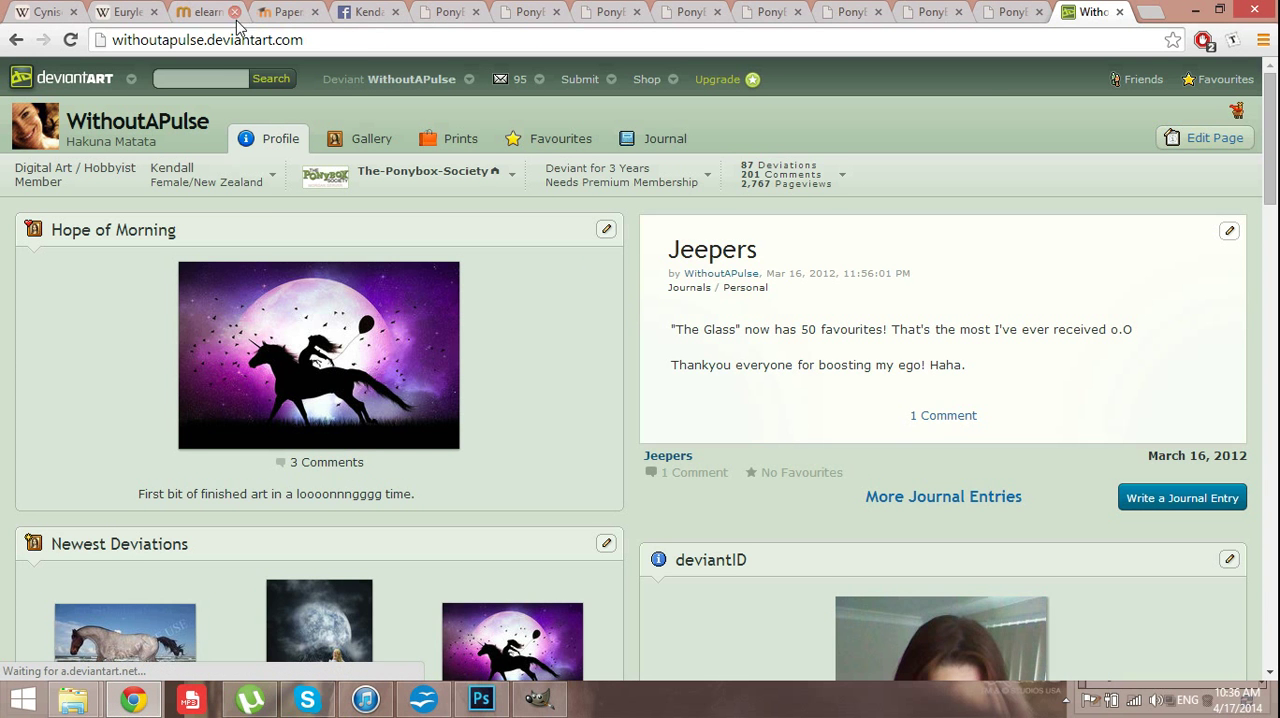
- Search deviantART for horse lines, scroll the results and load more of them
{"action": "type", "text": "horse lines"}
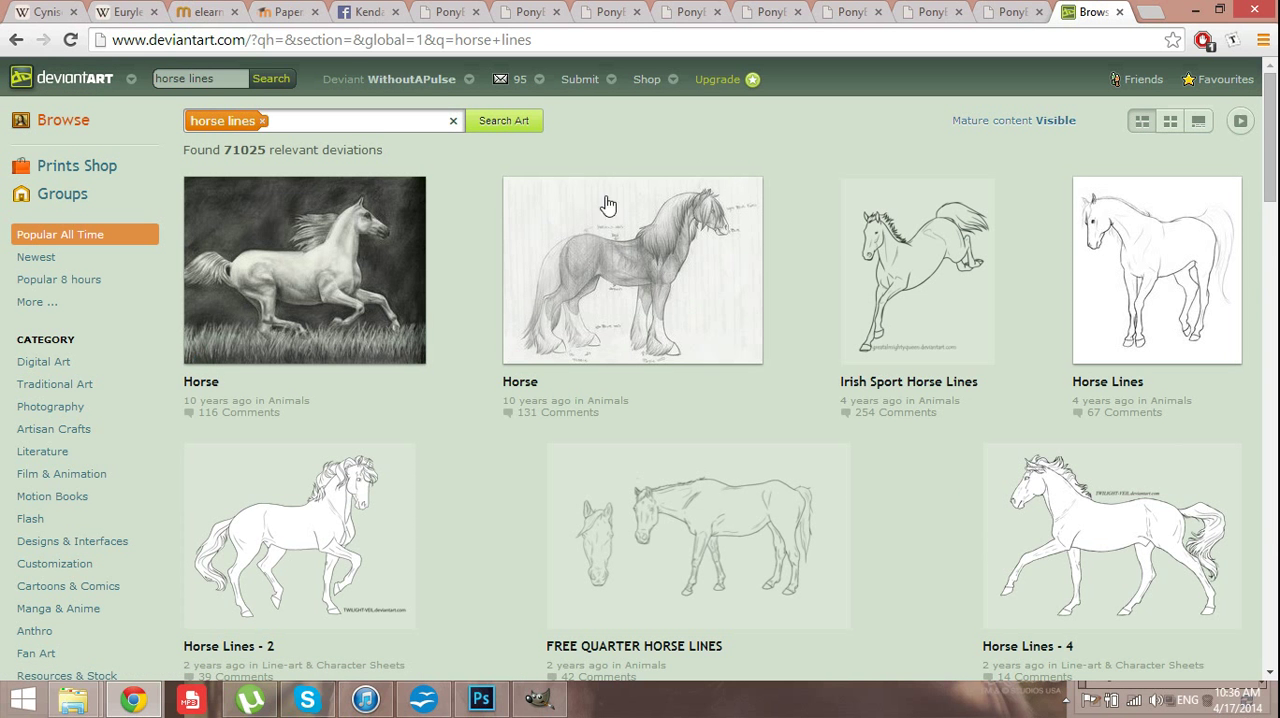
{"action": "mouse_move", "coordinate": [97, 683]}
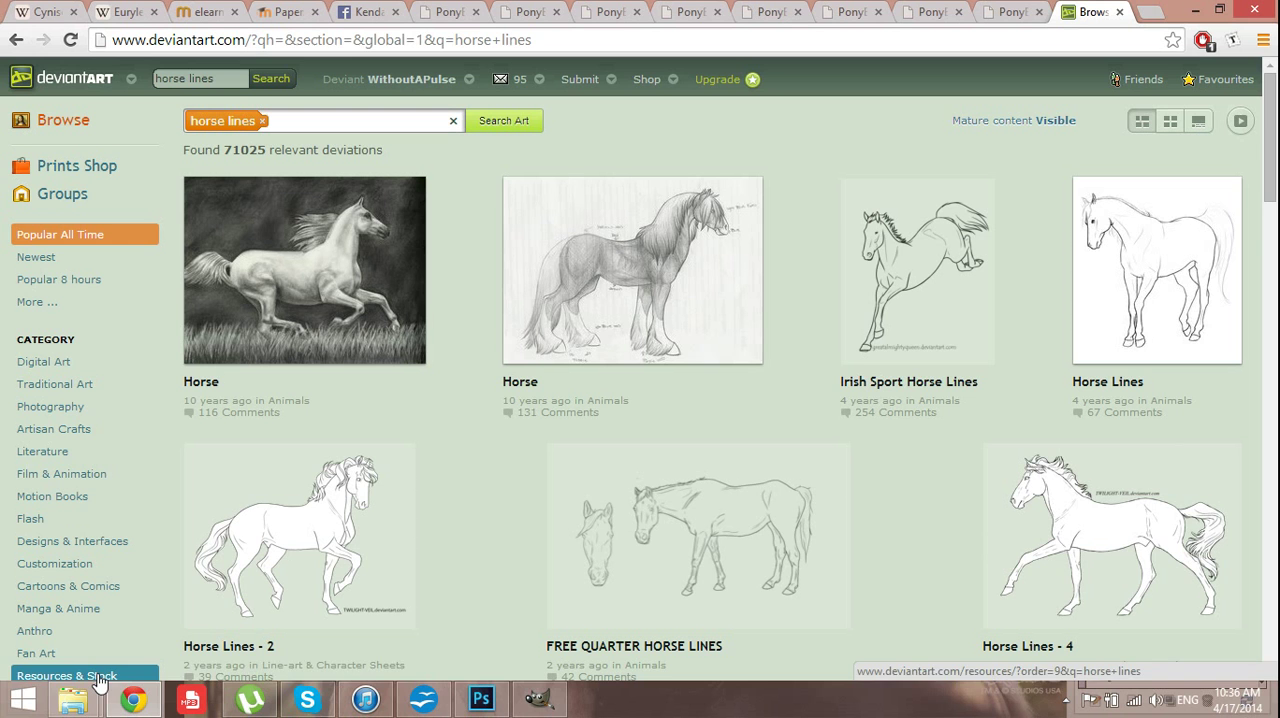
{"action": "mouse_move", "coordinate": [835, 253]}
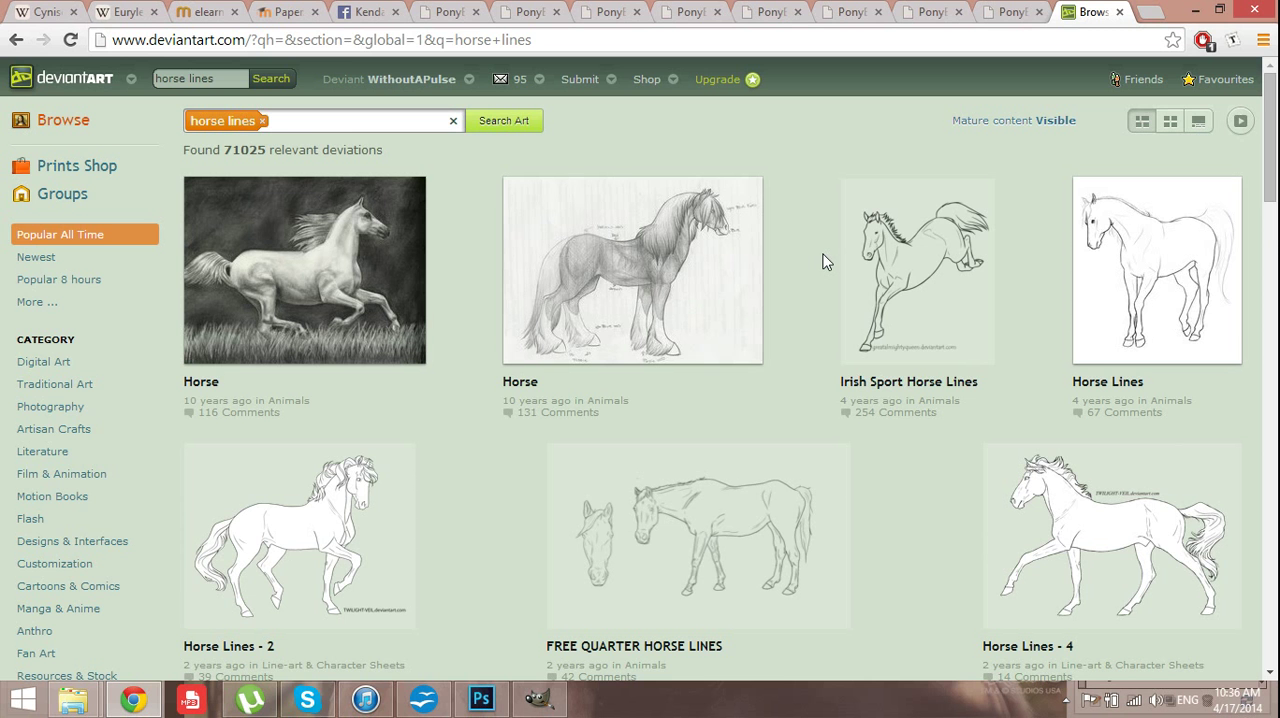
{"action": "scroll", "scroll_direction": "down", "scroll_amount": 3}
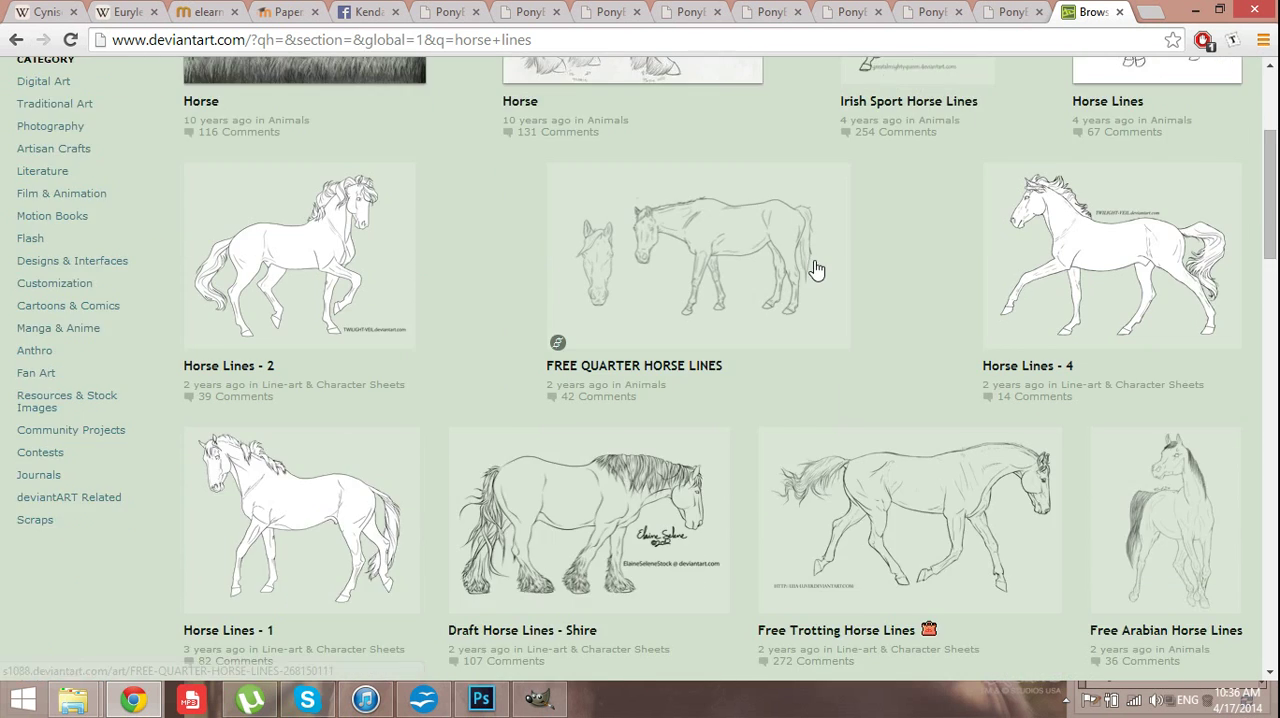
{"action": "scroll", "scroll_direction": "down", "scroll_amount": 3}
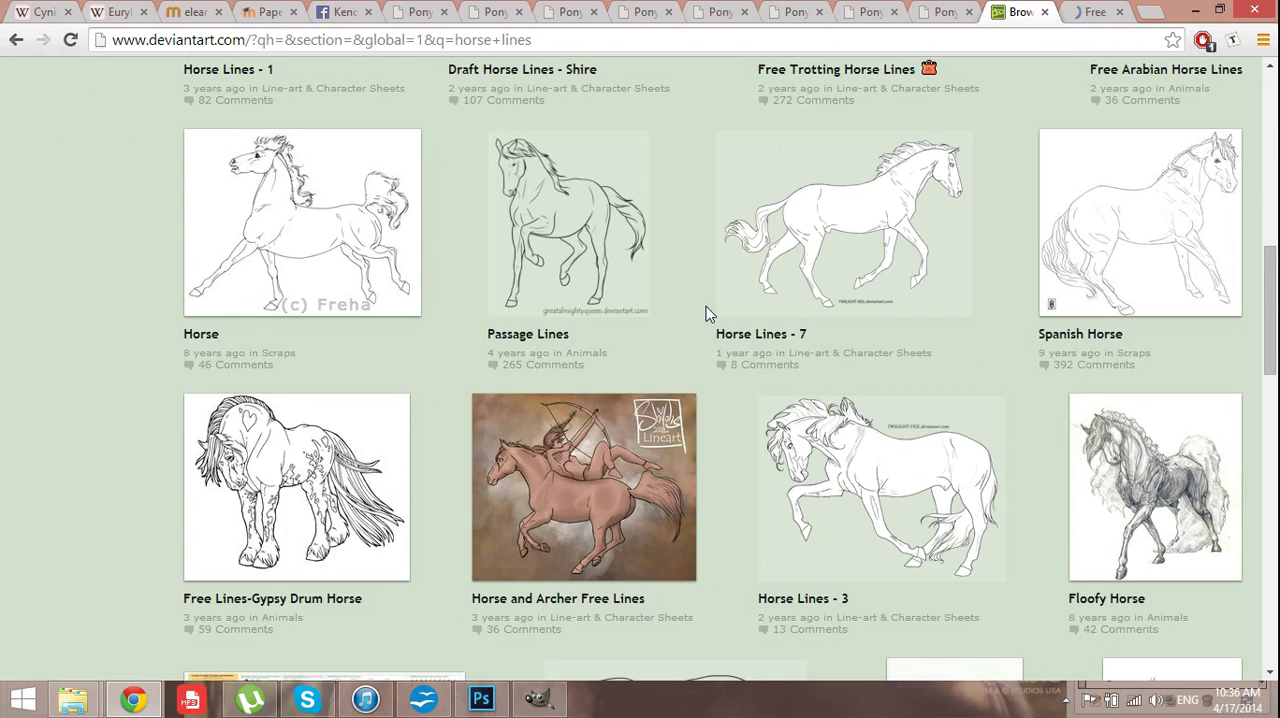
{"action": "scroll", "scroll_direction": "down", "scroll_amount": 3}
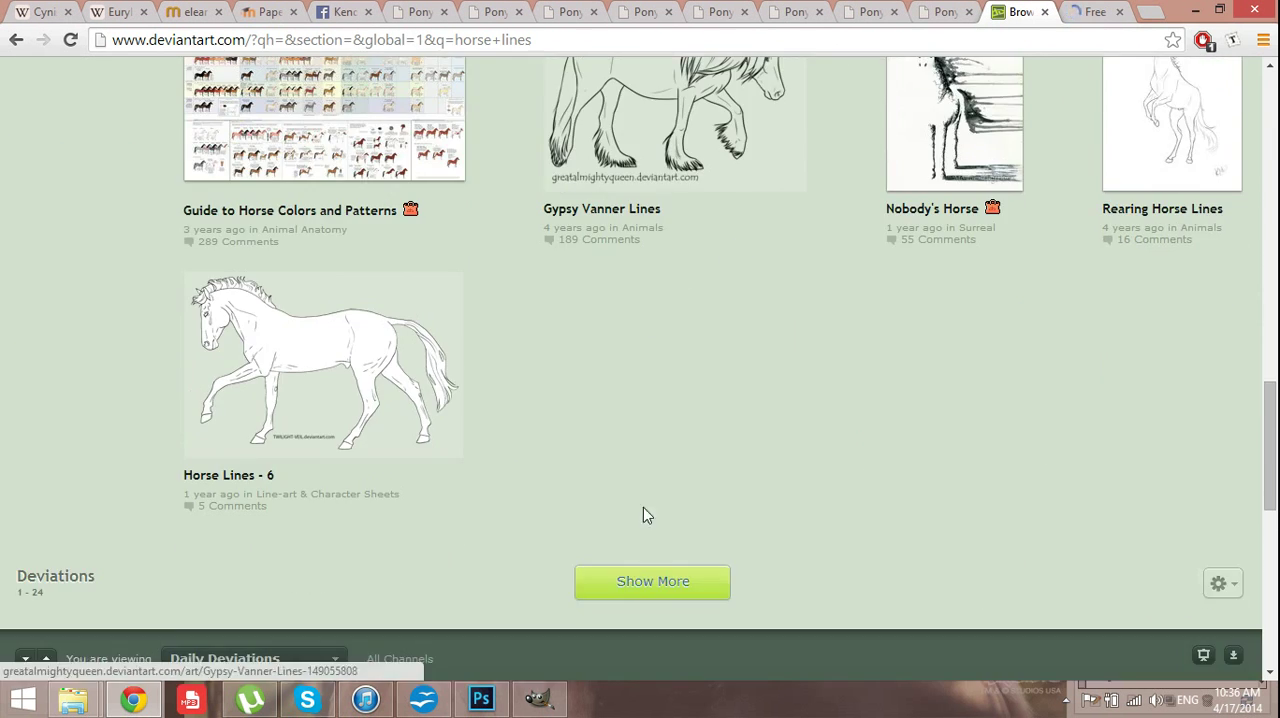
{"action": "left_click", "coordinate": [652, 581]}
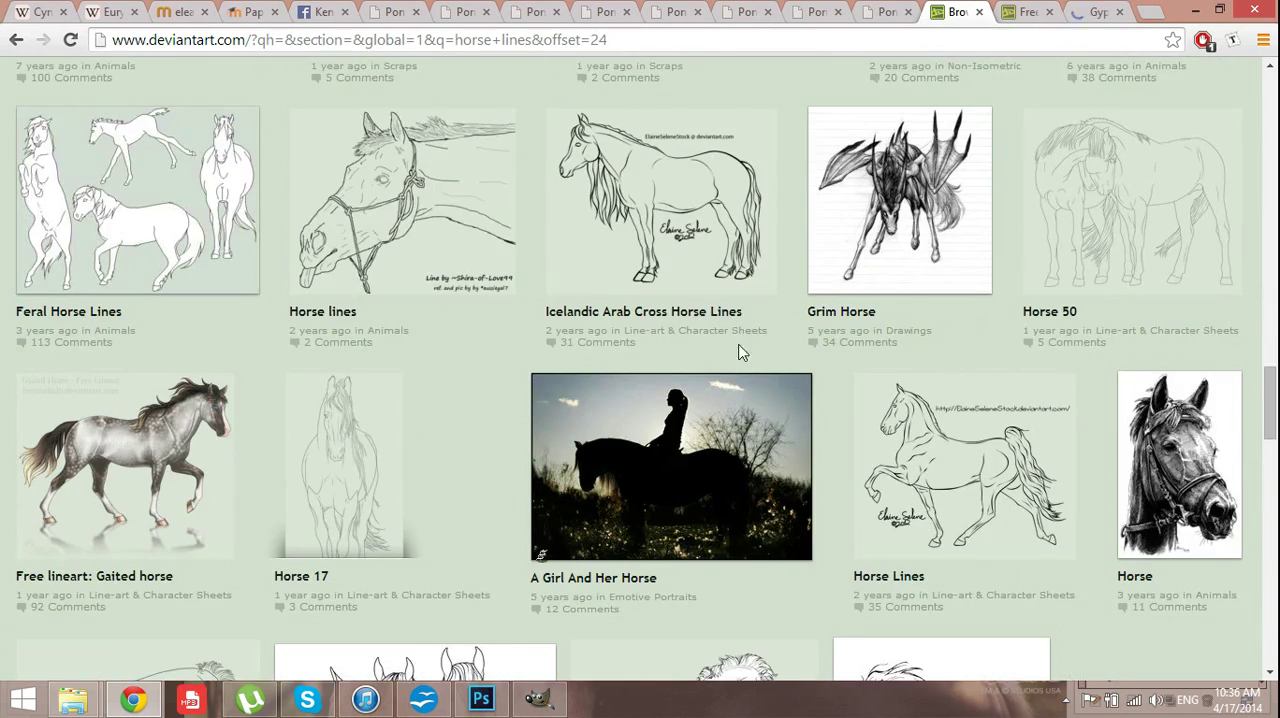
{"action": "scroll", "scroll_direction": "down", "scroll_amount": 3}
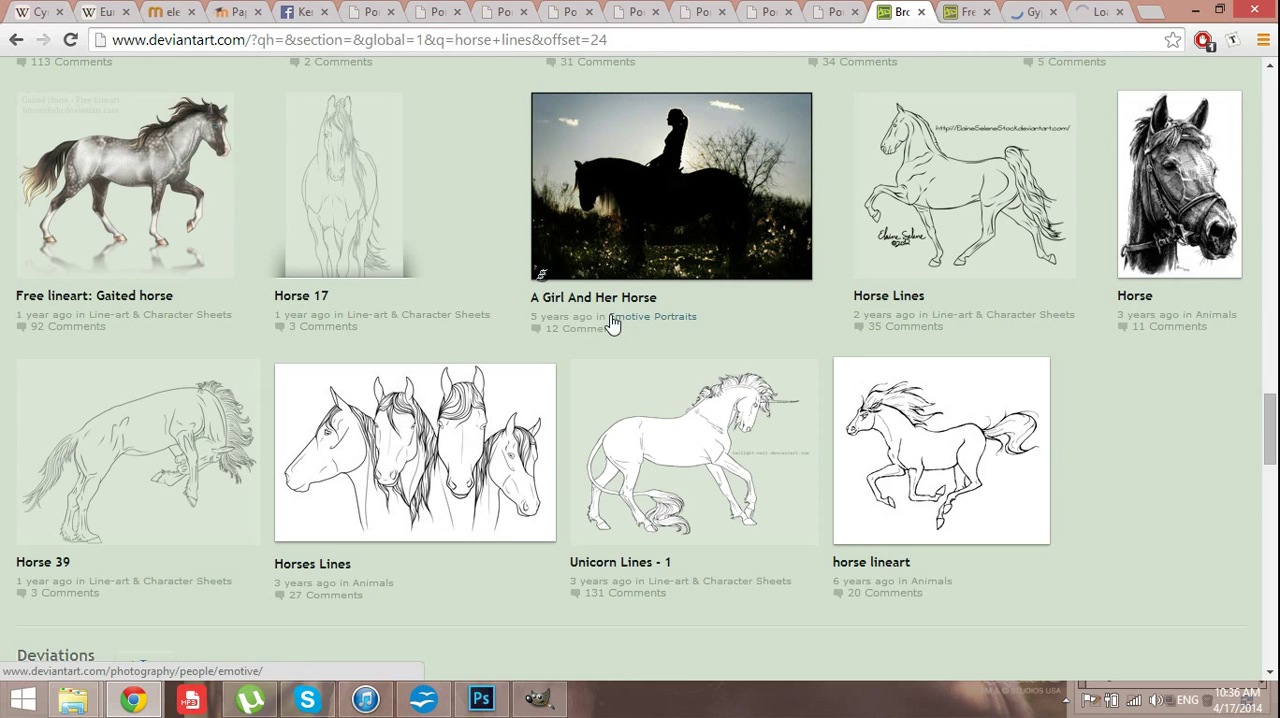
{"action": "scroll", "scroll_direction": "down", "scroll_amount": 3}
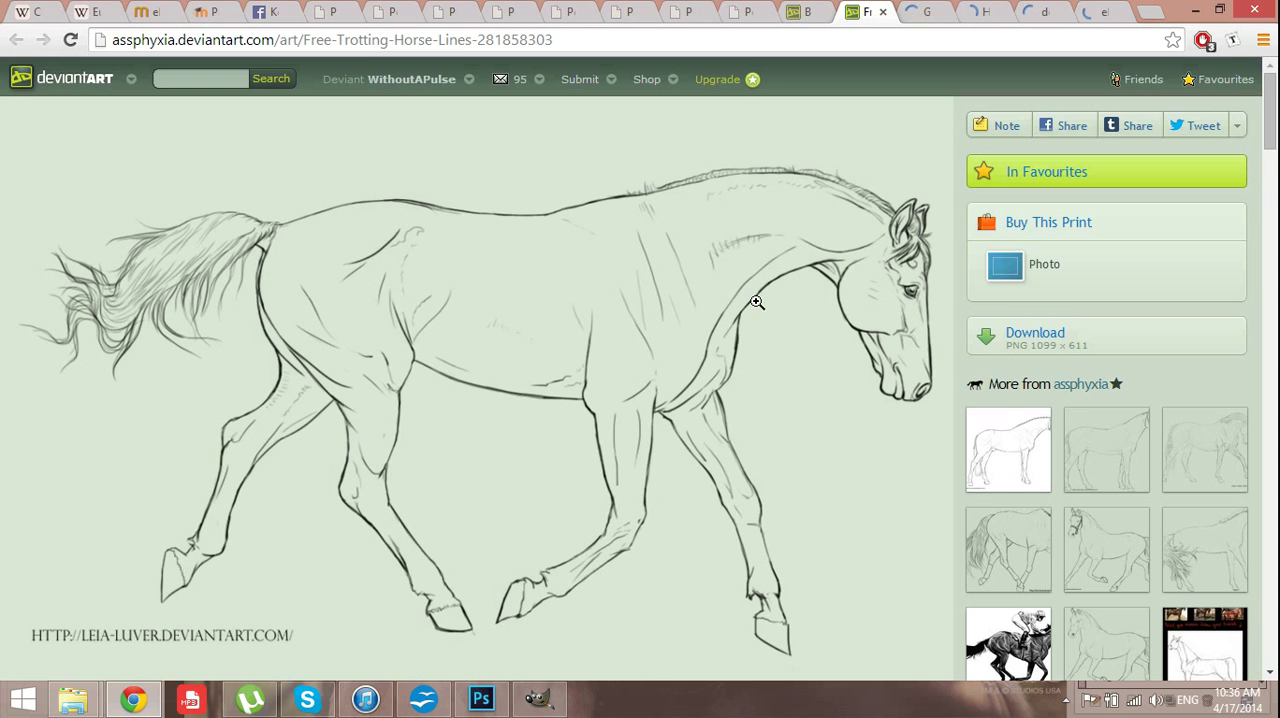
- Scroll through the Free Trotting Horse Lines description and terms, then view the Gypsy Vanner Lines page
{"action": "scroll", "scroll_direction": "down", "scroll_amount": 3}
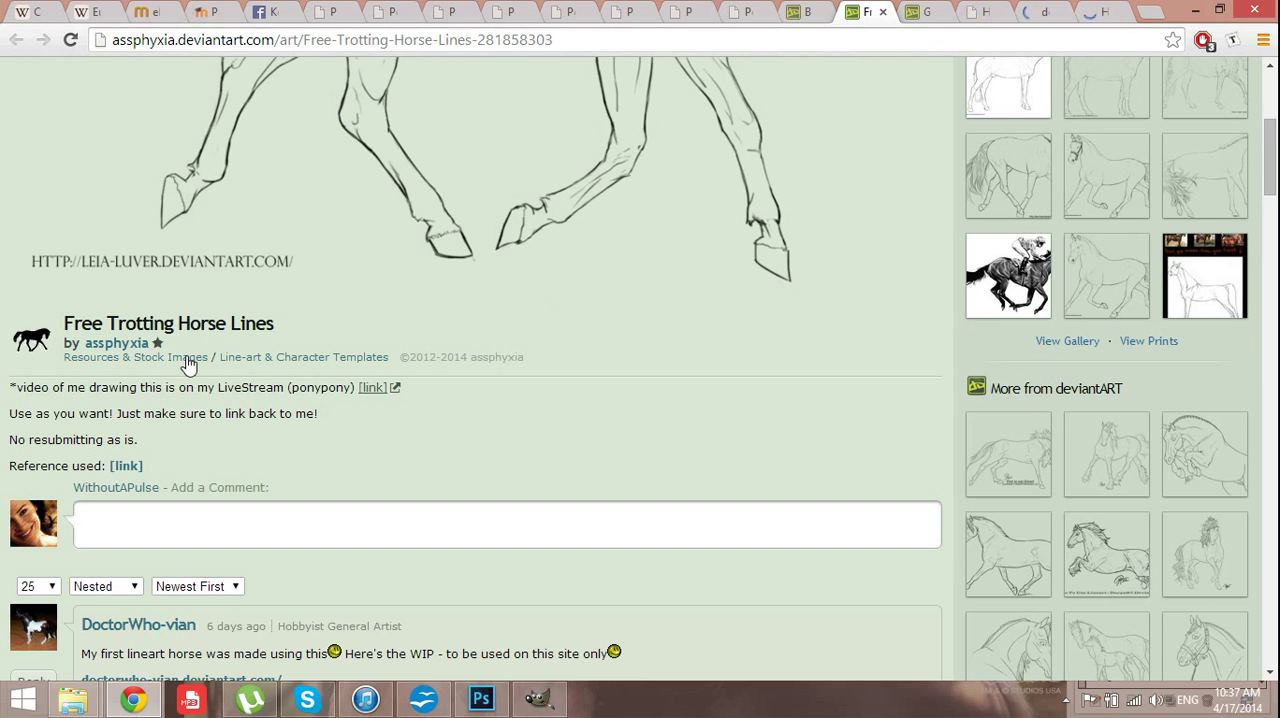
{"action": "mouse_move", "coordinate": [106, 455]}
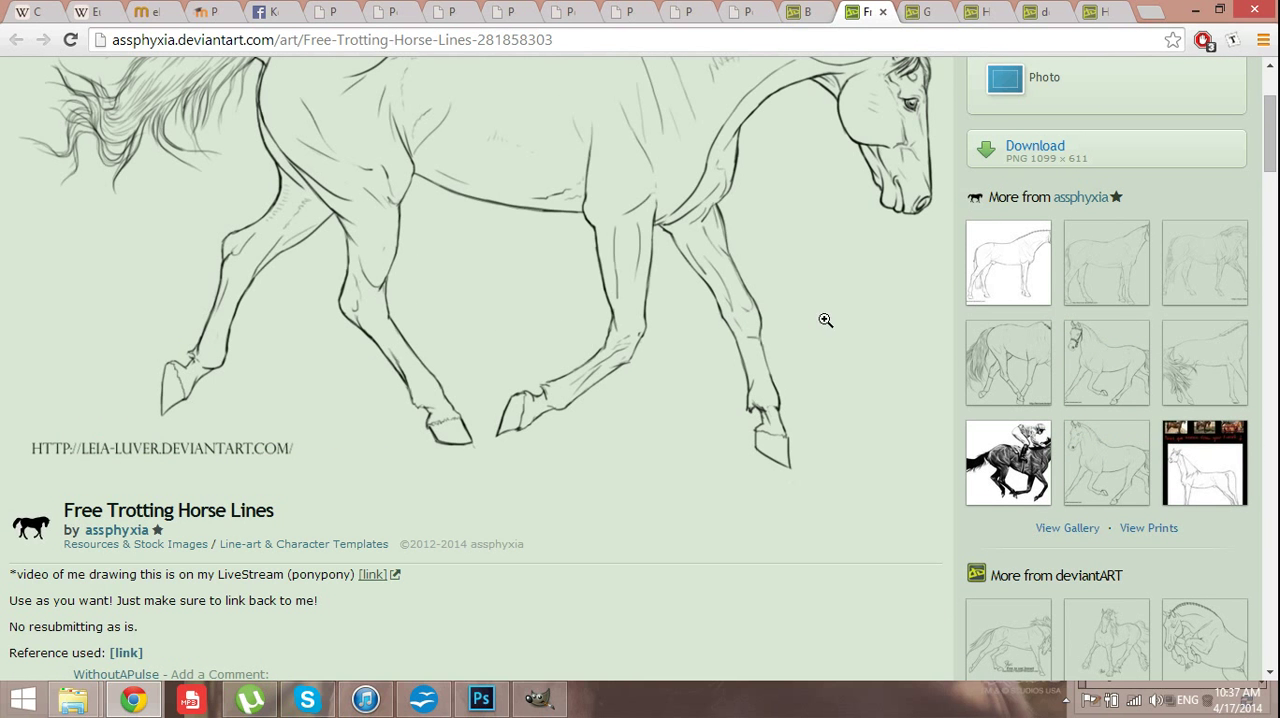
{"action": "mouse_move", "coordinate": [879, 298]}
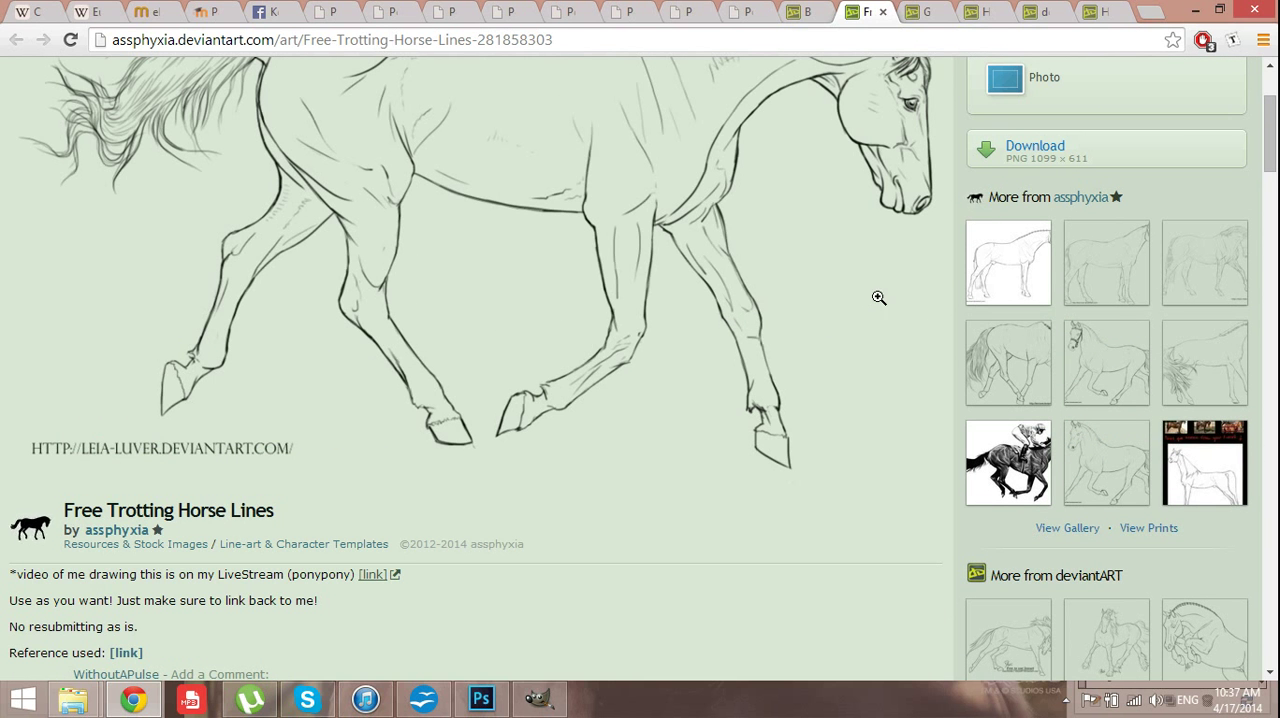
{"action": "scroll", "scroll_direction": "down", "scroll_amount": 3}
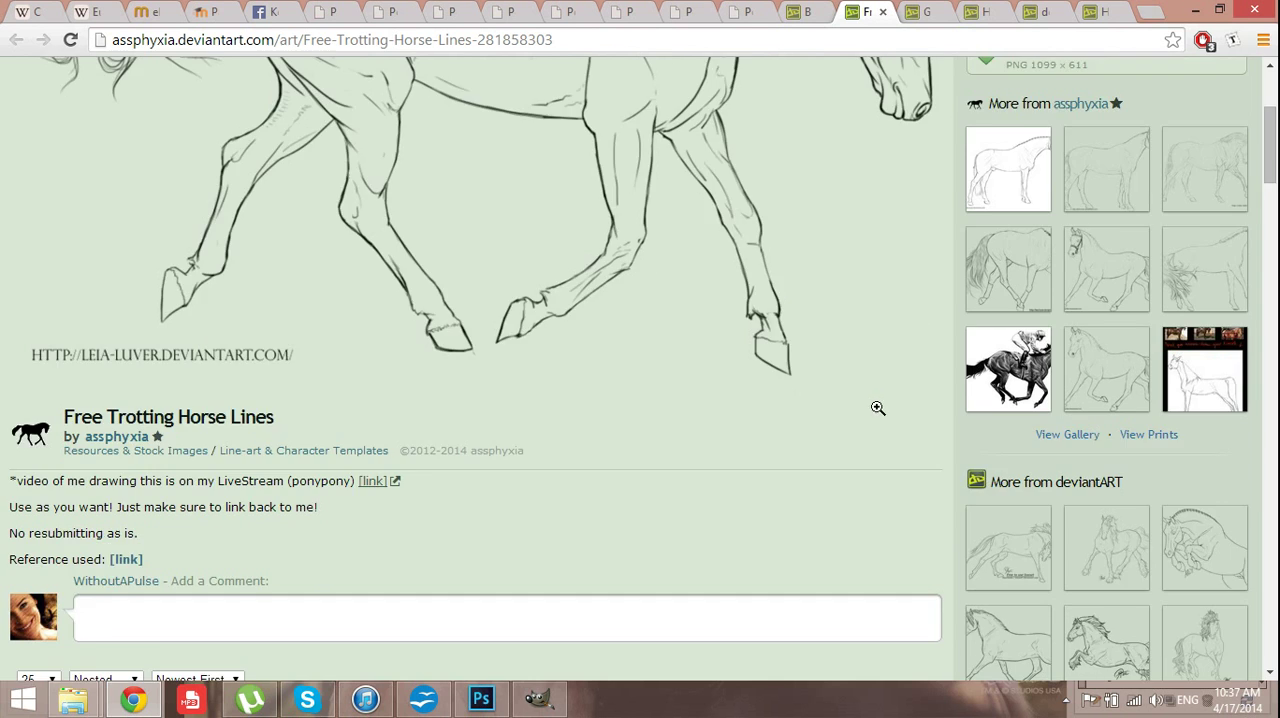
{"action": "scroll", "scroll_direction": "down", "scroll_amount": 3}
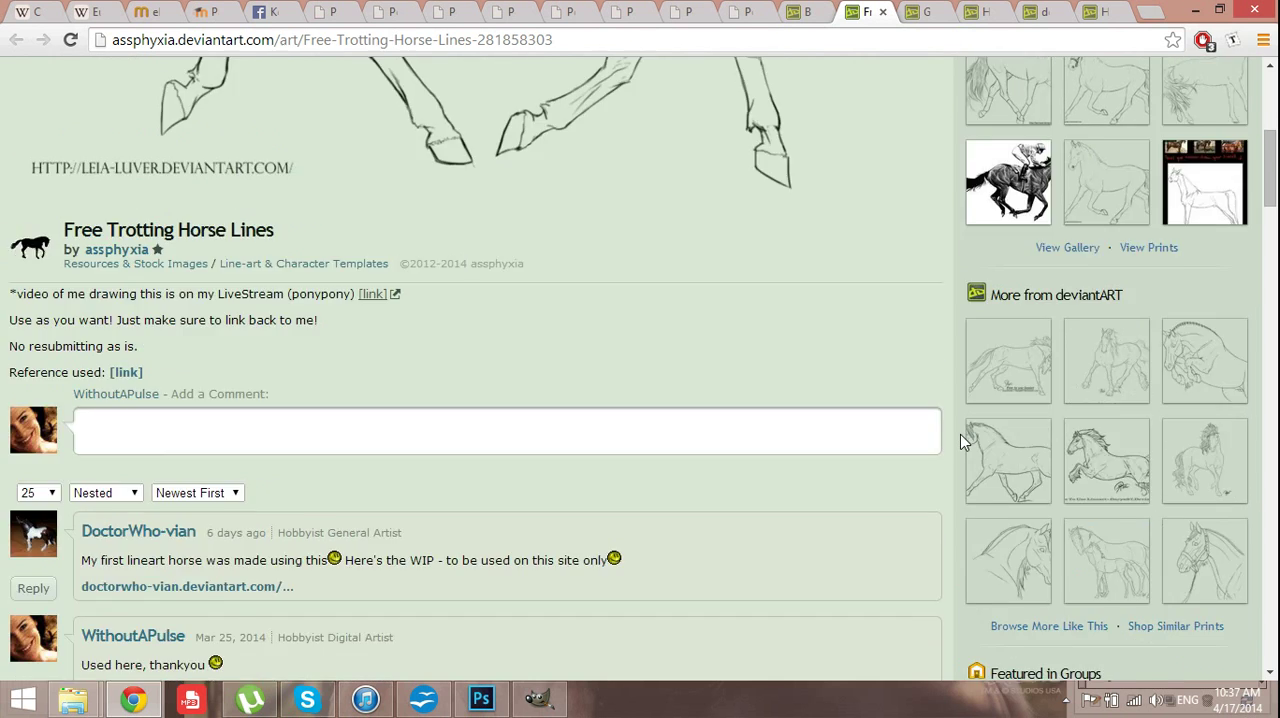
{"action": "scroll", "scroll_direction": "up", "scroll_amount": 3}
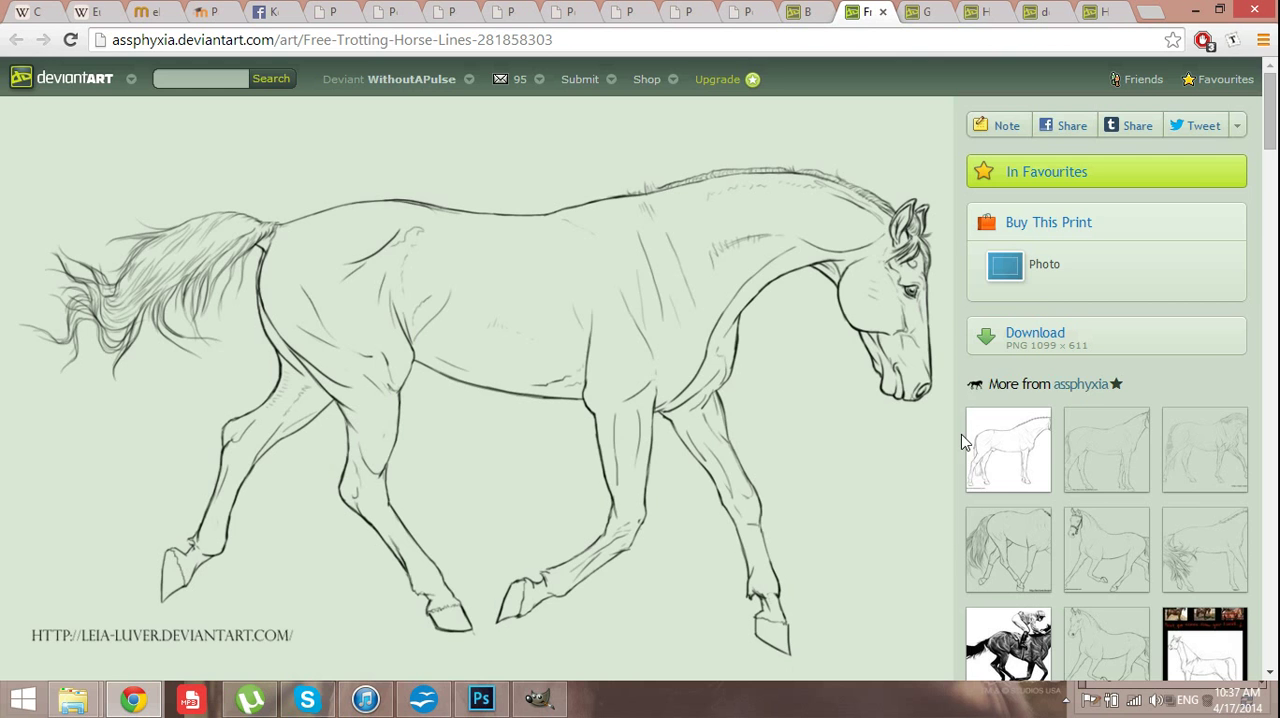
{"action": "scroll", "scroll_direction": "down", "scroll_amount": 3}
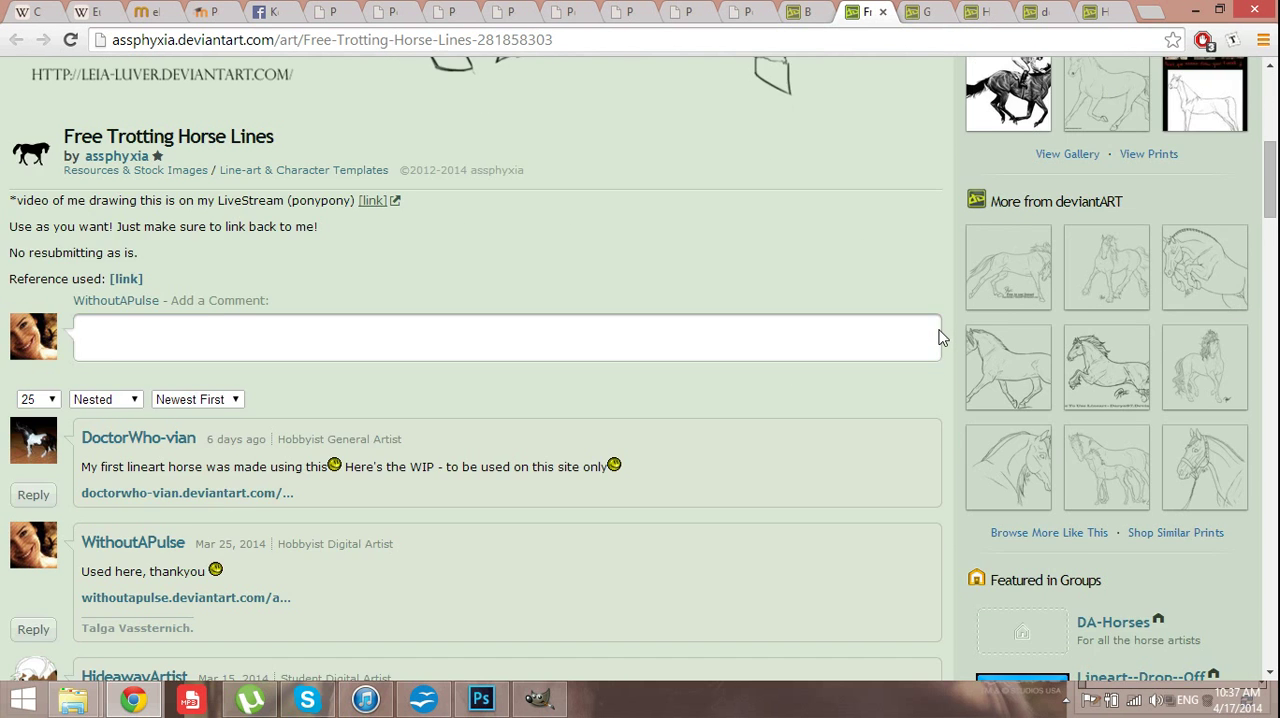
{"action": "scroll", "scroll_direction": "down", "scroll_amount": 3}
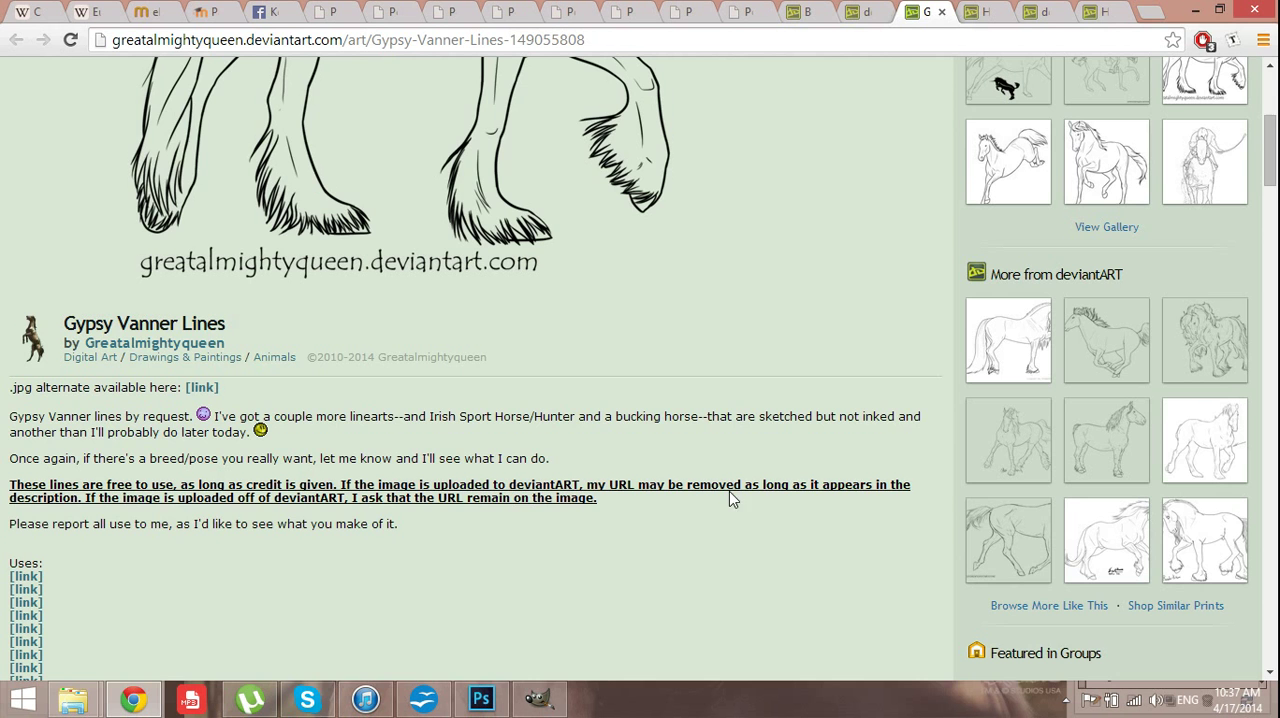
{"action": "left_click", "coordinate": [900, 12]}
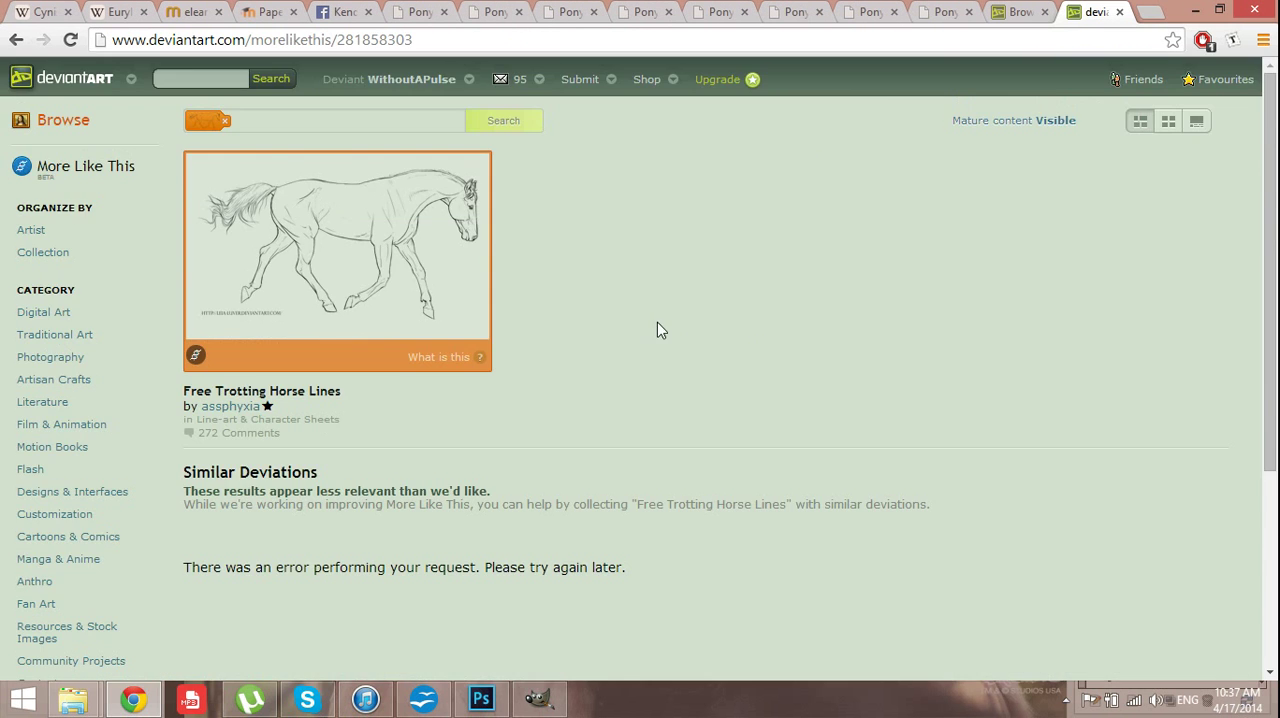
- Scroll down the More Like This page of deviations similar to Free Trotting Horse Lines
{"action": "scroll", "scroll_direction": "down", "scroll_amount": 3}
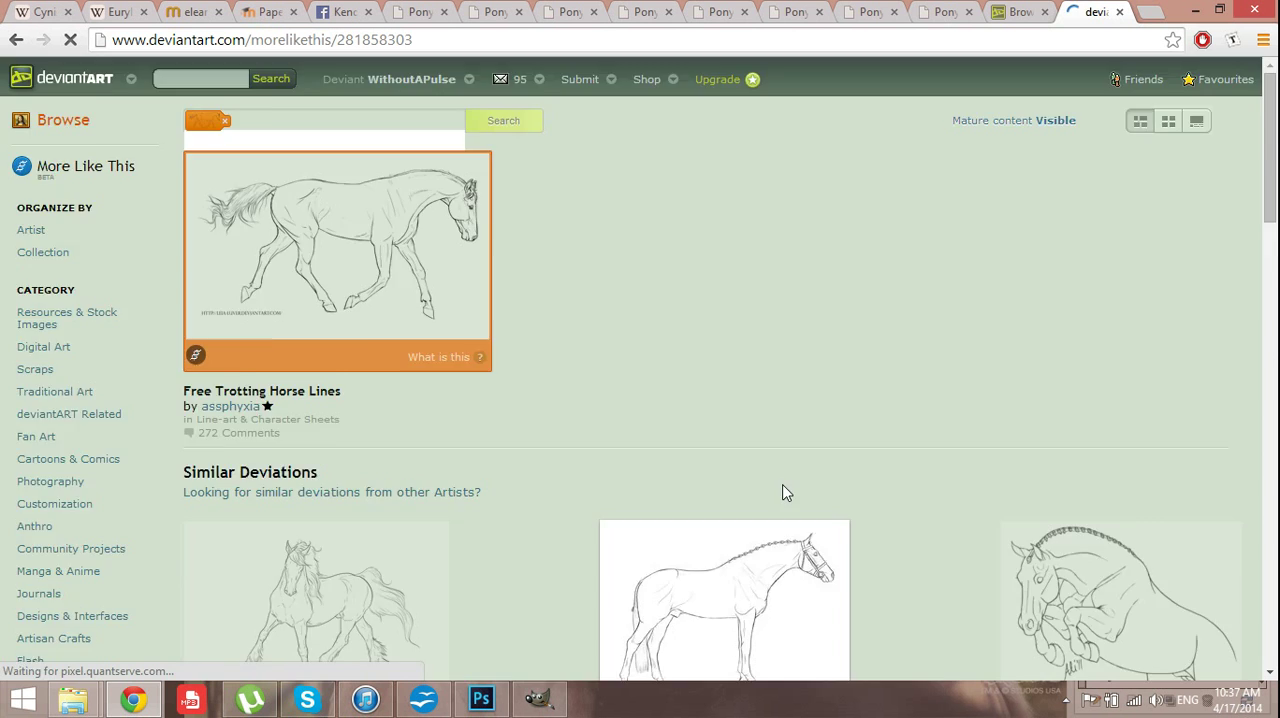
{"action": "scroll", "scroll_direction": "down", "scroll_amount": 3}
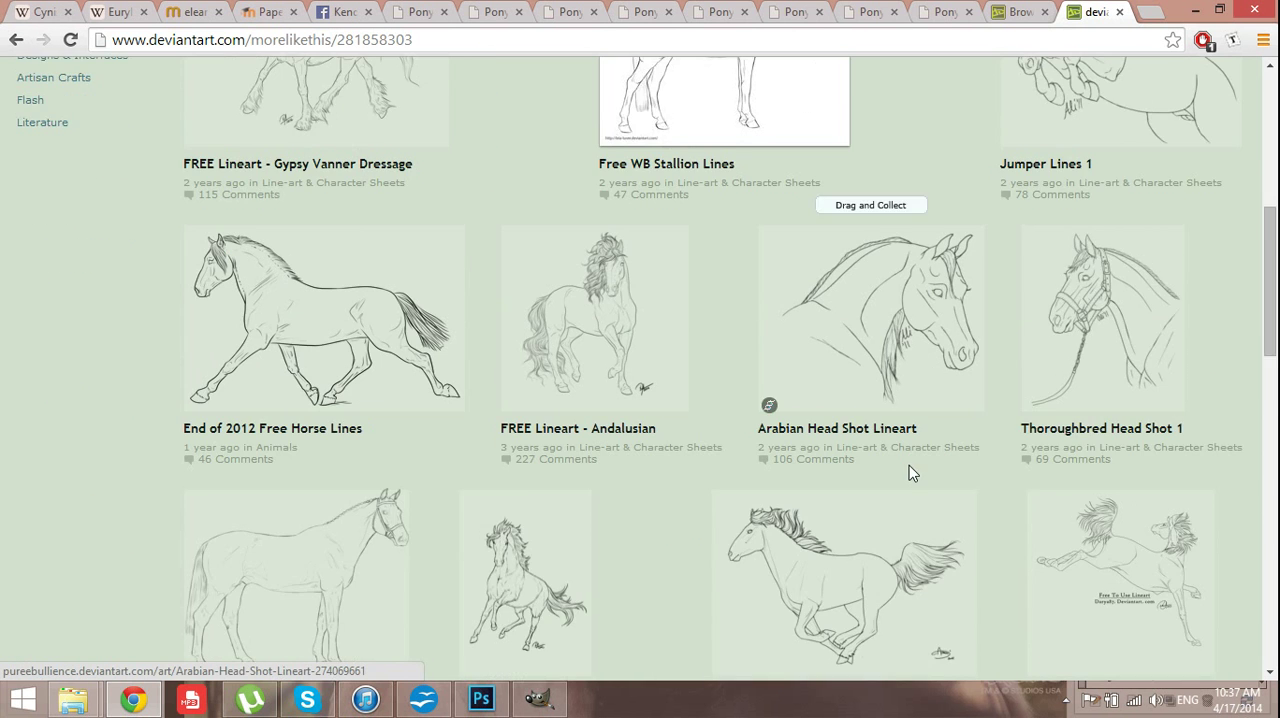
{"action": "scroll", "scroll_direction": "down", "scroll_amount": 3}
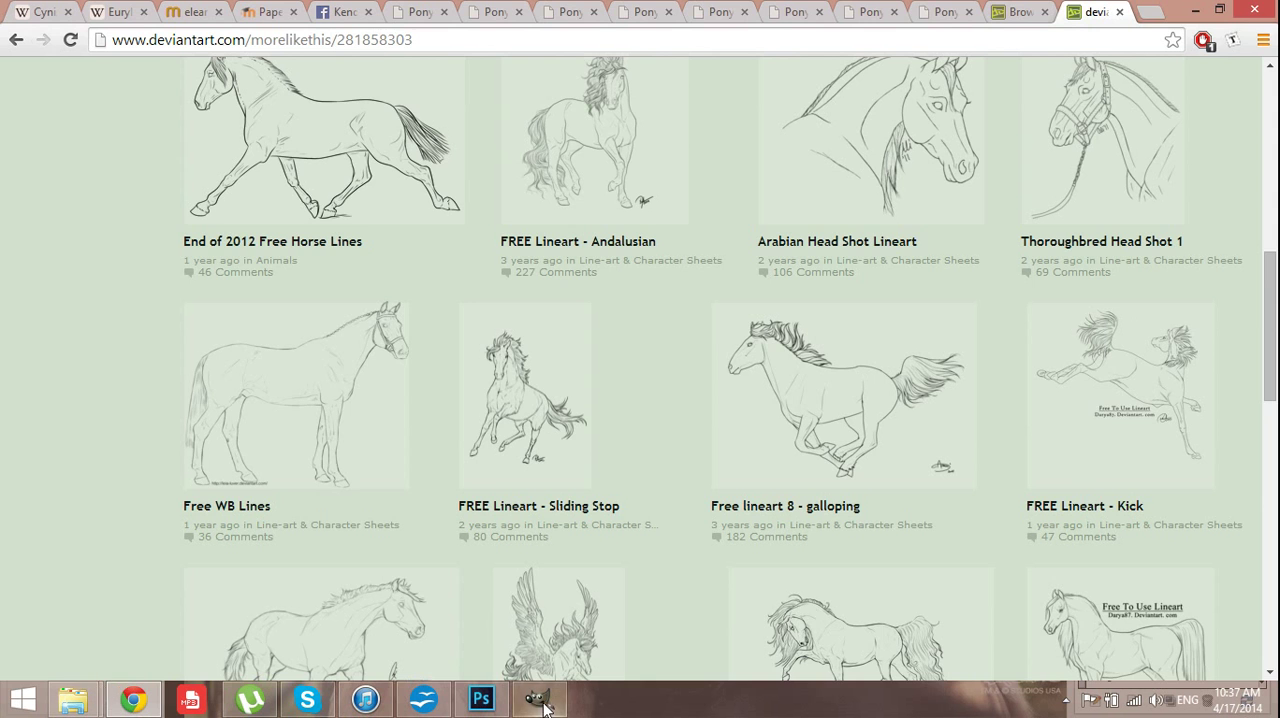
- Start Open as Layers and browse to the Pictures > Stock > Lines folder
{"action": "left_click", "coordinate": [214, 39]}
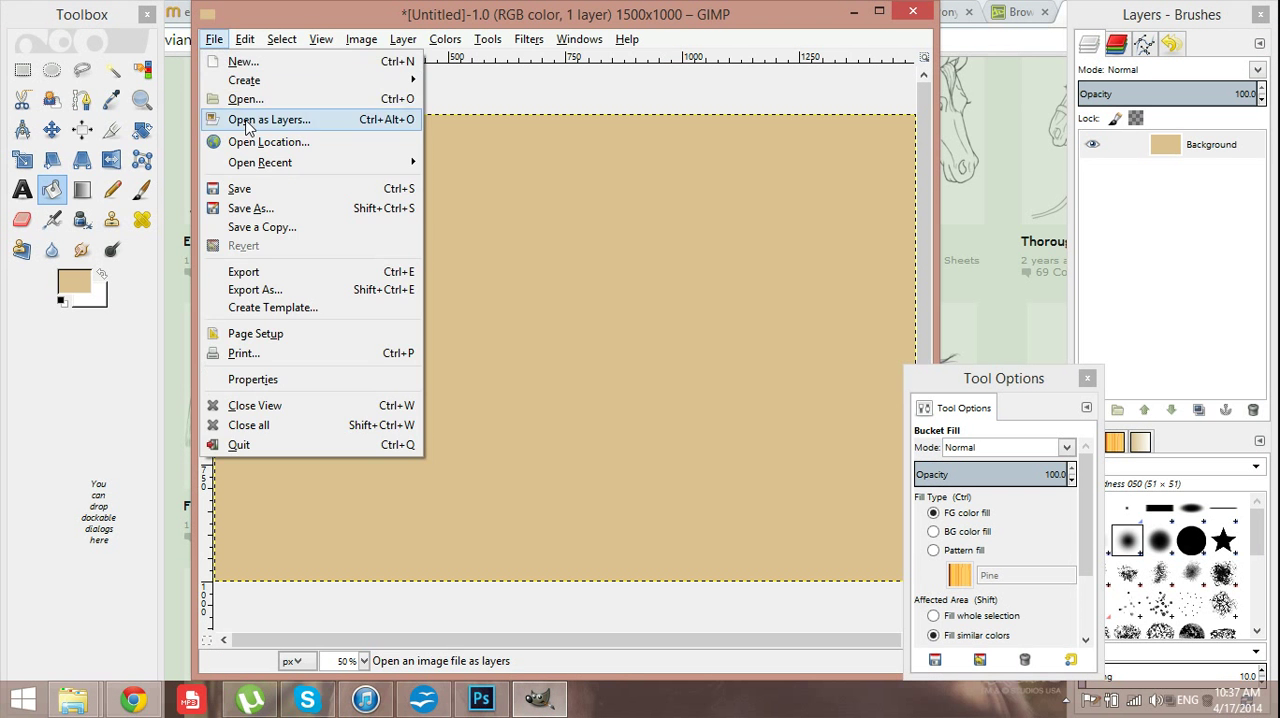
{"action": "left_click", "coordinate": [246, 98]}
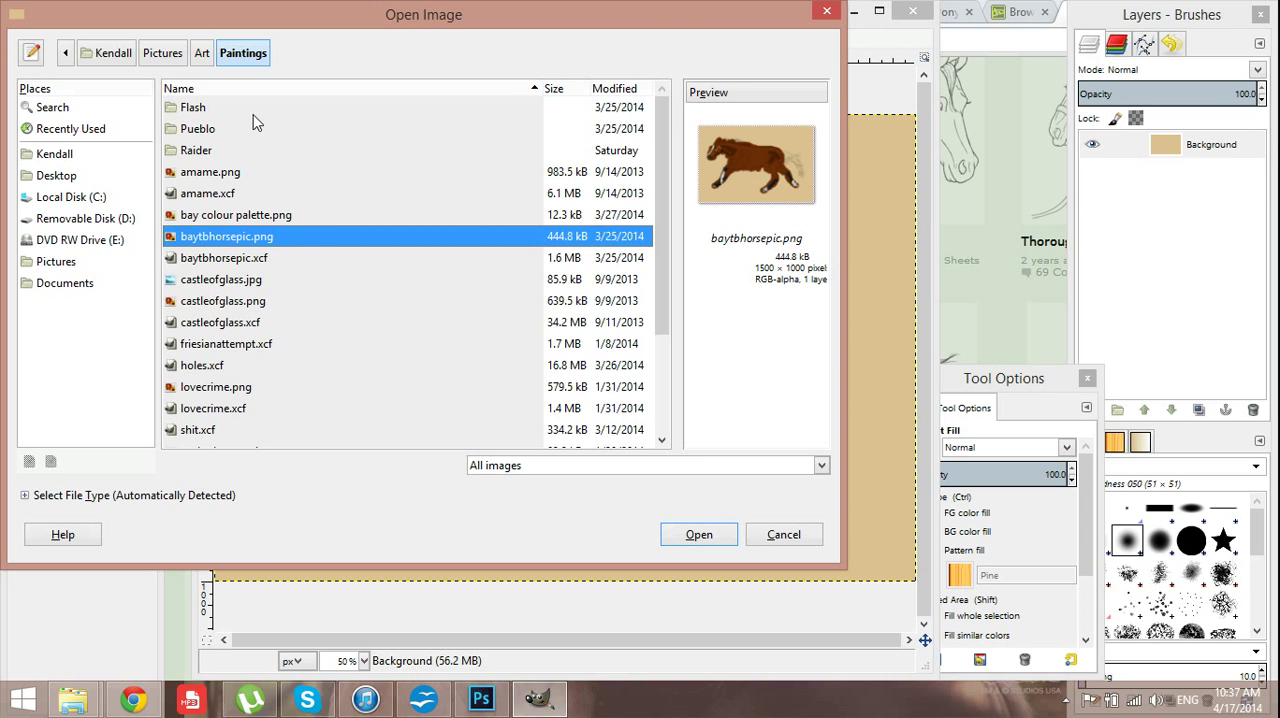
{"action": "left_click", "coordinate": [162, 52]}
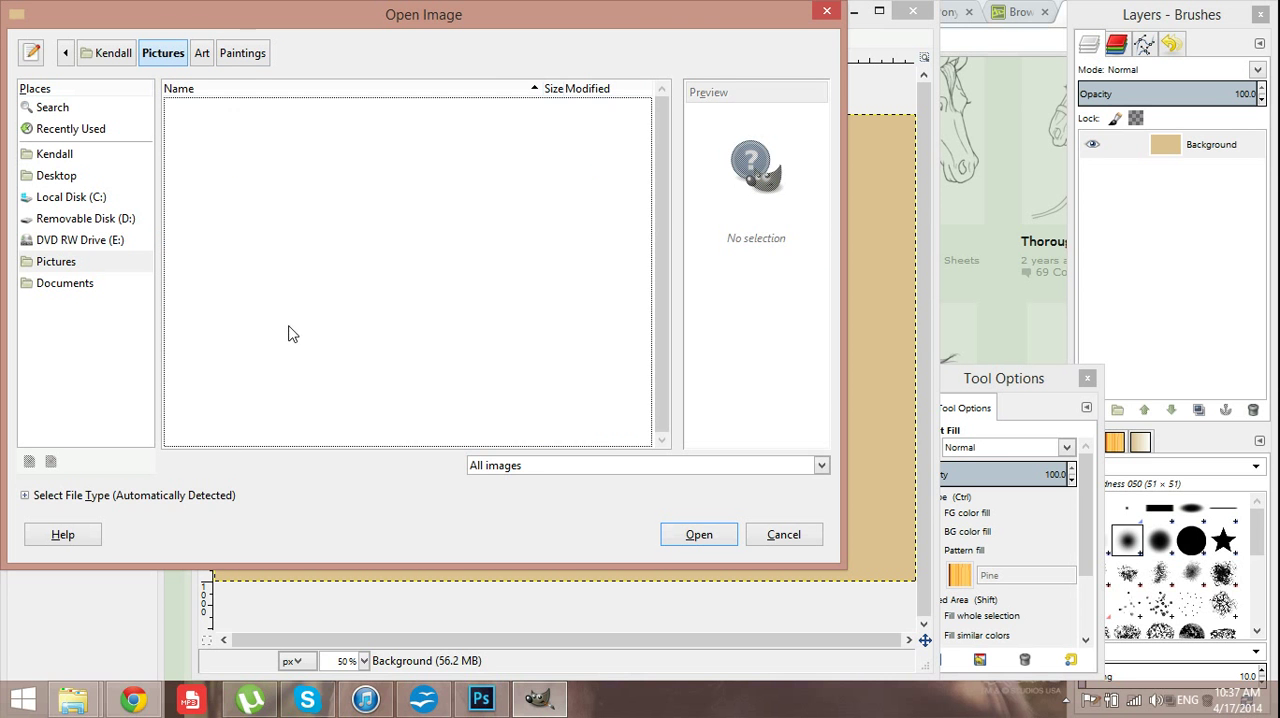
{"action": "left_click", "coordinate": [206, 387]}
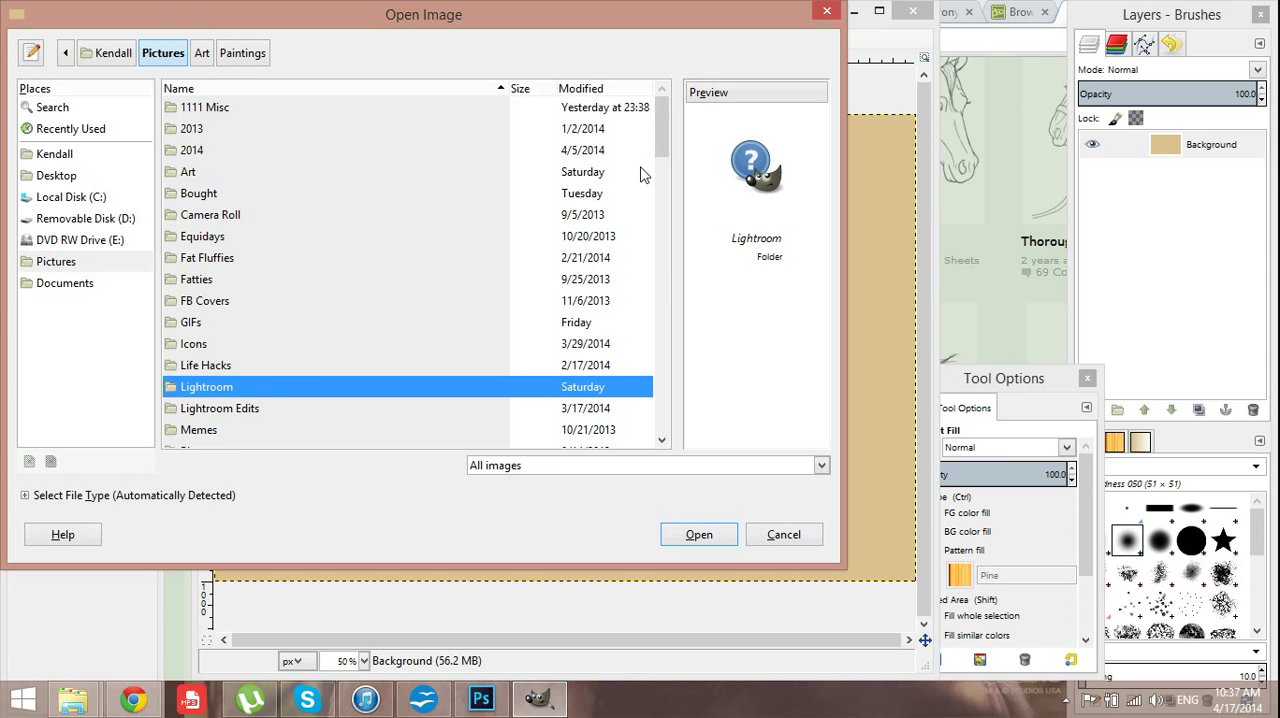
{"action": "scroll", "scroll_direction": "down", "scroll_amount": 3}
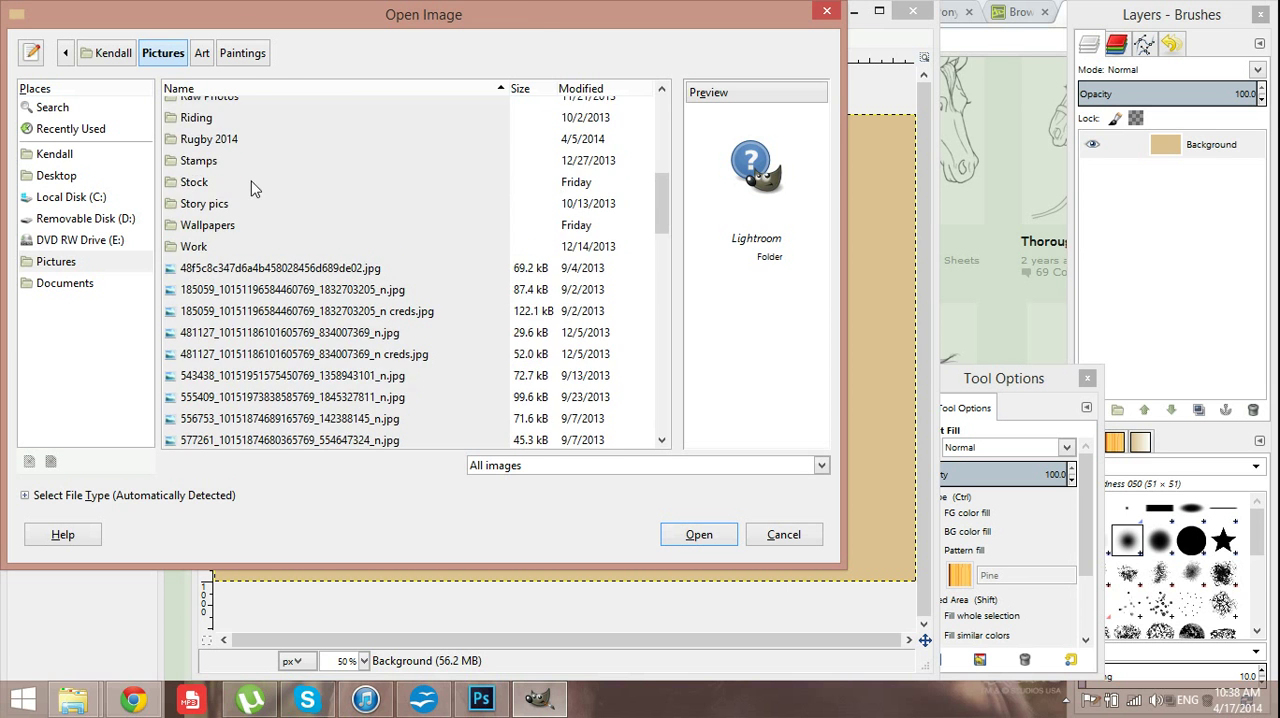
{"action": "double_click", "coordinate": [194, 182]}
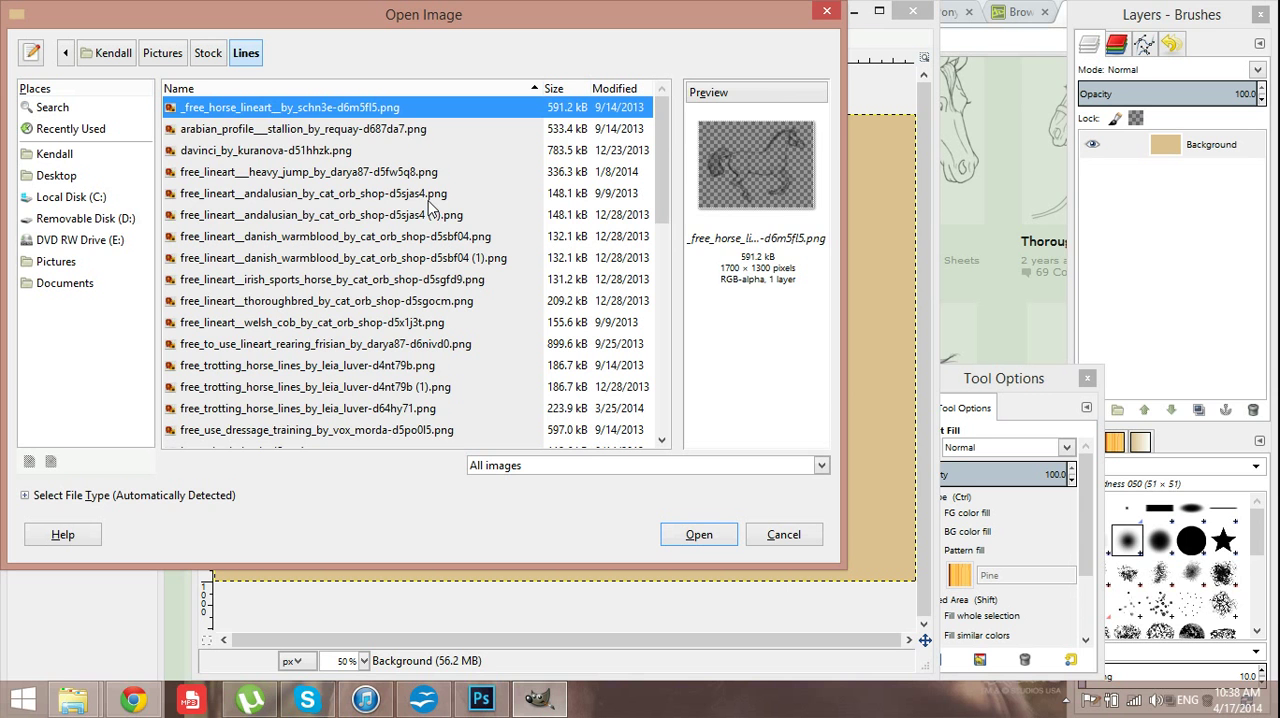
- Preview several horse line art files and open lineart_70_by_esquisse_designs as a layer
{"action": "left_click", "coordinate": [308, 171]}
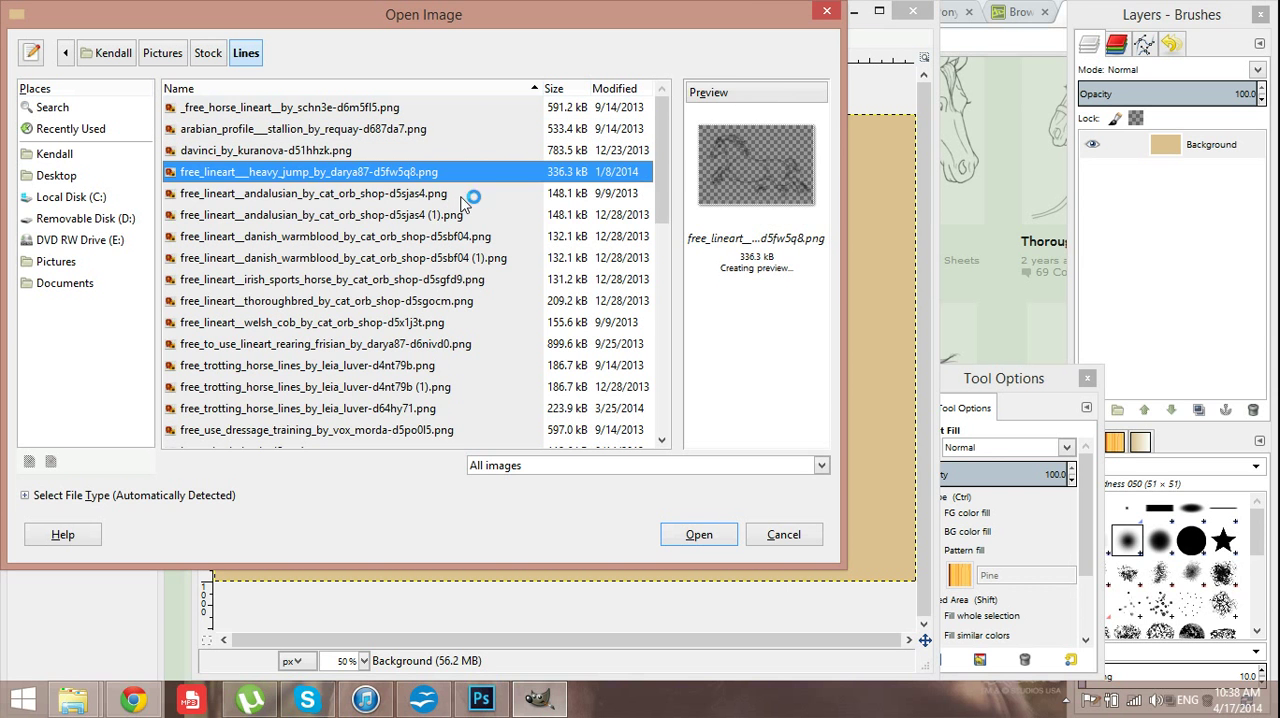
{"action": "left_click", "coordinate": [313, 193]}
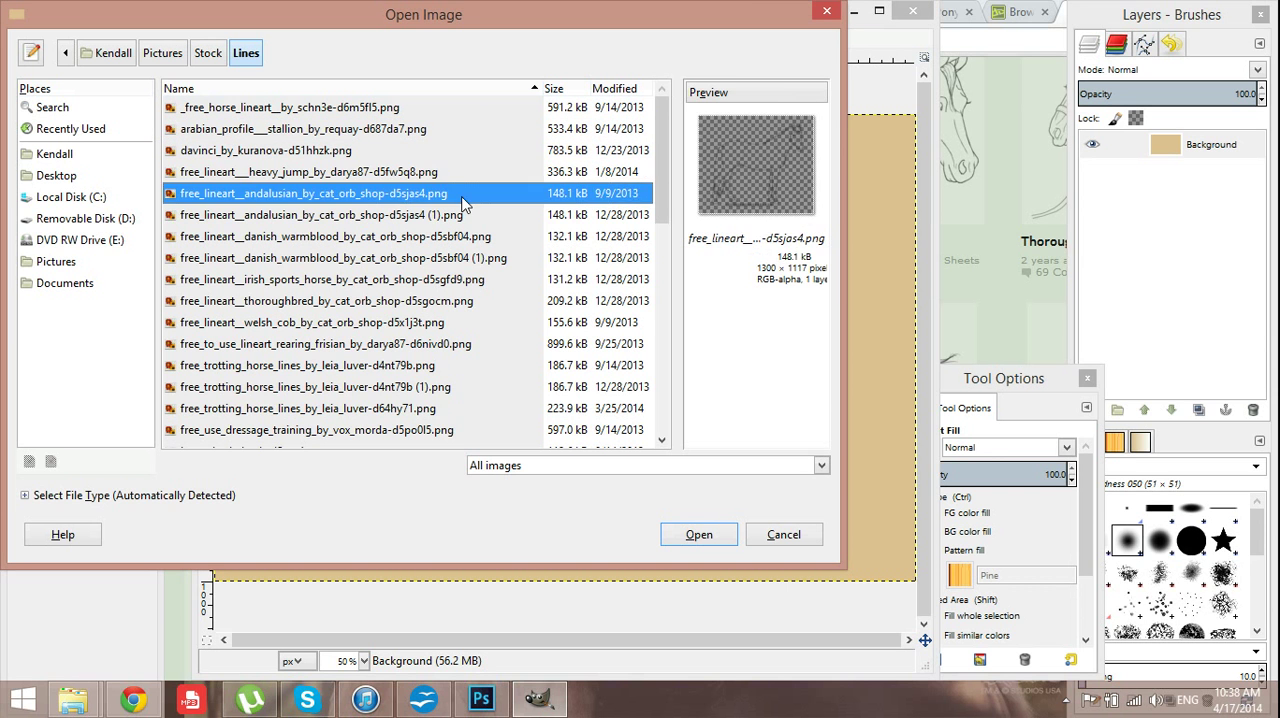
{"action": "left_click", "coordinate": [308, 408]}
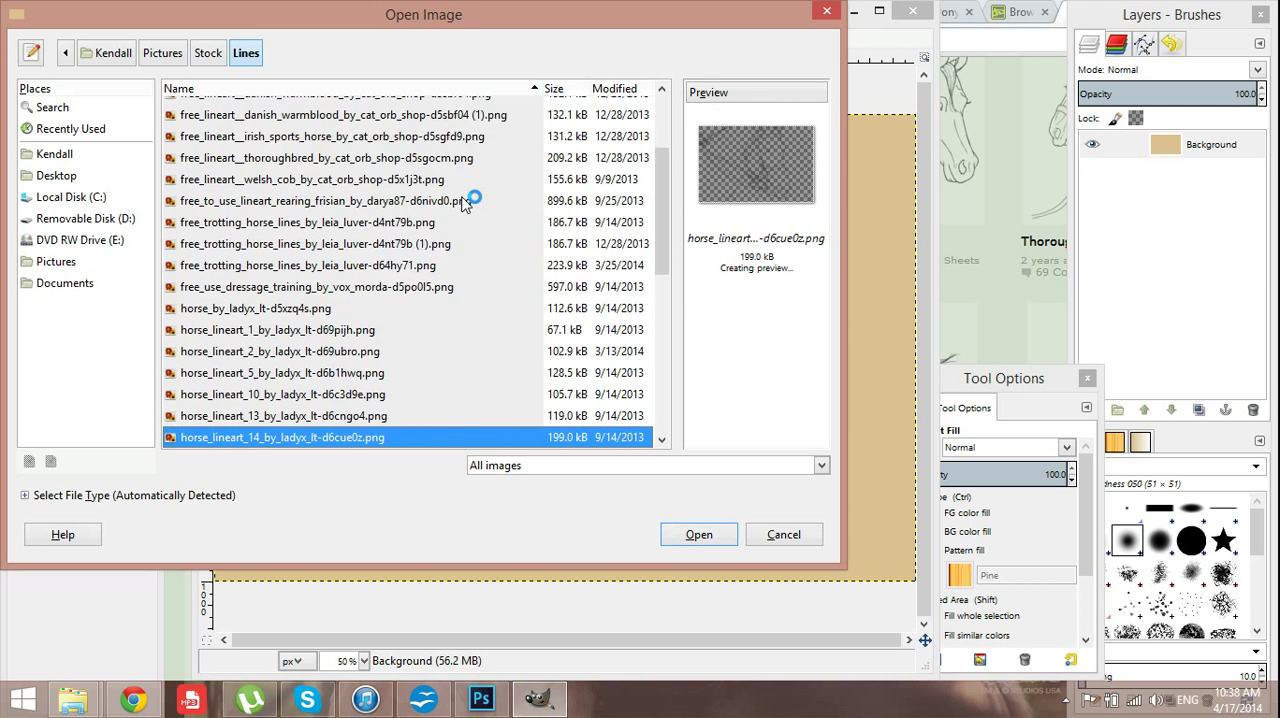
{"action": "scroll", "scroll_direction": "down", "scroll_amount": 3}
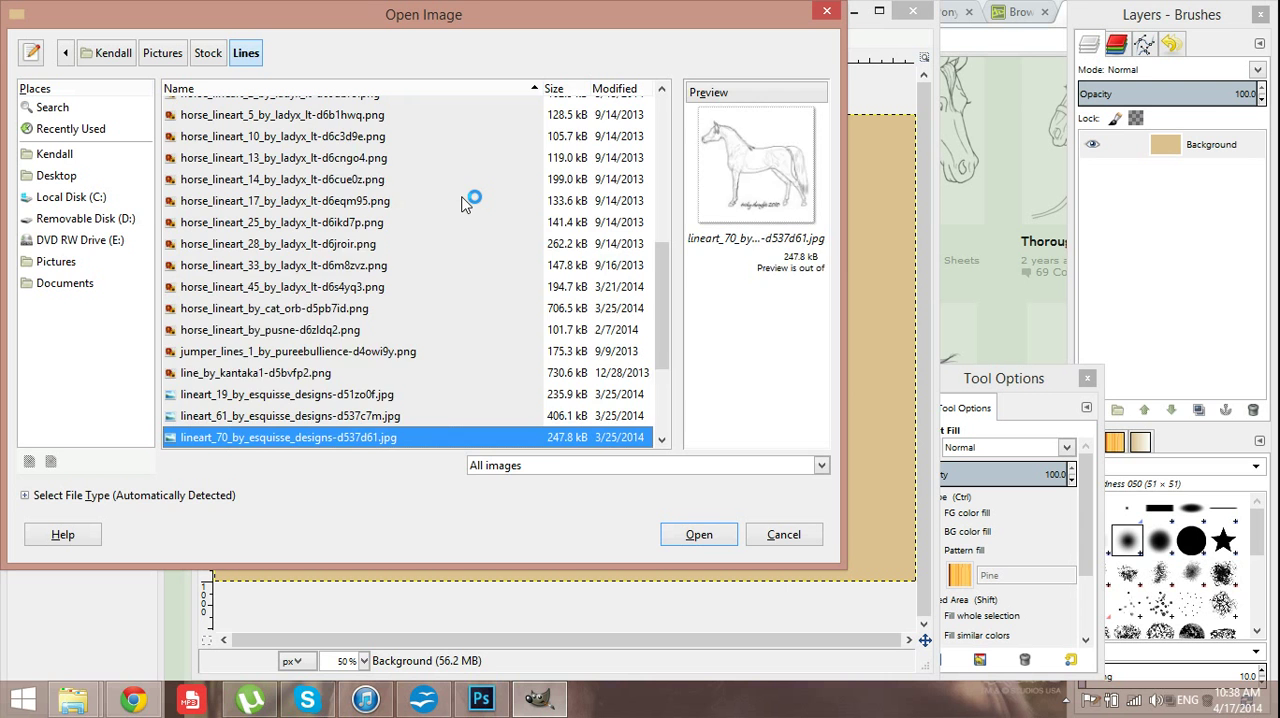
{"action": "left_click", "coordinate": [698, 534]}
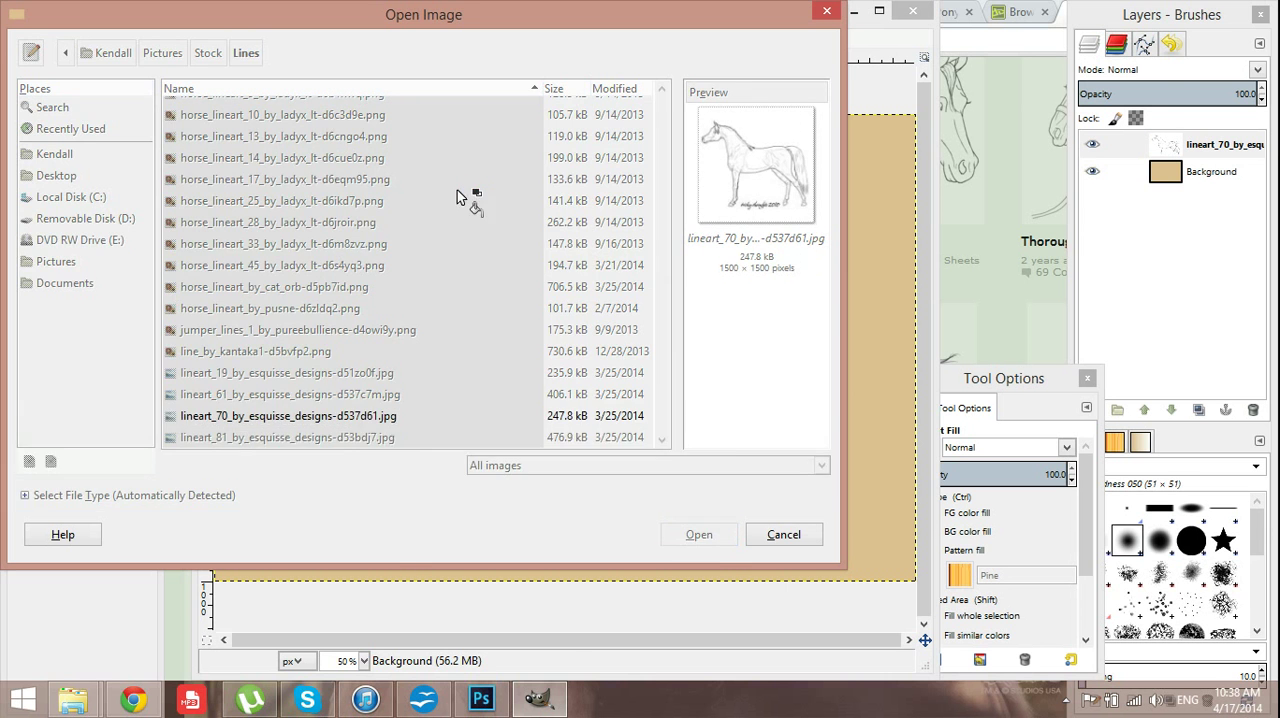
{"action": "left_click", "coordinate": [698, 534]}
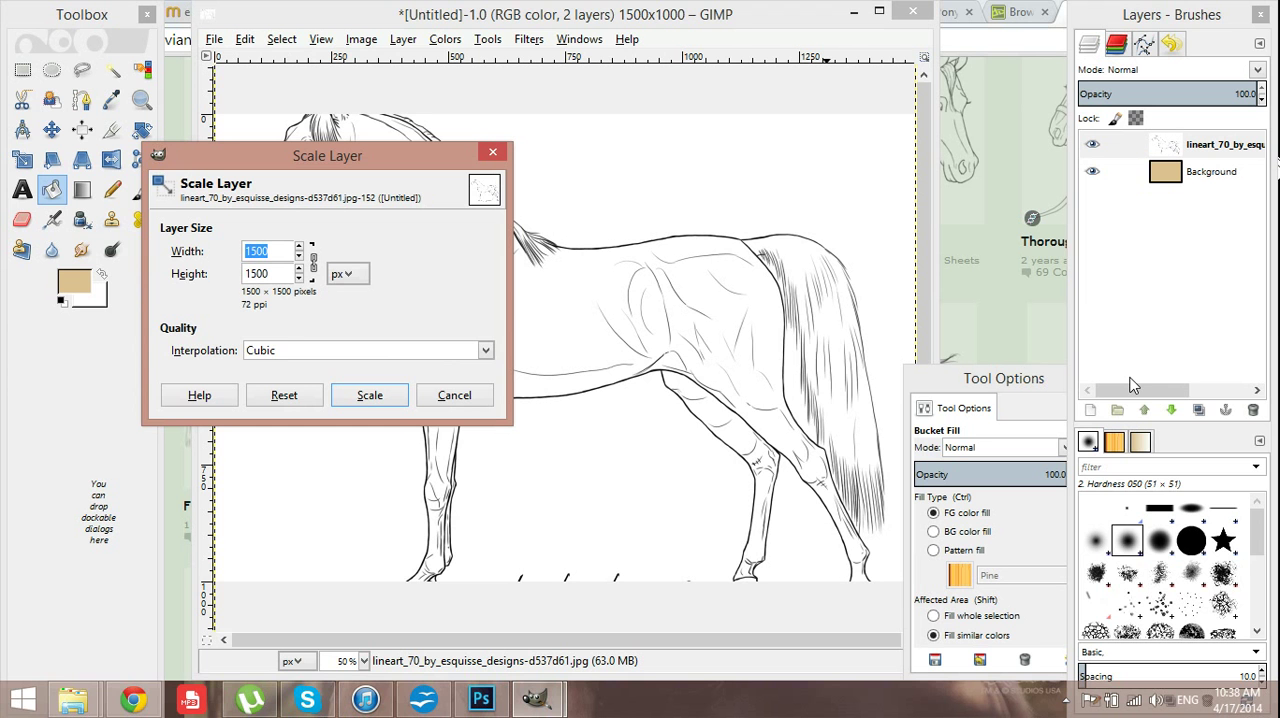
- Scale the line art layer to 1200 × 1200 pixels
{"action": "type", "text": "1200"}
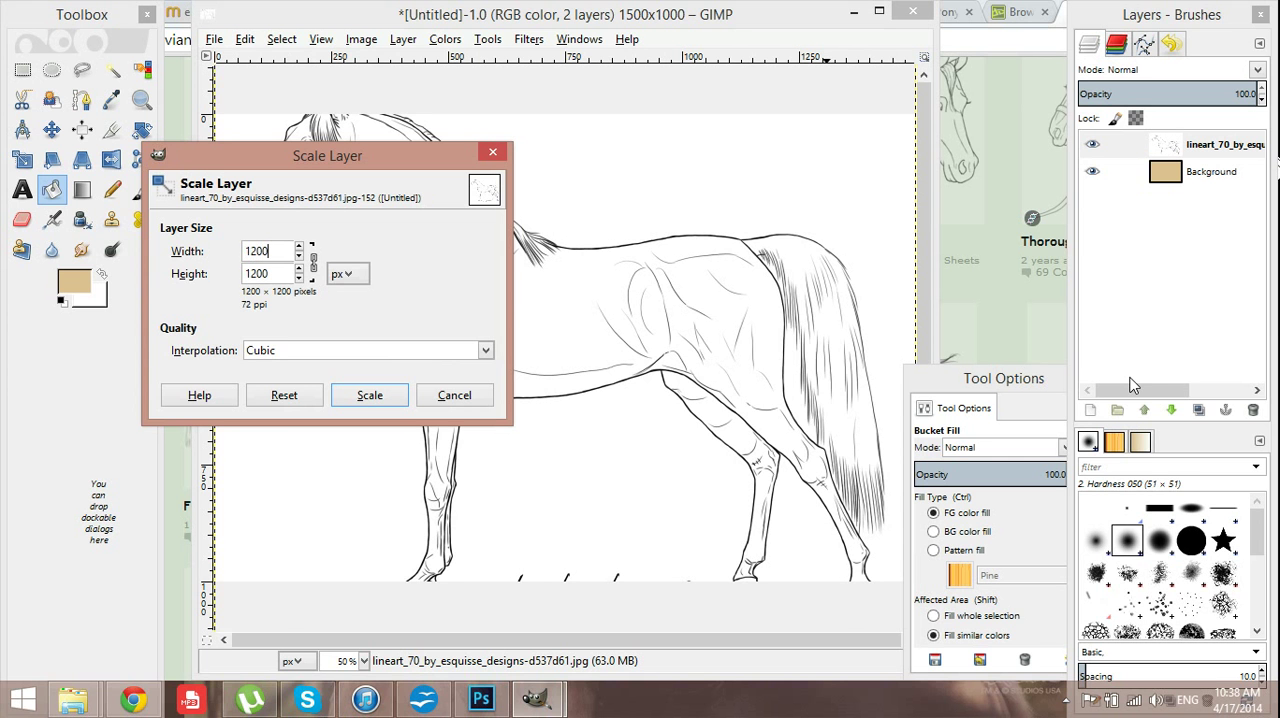
{"action": "left_click", "coordinate": [369, 395]}
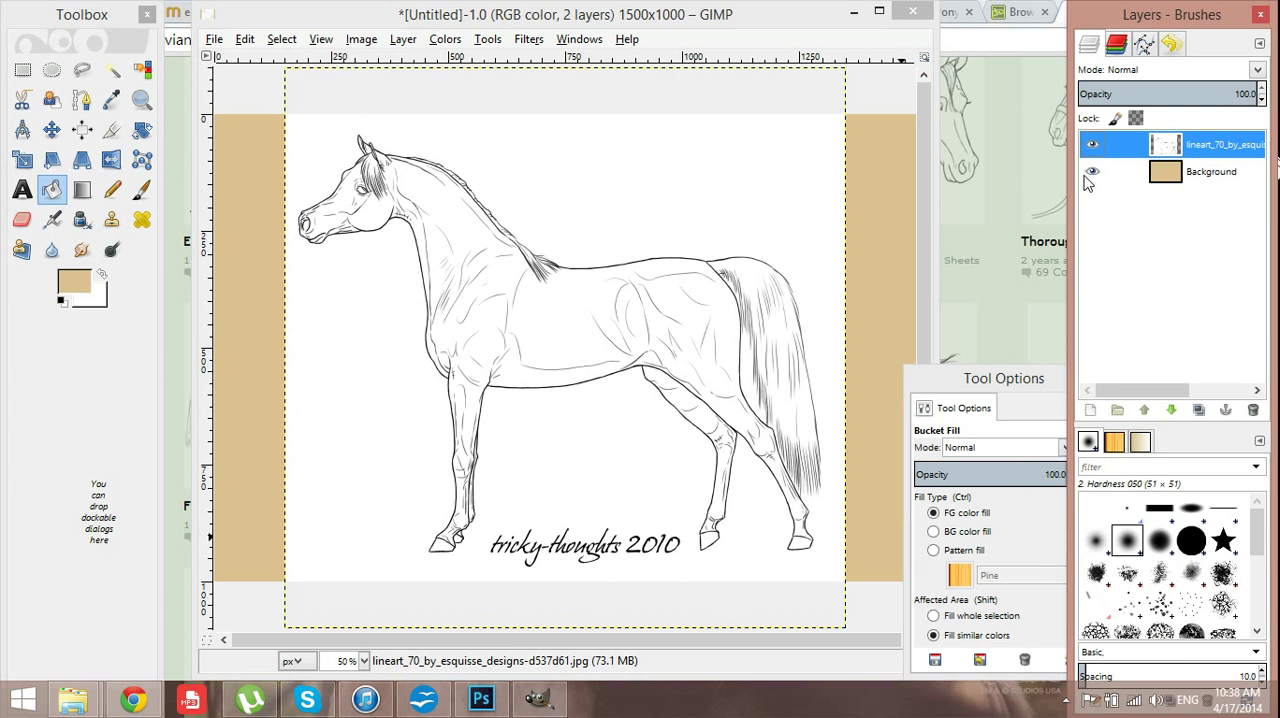
- Run Color to Alpha with white on the line art, then make the background the working layer
{"action": "right_click", "coordinate": [1213, 144]}
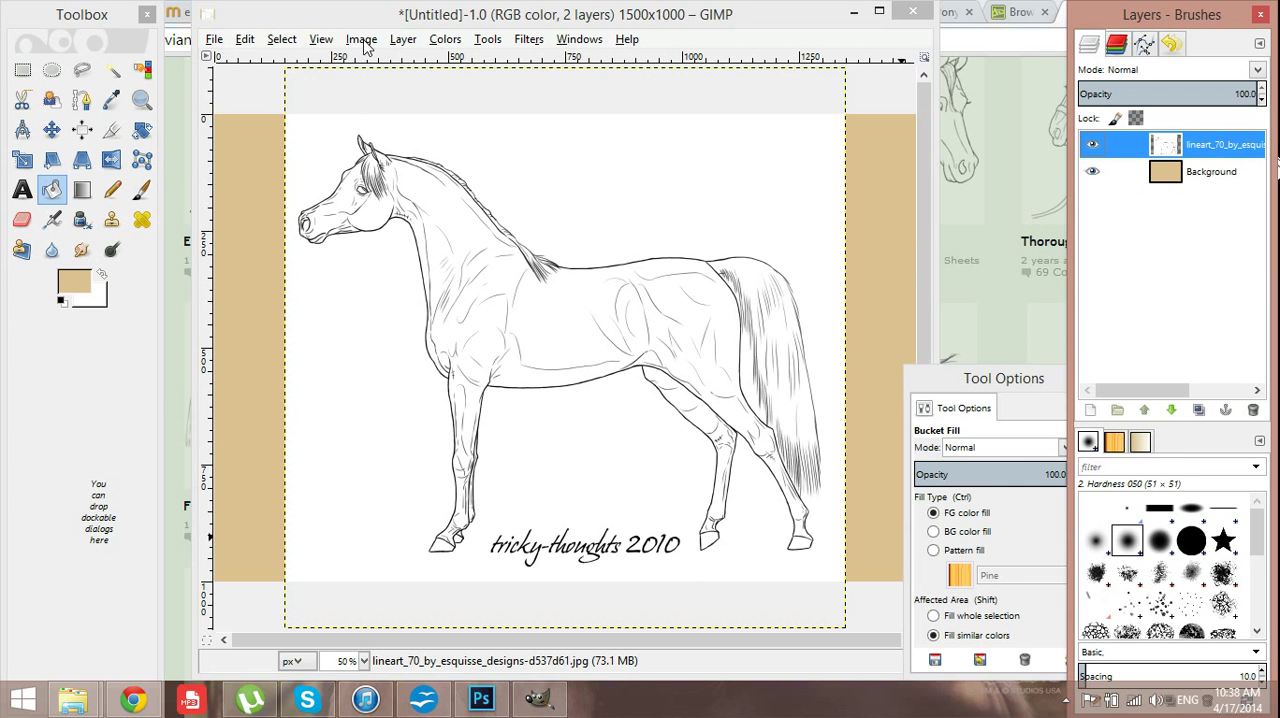
{"action": "left_click", "coordinate": [361, 39]}
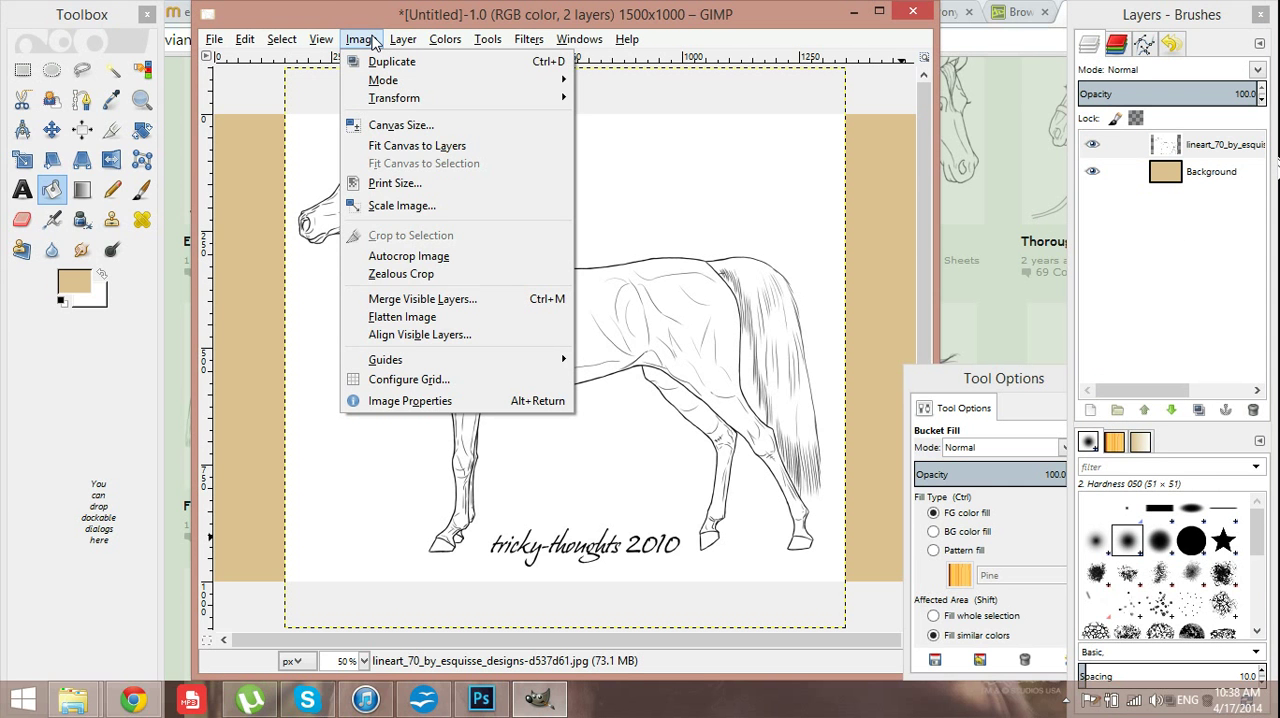
{"action": "left_click", "coordinate": [402, 39]}
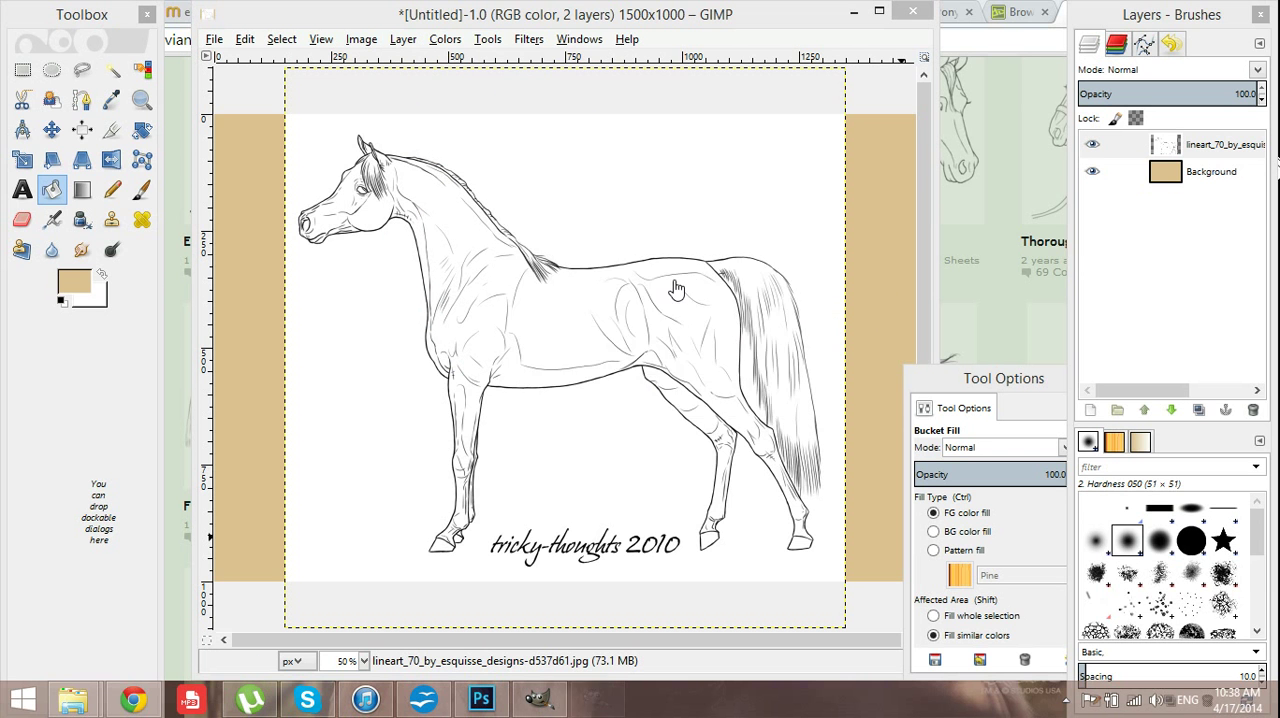
{"action": "left_click", "coordinate": [444, 38]}
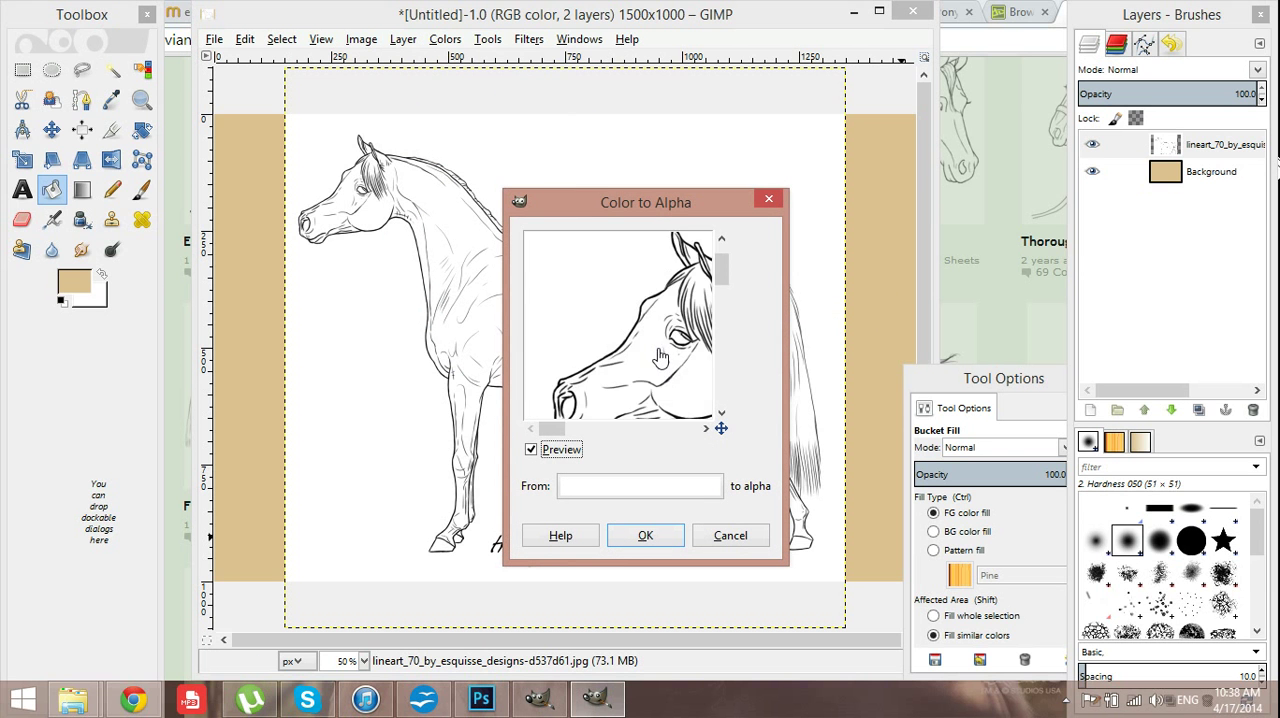
{"action": "left_click", "coordinate": [645, 535]}
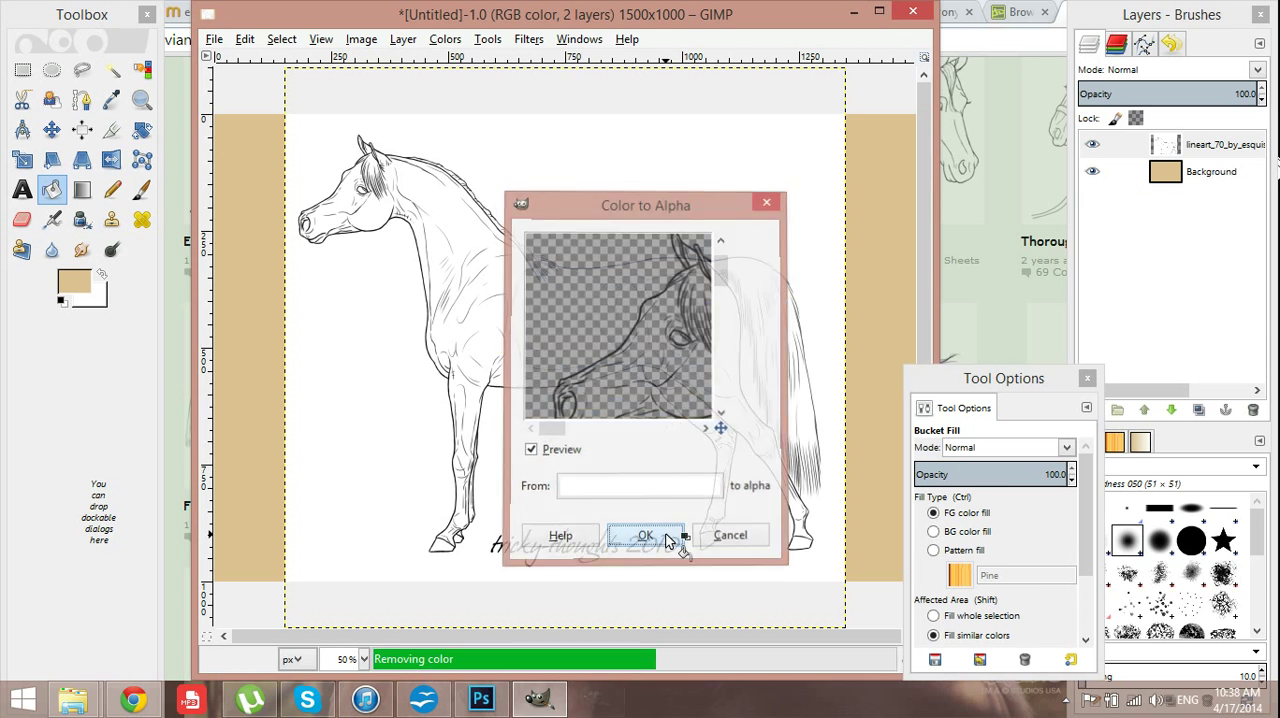
{"action": "left_click", "coordinate": [645, 535]}
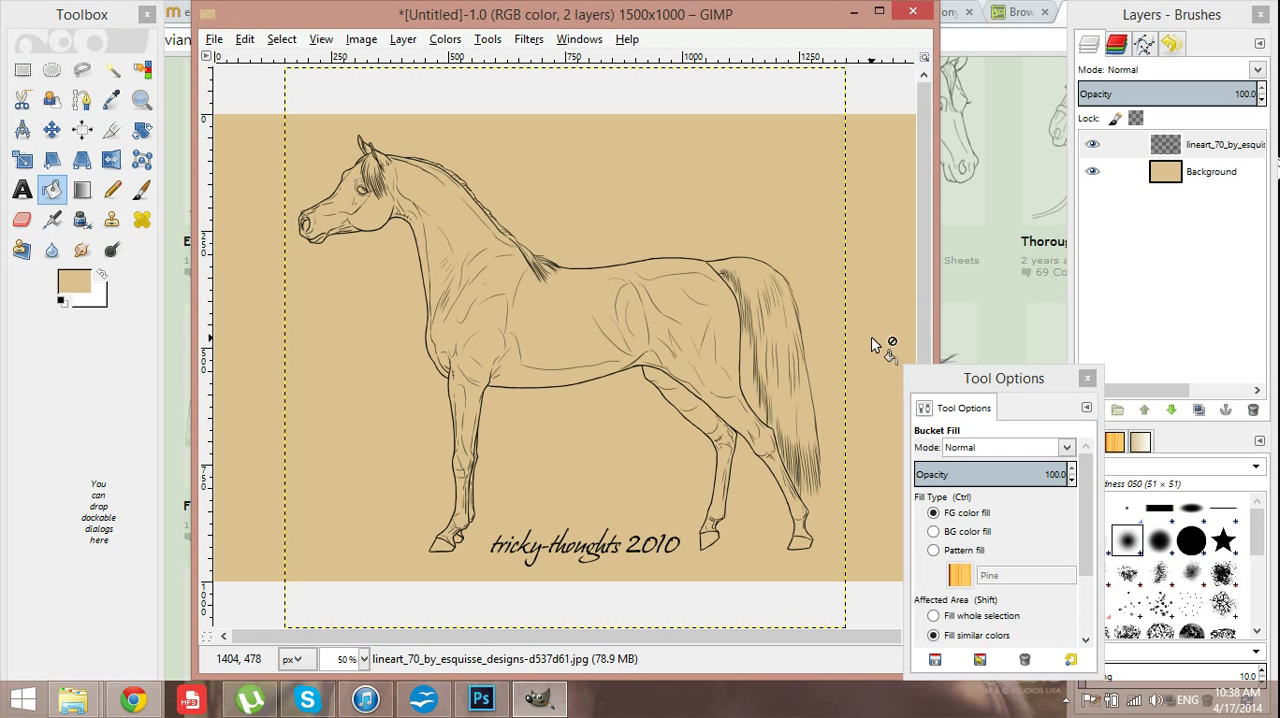
{"action": "mouse_move", "coordinate": [648, 330]}
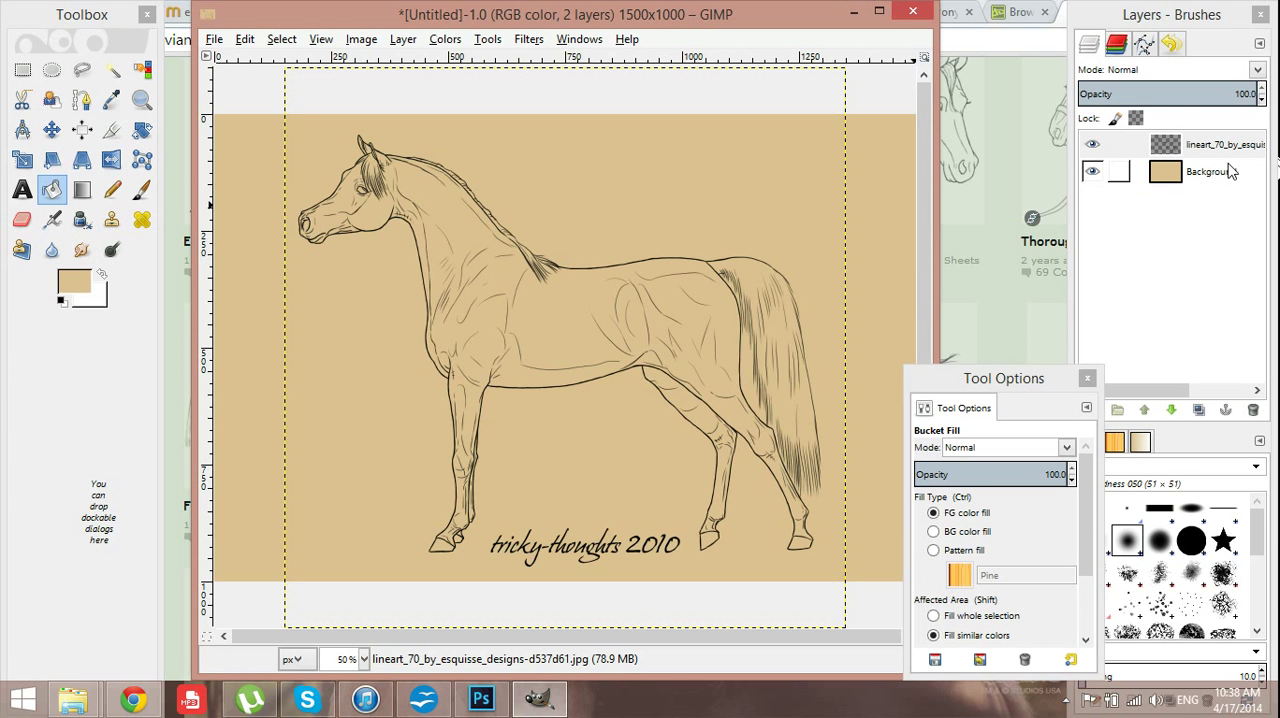
{"action": "left_click", "coordinate": [1210, 171]}
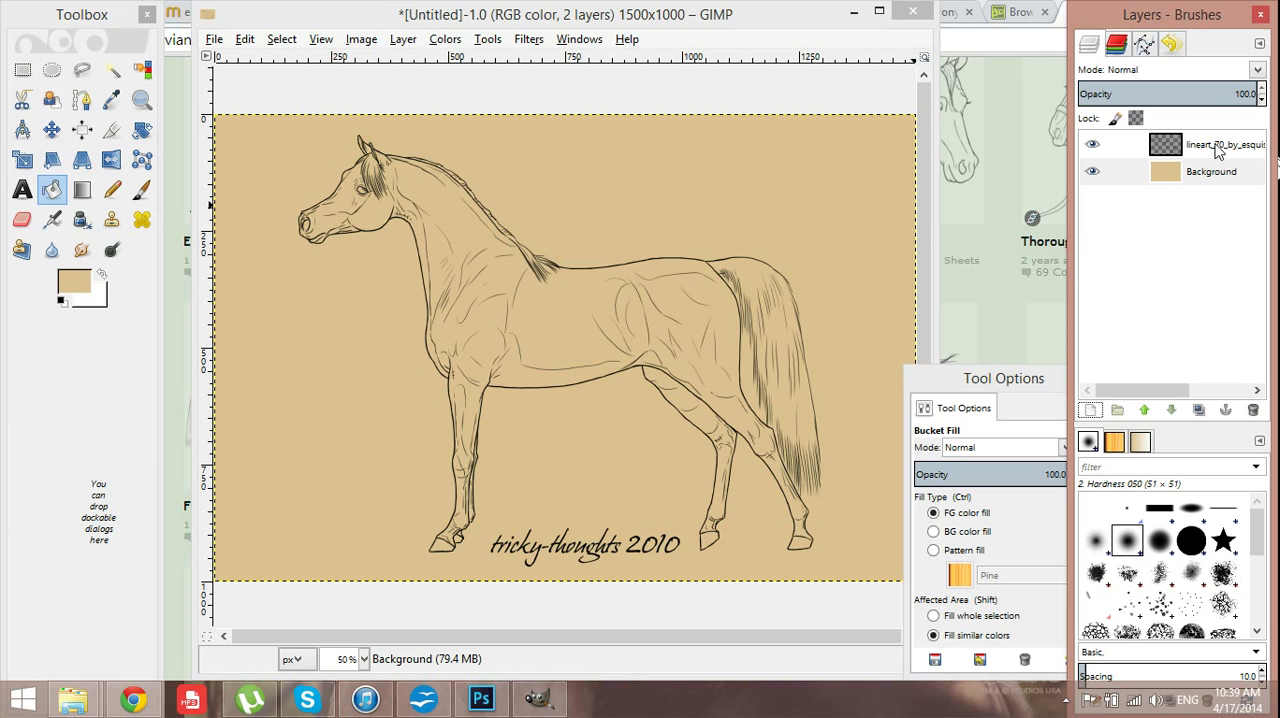
{"action": "mouse_move", "coordinate": [1090, 415]}
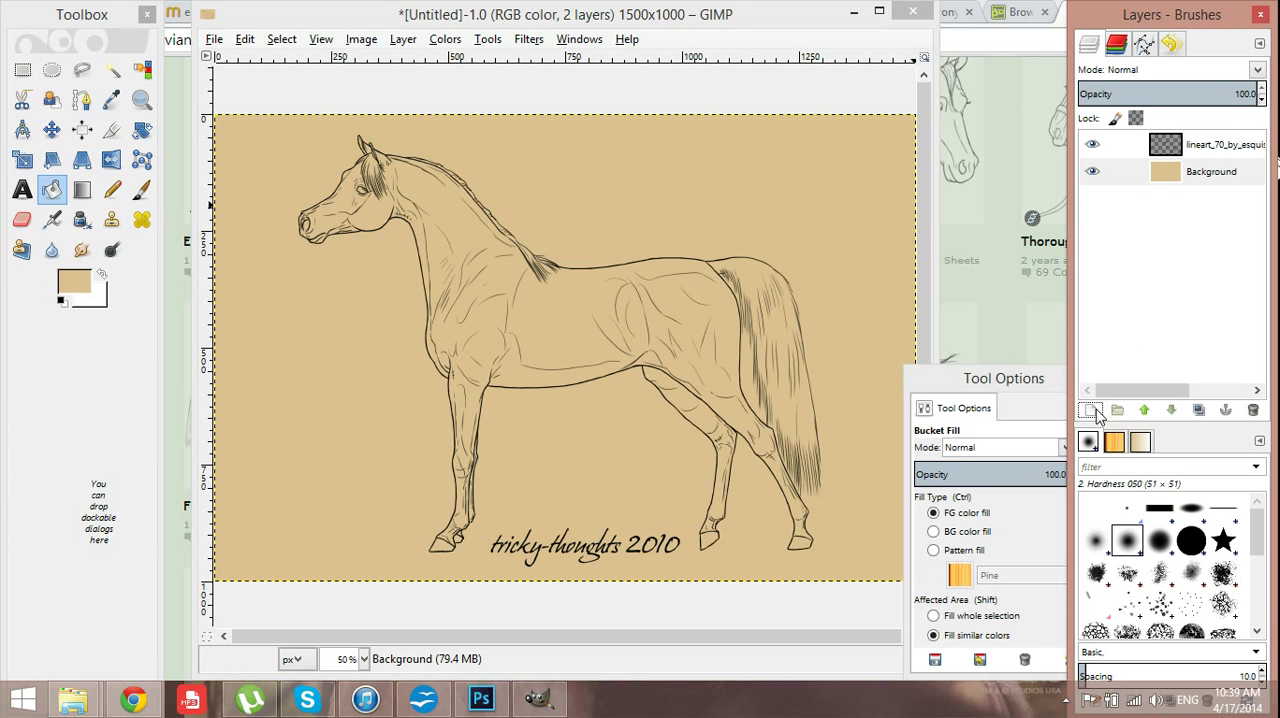
{"action": "mouse_move", "coordinate": [1097, 417]}
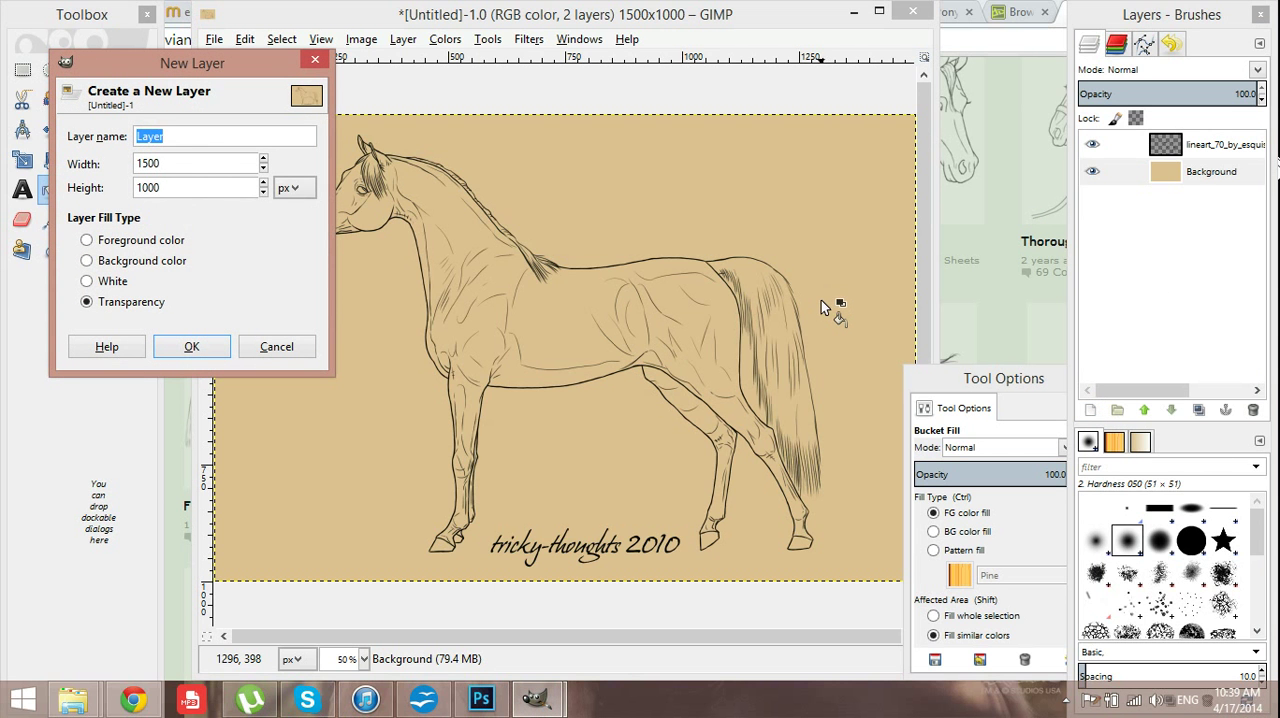
- Create a transparent layer named base and set the foreground to dark reddish brown 5e2201
{"action": "type", "text": "base"}
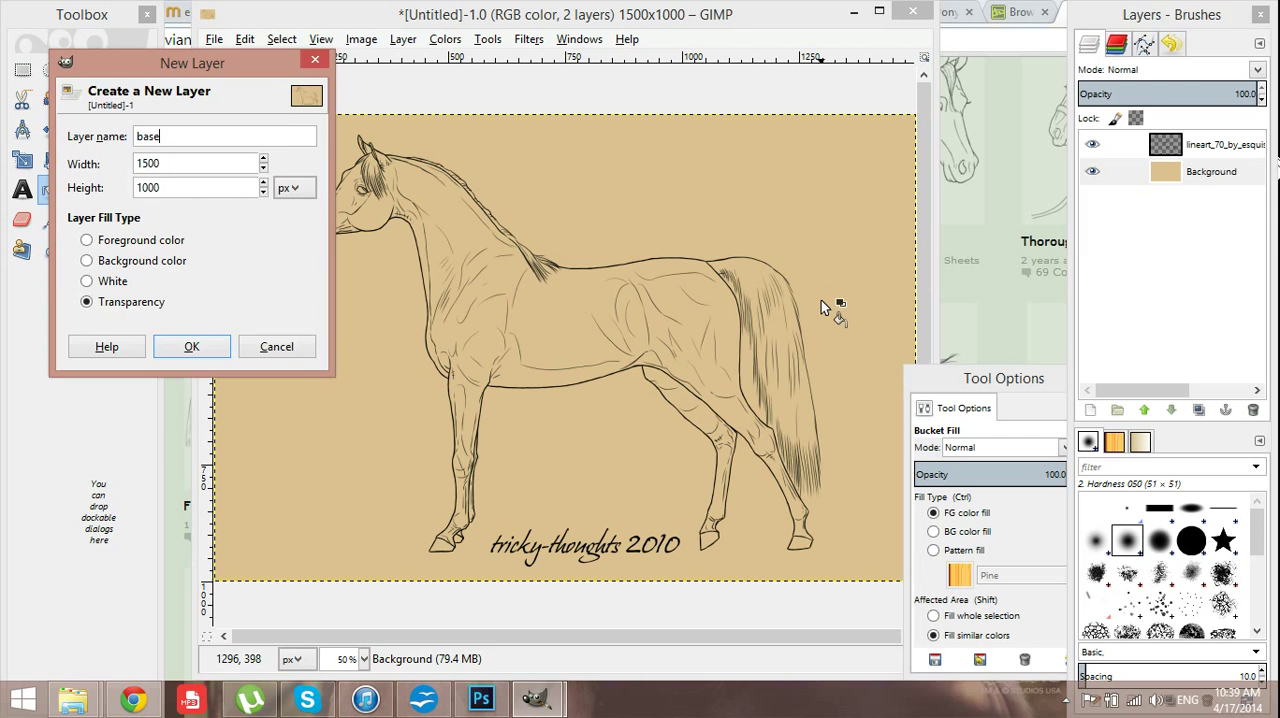
{"action": "left_click", "coordinate": [191, 346]}
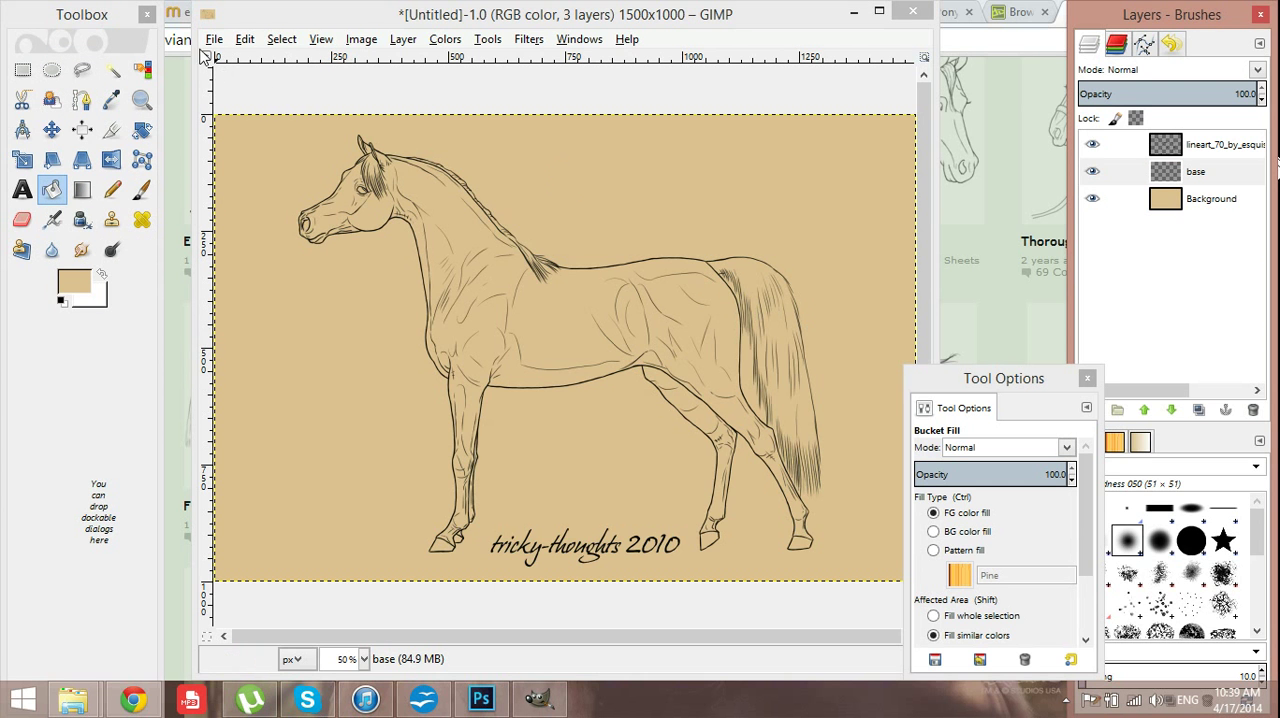
{"action": "left_click", "coordinate": [72, 282]}
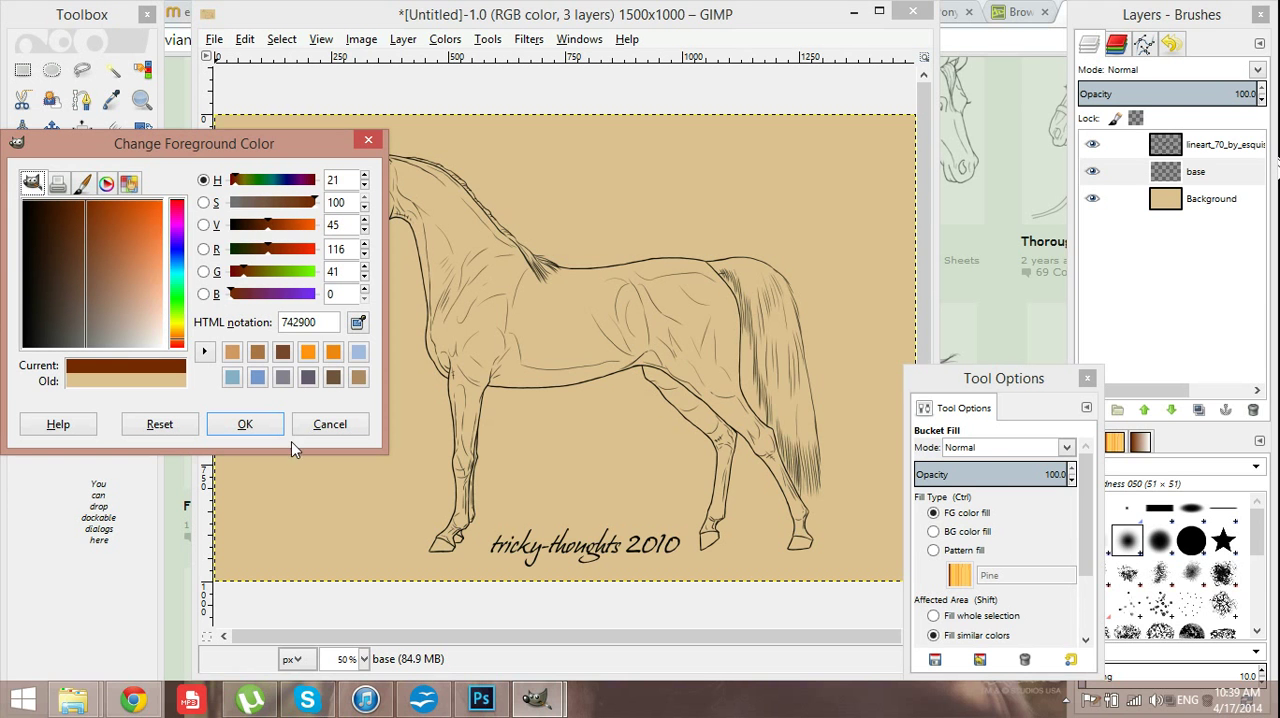
{"action": "left_click", "coordinate": [78, 208]}
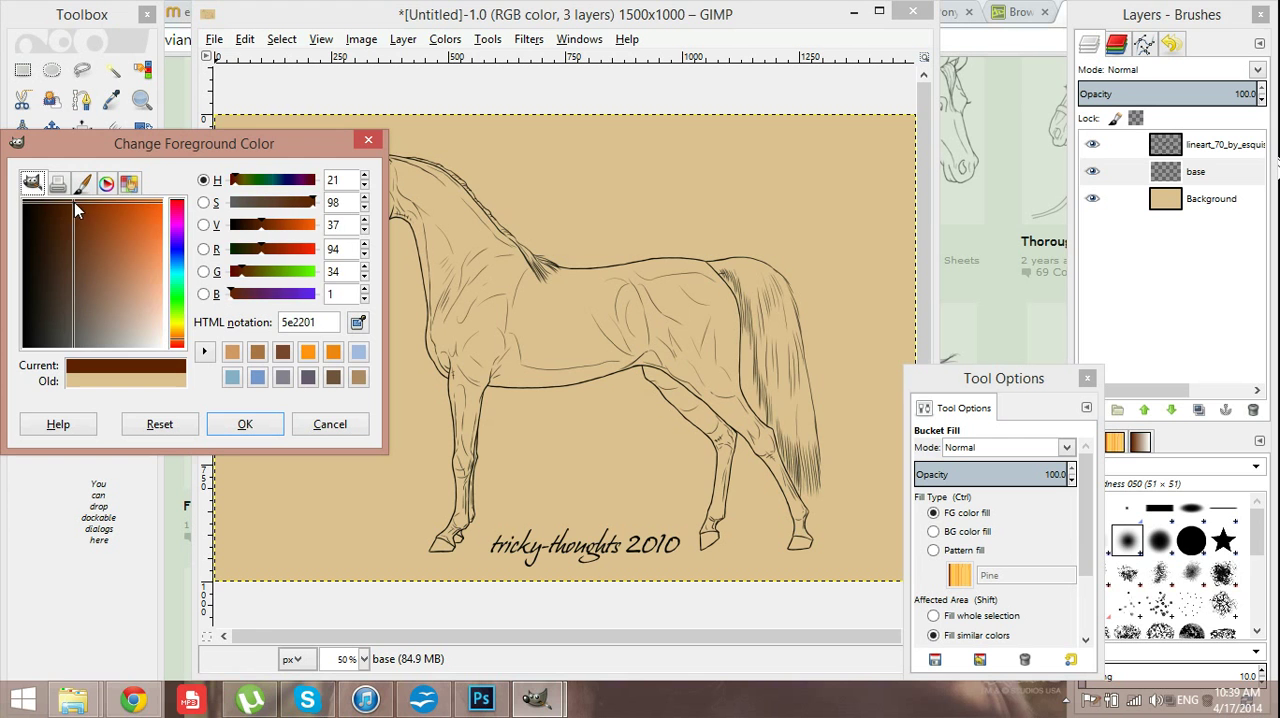
{"action": "left_click", "coordinate": [245, 423]}
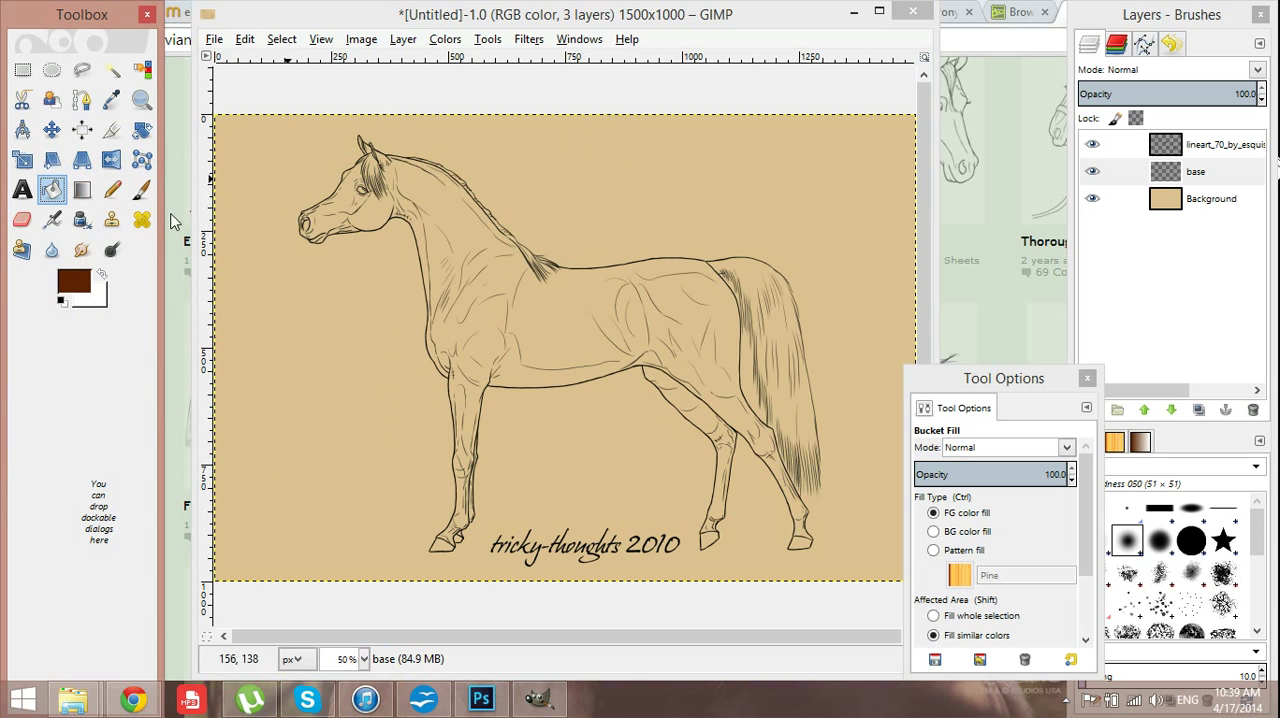
- Paint dark brown over the horse's head, neck, body, legs and tail with the Paintbrush
{"action": "left_click", "coordinate": [81, 99]}
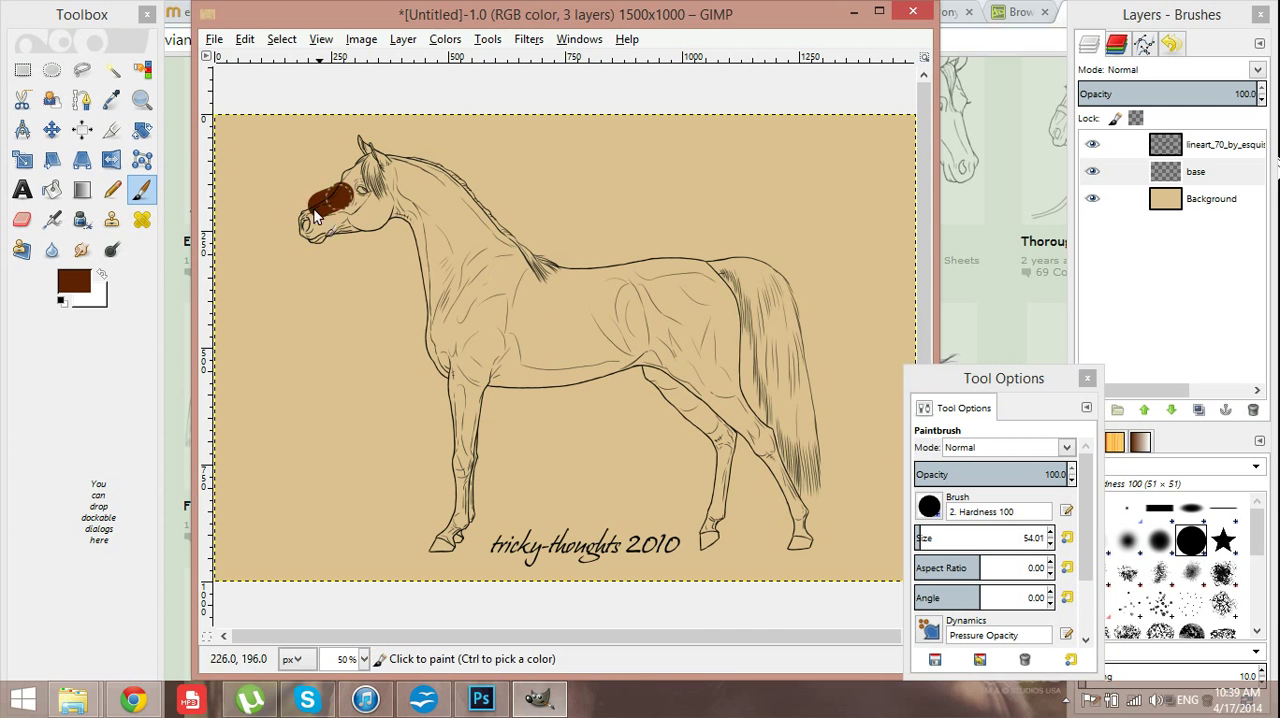
{"action": "left_click_drag", "start_coordinate": [330, 180], "coordinate": [345, 240]}
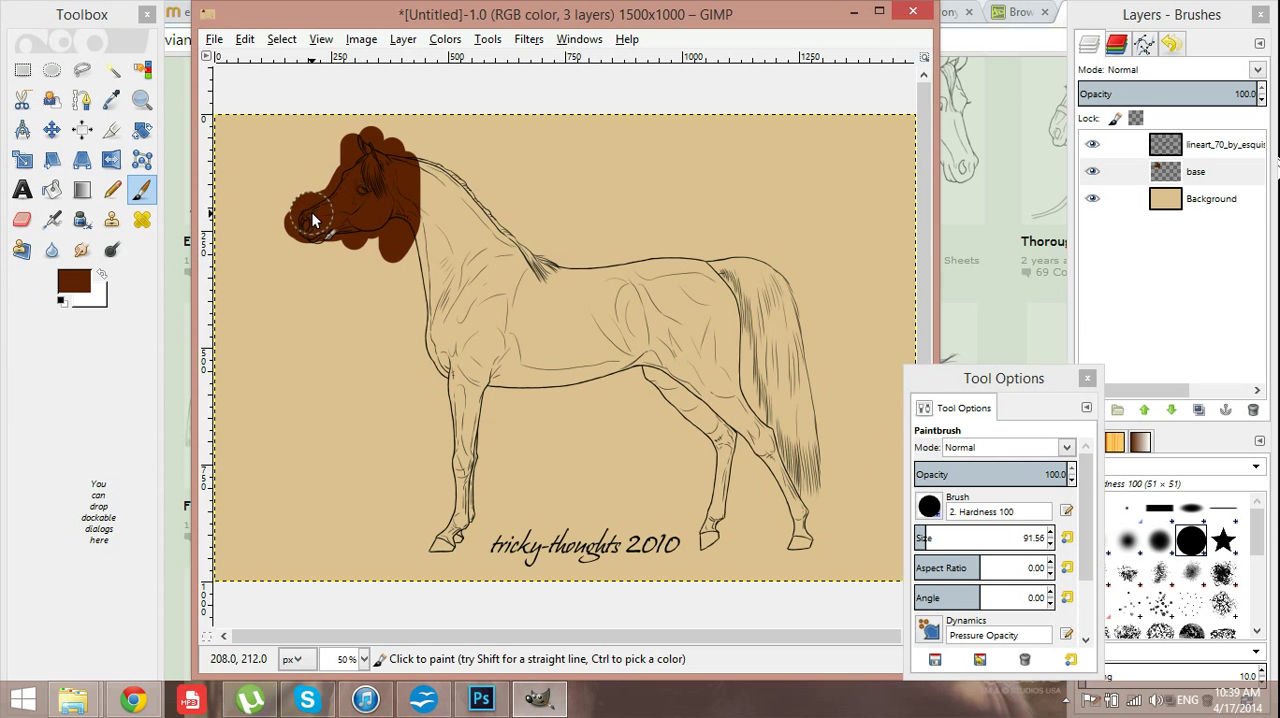
{"action": "left_click_drag", "start_coordinate": [315, 220], "coordinate": [565, 305]}
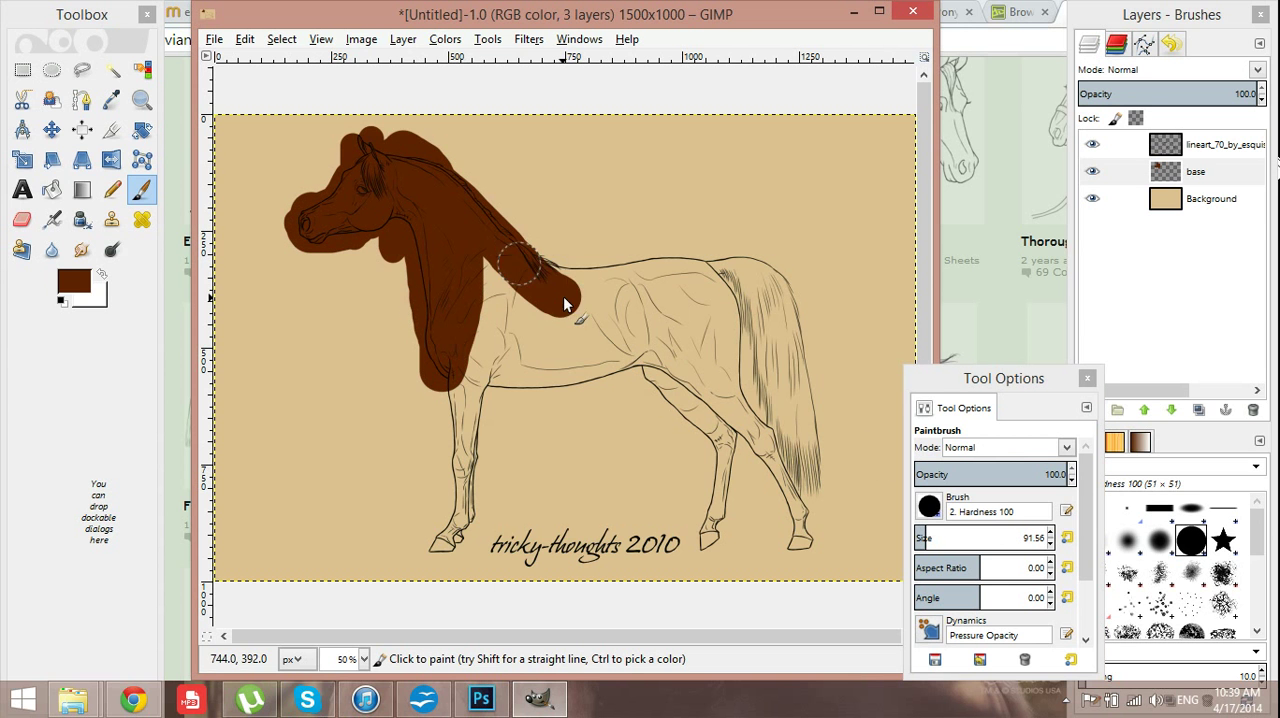
{"action": "left_click_drag", "start_coordinate": [530, 270], "coordinate": [500, 445]}
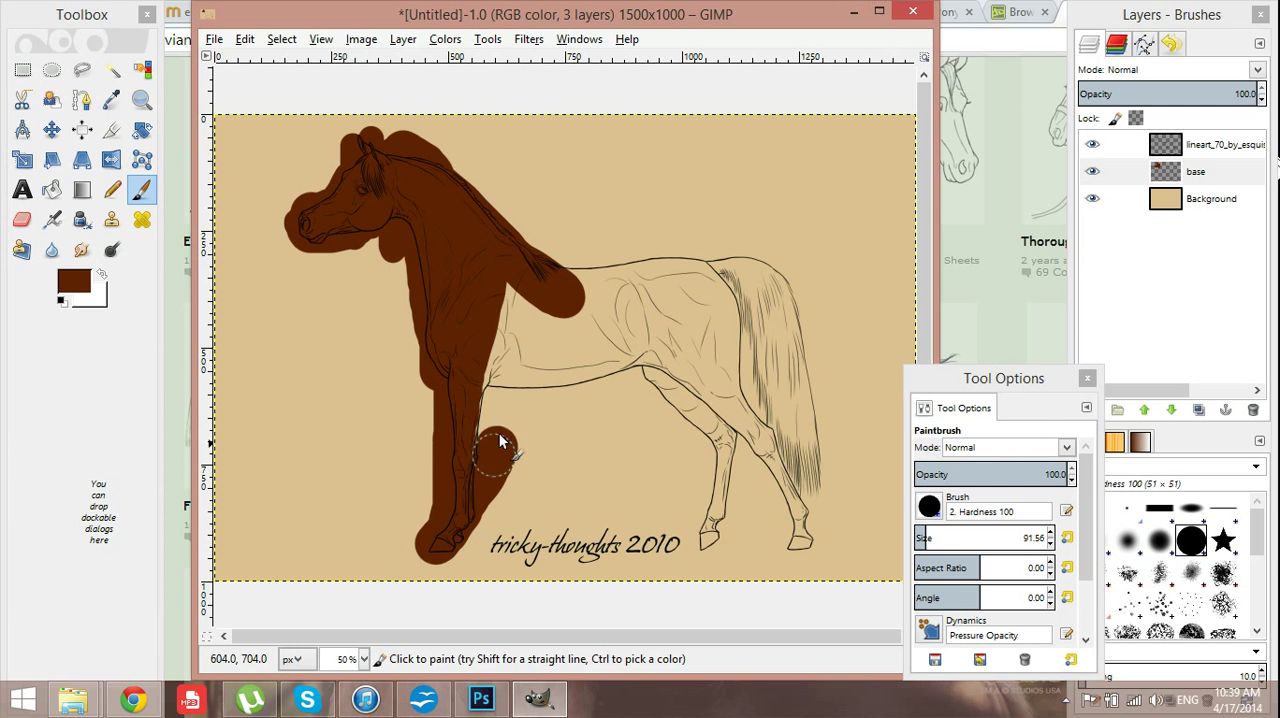
{"action": "left_click_drag", "start_coordinate": [500, 445], "coordinate": [500, 368]}
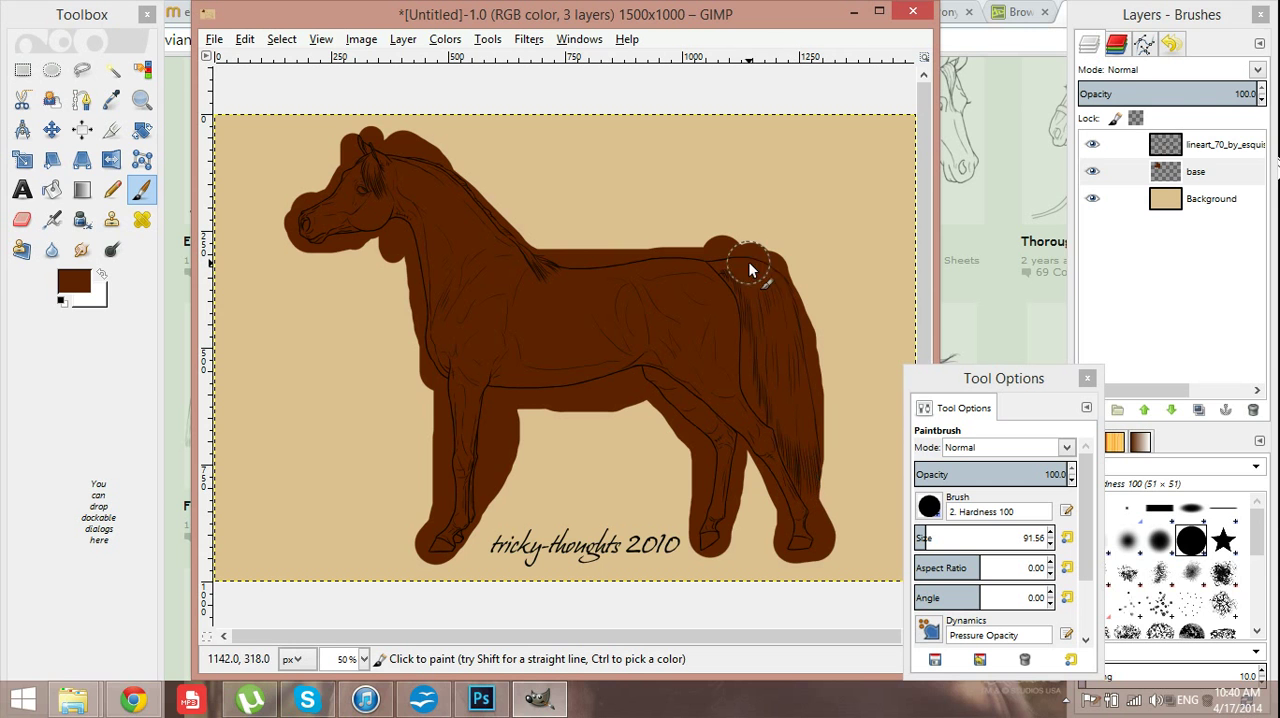
{"action": "left_click_drag", "start_coordinate": [750, 268], "coordinate": [810, 512]}
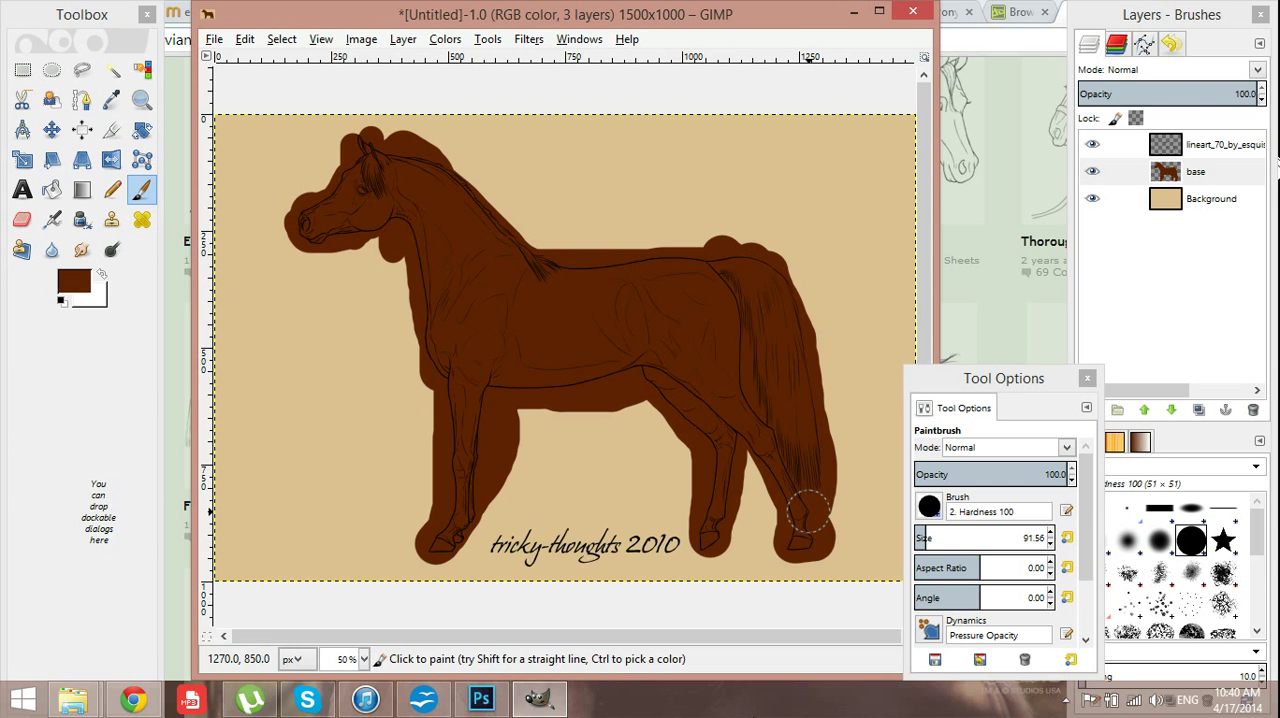
{"action": "mouse_move", "coordinate": [425, 237]}
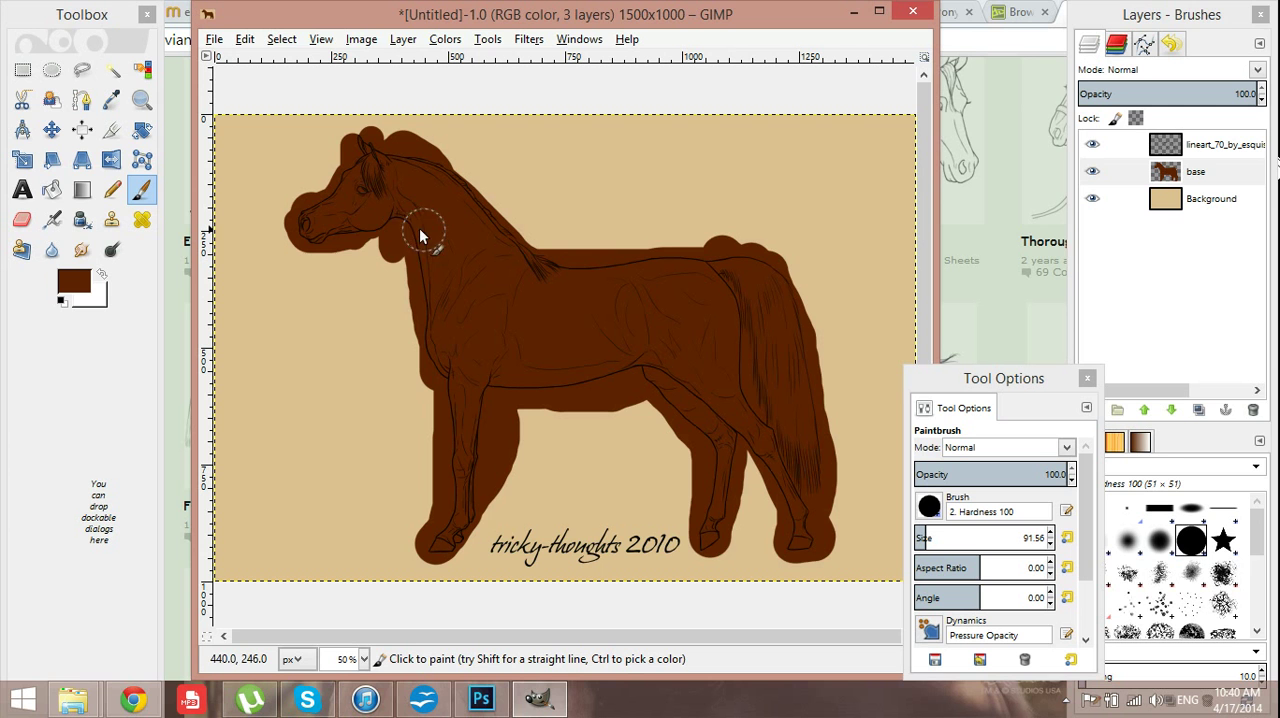
{"action": "mouse_move", "coordinate": [970, 213]}
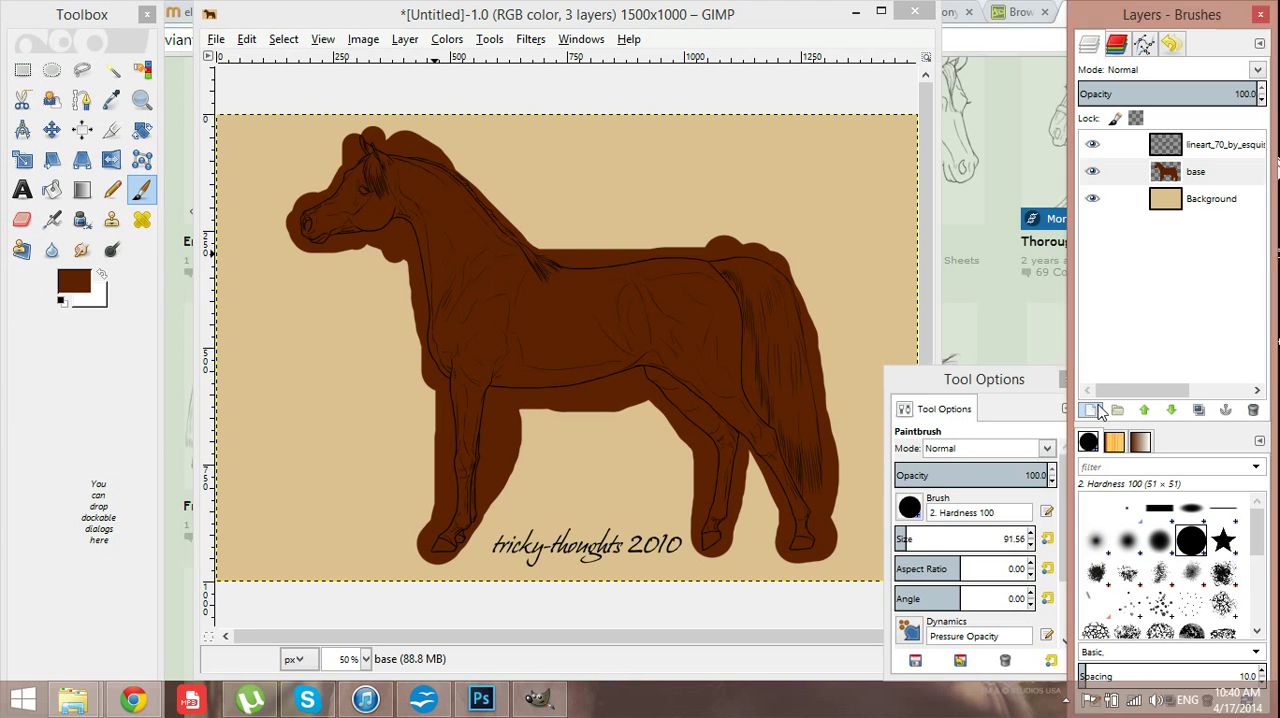
- Add a new layer named points and set the foreground to near-black brown 1e0b00
{"action": "left_click", "coordinate": [1090, 410]}
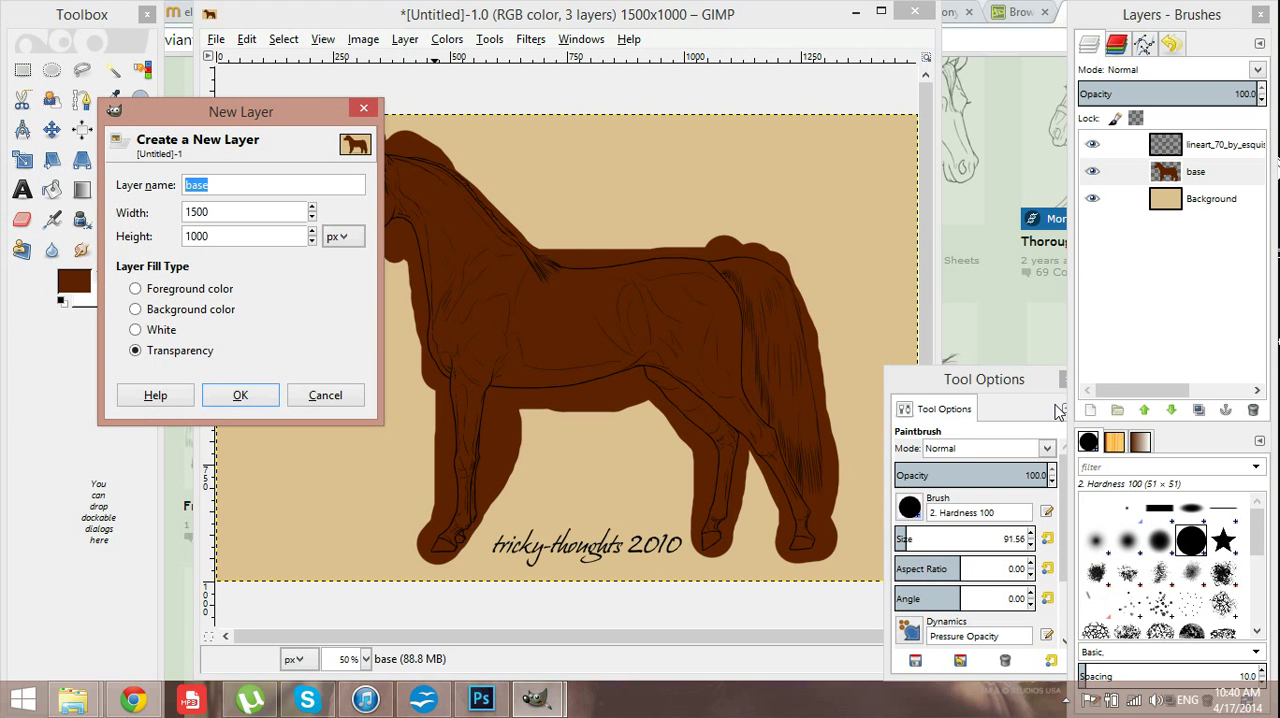
{"action": "left_click", "coordinate": [240, 394]}
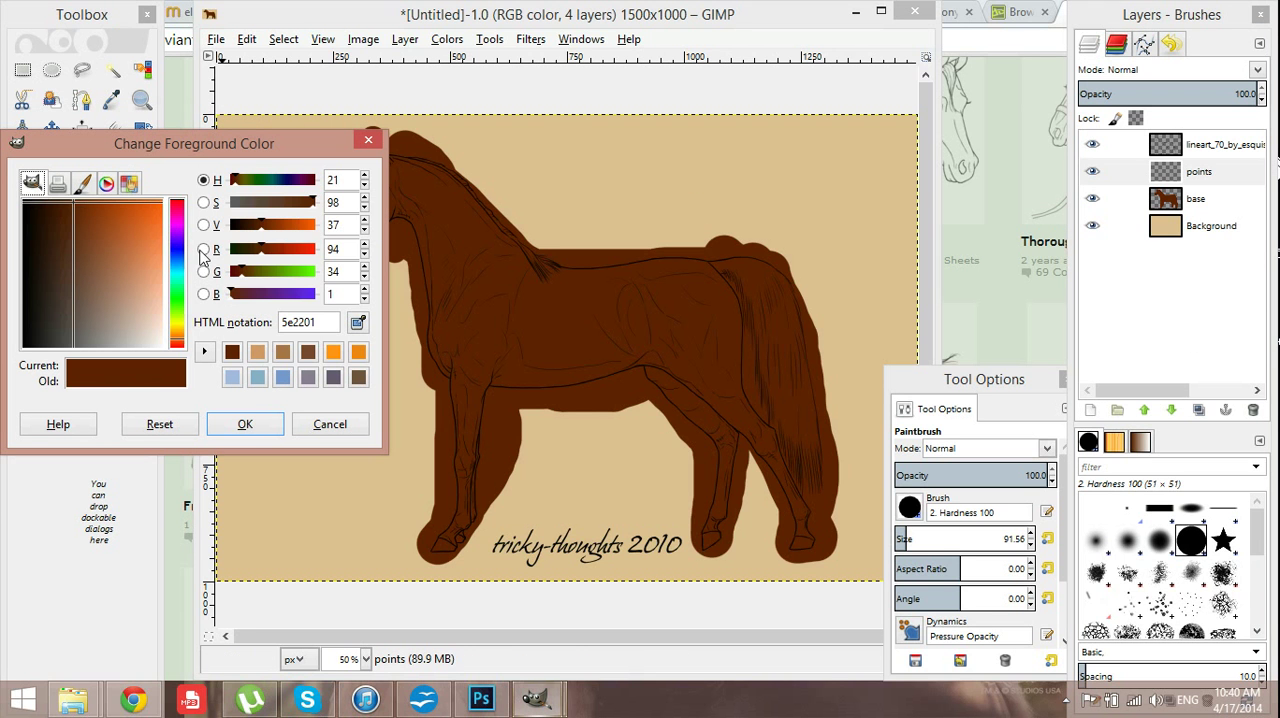
{"action": "left_click", "coordinate": [115, 260]}
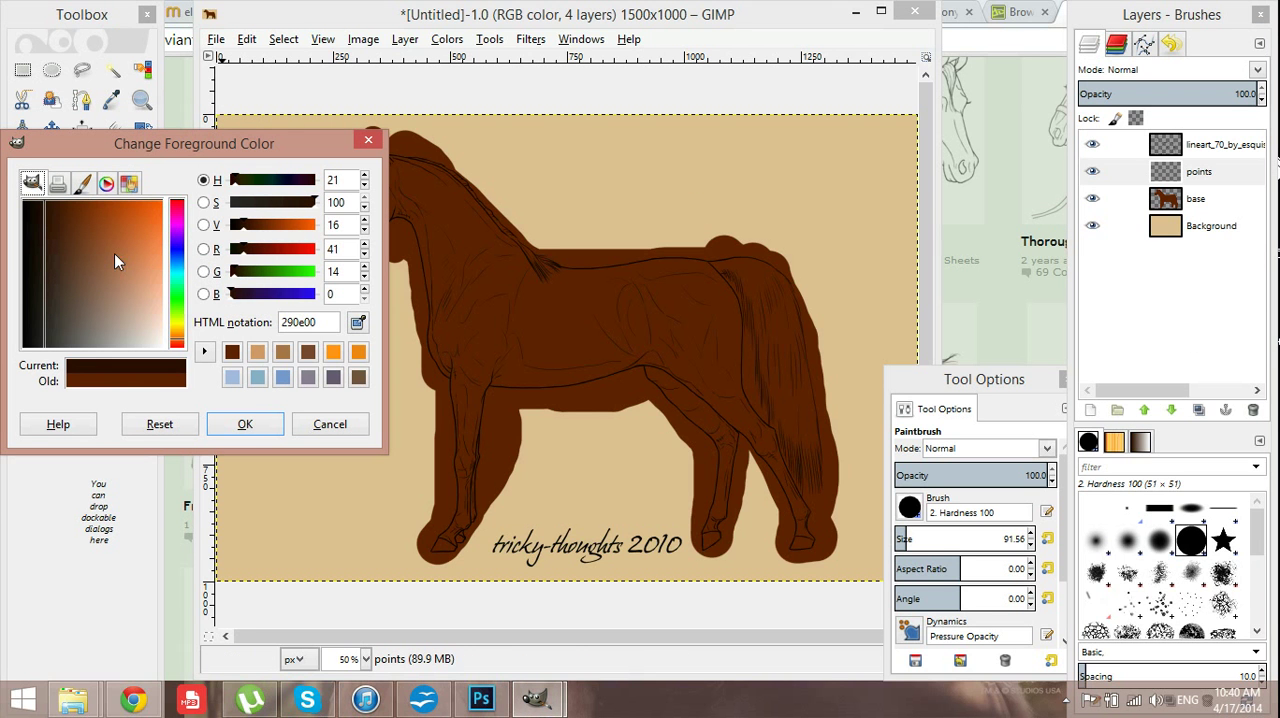
{"action": "left_click", "coordinate": [43, 205]}
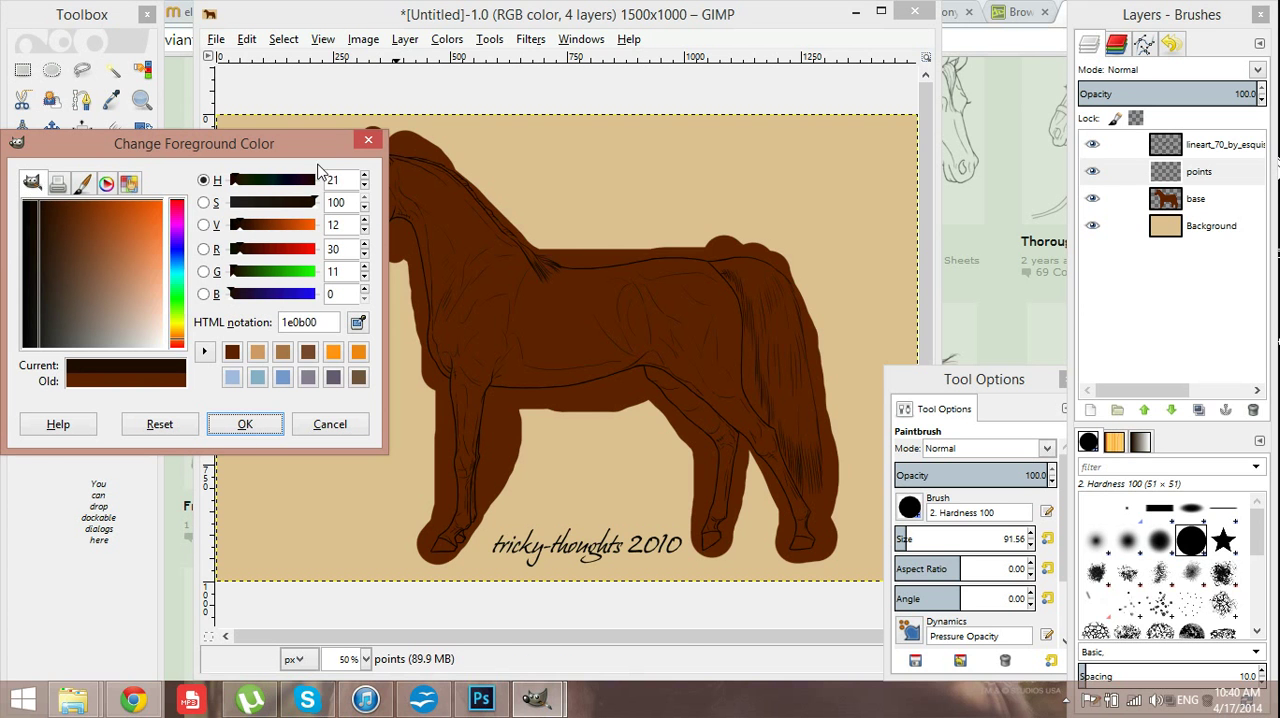
{"action": "left_click", "coordinate": [244, 423]}
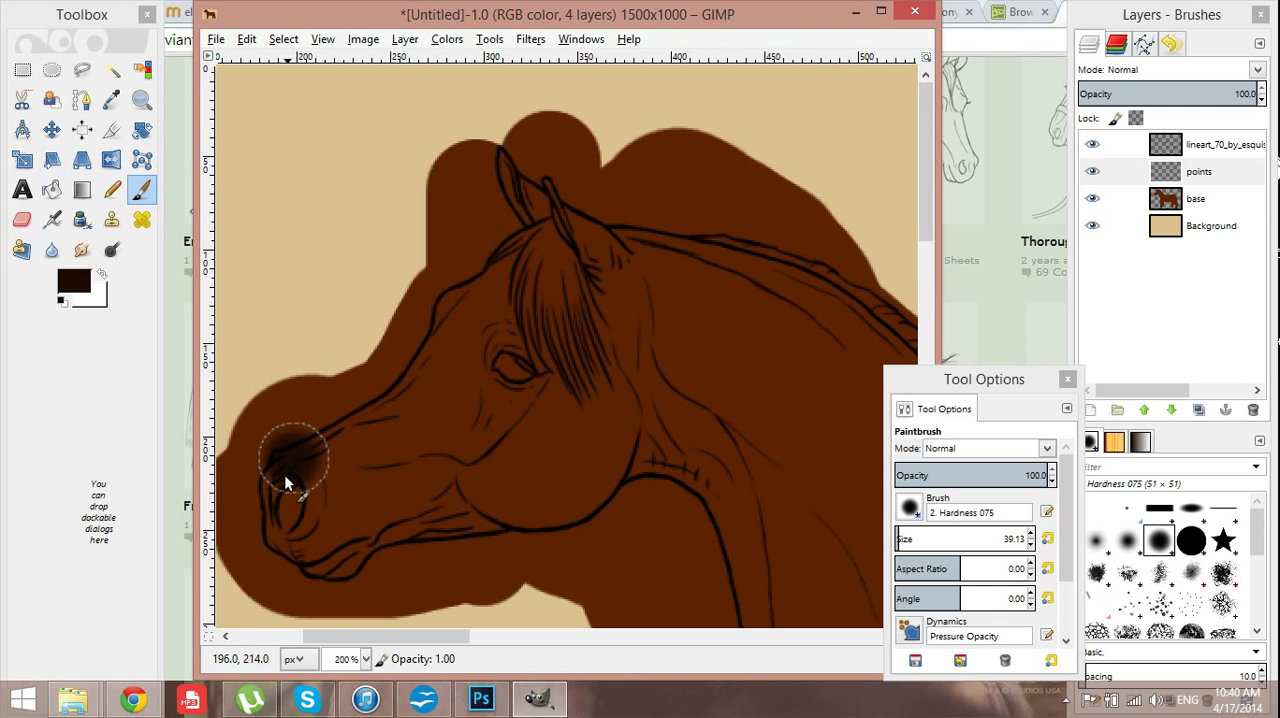
- Shade the muzzle, hind hoof and all four lower legs with soft near-black strokes
{"action": "left_click_drag", "start_coordinate": [290, 465], "coordinate": [360, 555]}
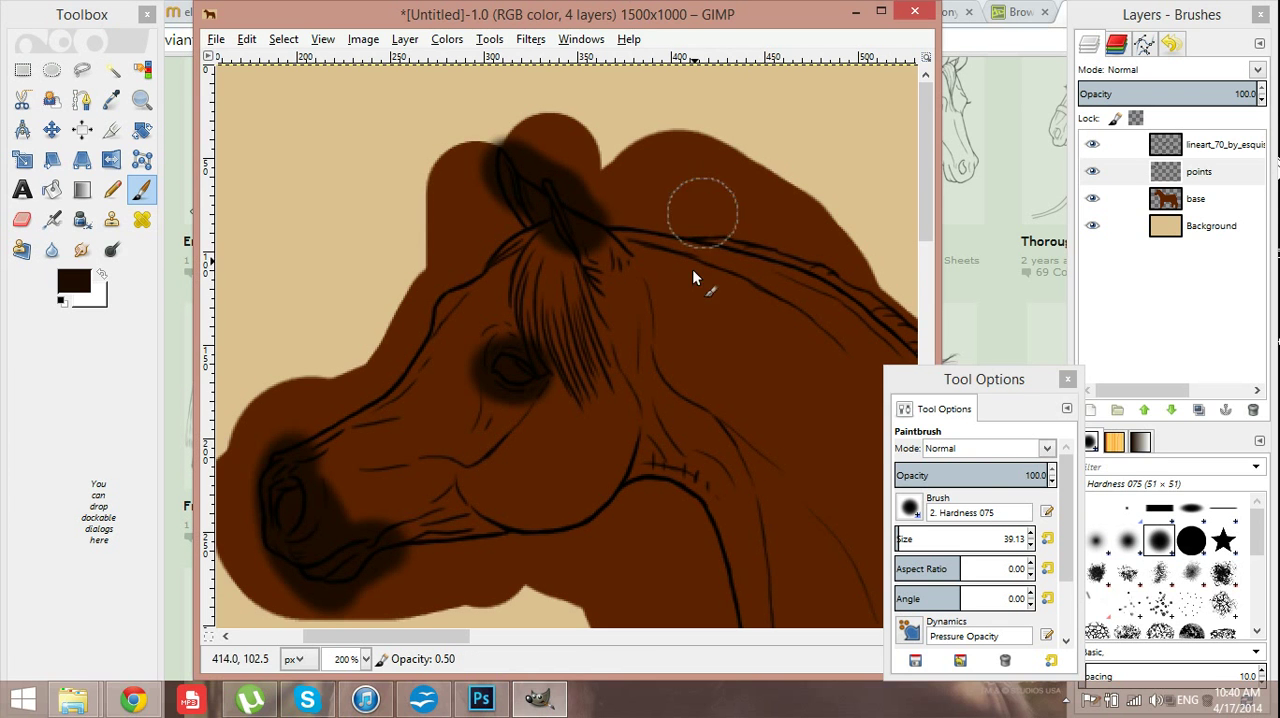
{"action": "mouse_move", "coordinate": [432, 228]}
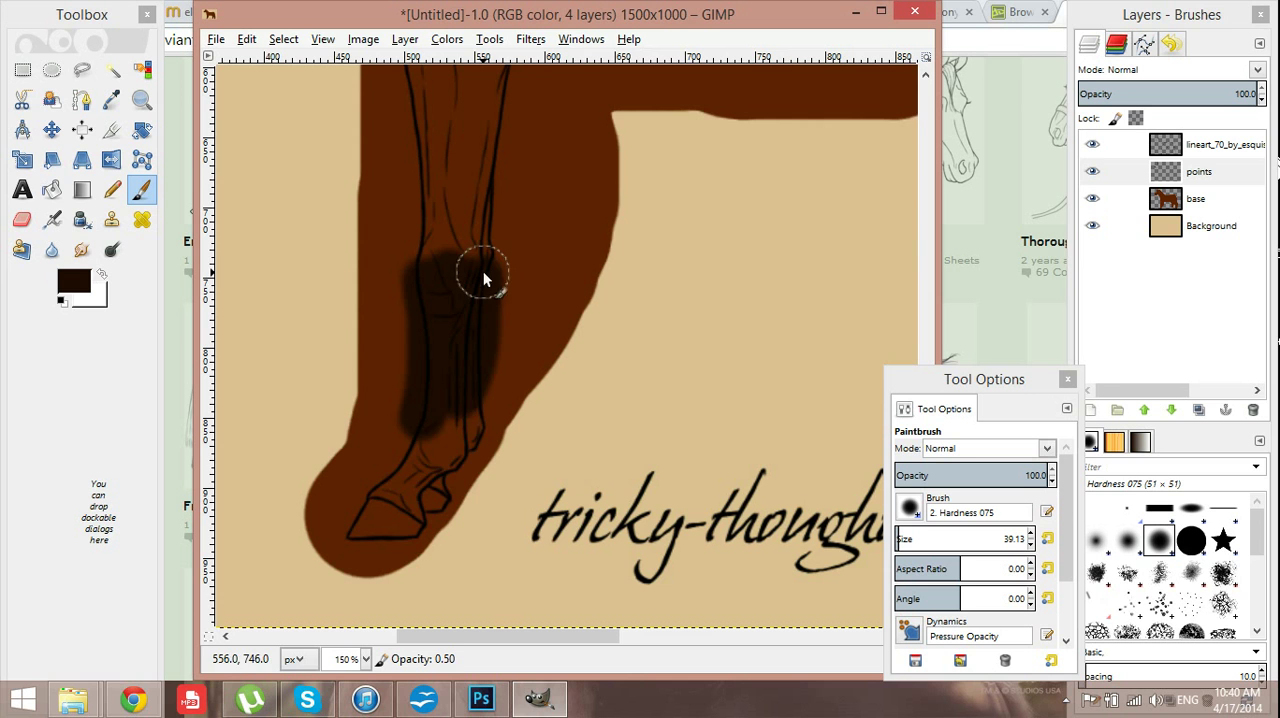
{"action": "left_click_drag", "start_coordinate": [485, 278], "coordinate": [412, 442]}
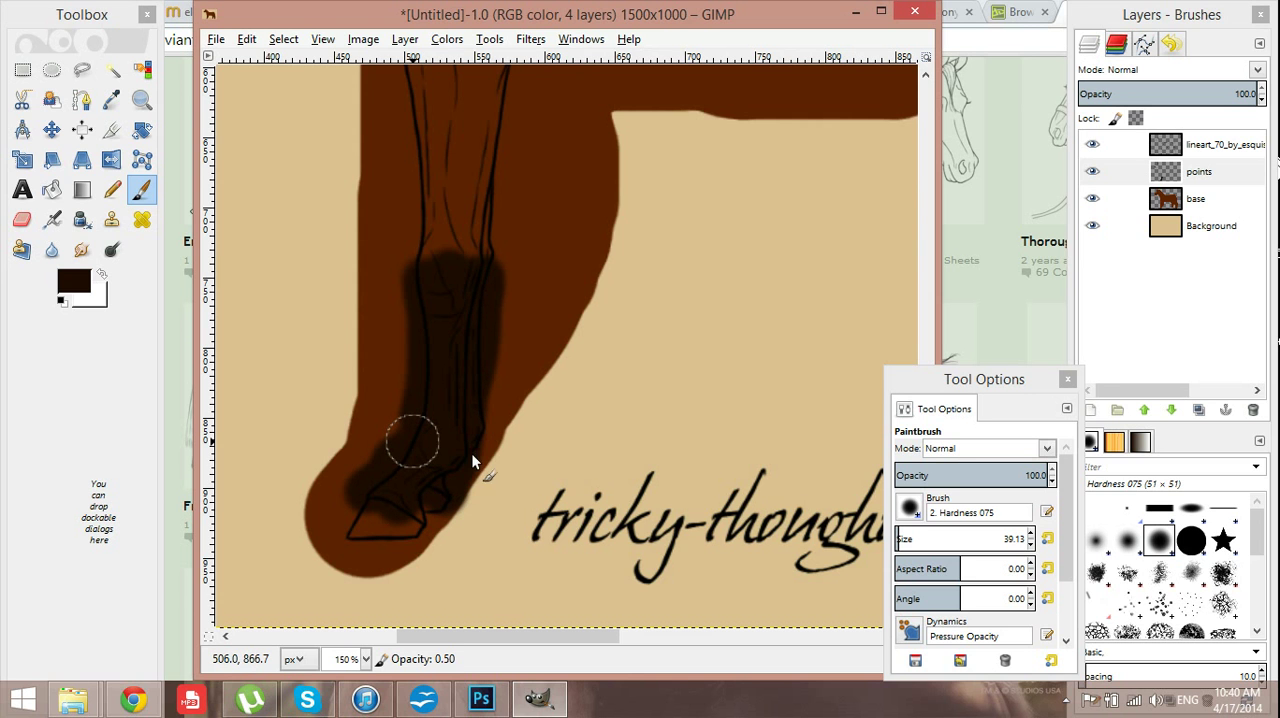
{"action": "mouse_move", "coordinate": [648, 380]}
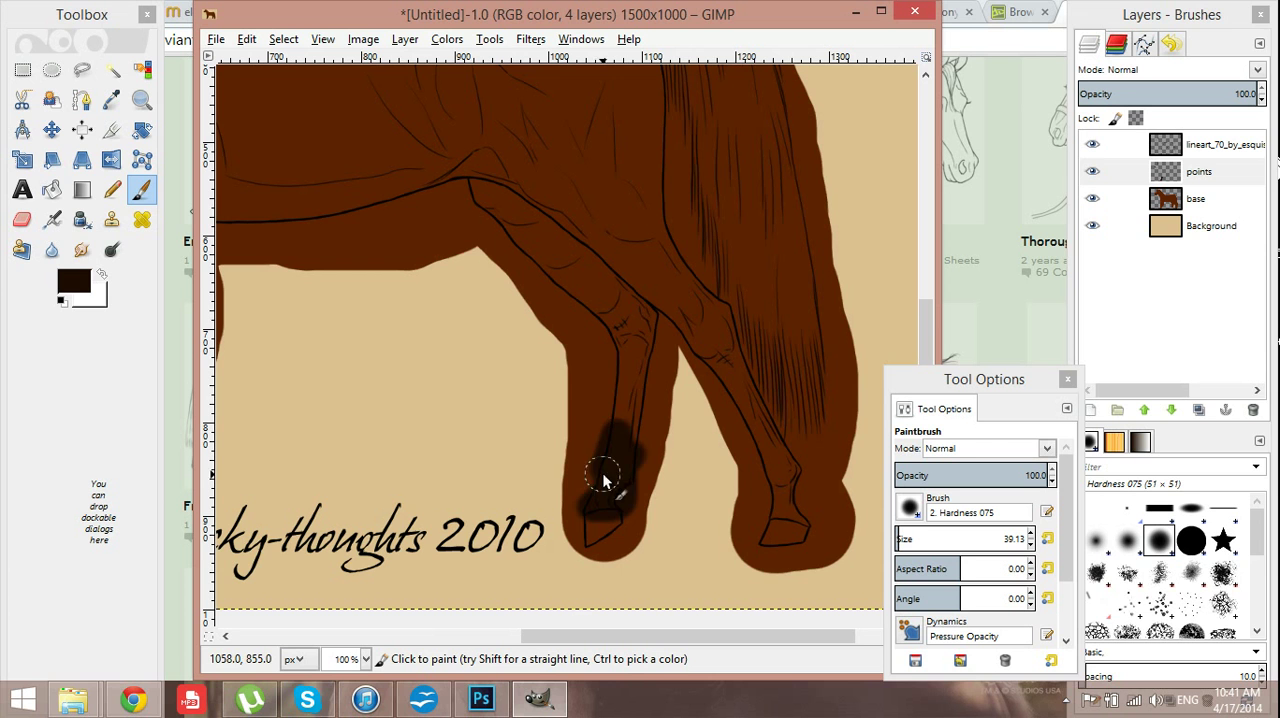
{"action": "left_click_drag", "start_coordinate": [600, 475], "coordinate": [640, 325]}
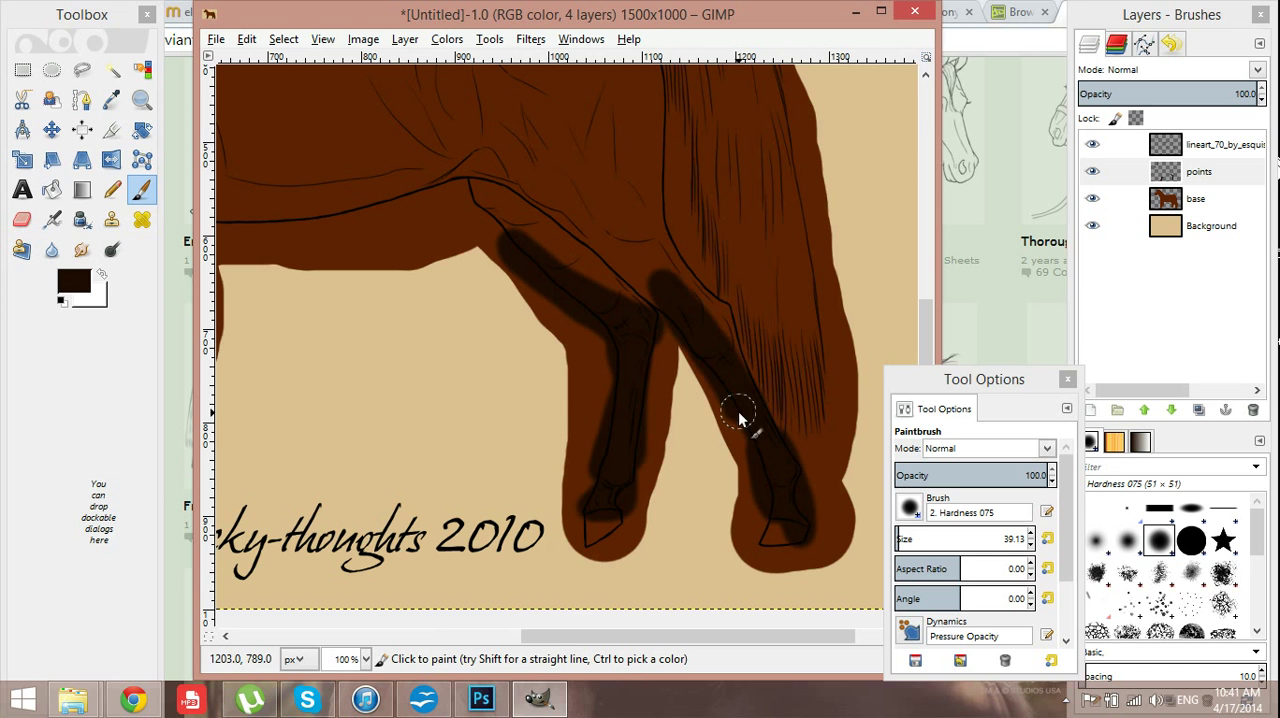
{"action": "left_click_drag", "start_coordinate": [740, 415], "coordinate": [578, 232]}
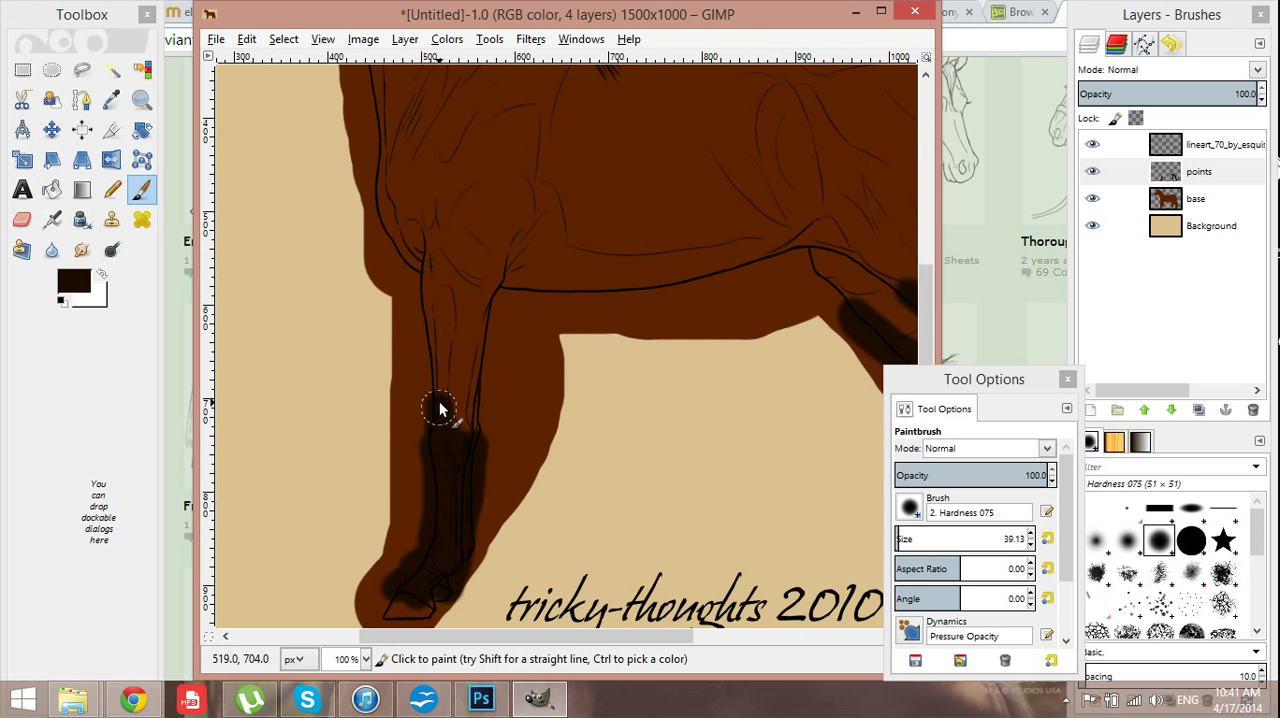
{"action": "left_click_drag", "start_coordinate": [440, 408], "coordinate": [485, 345]}
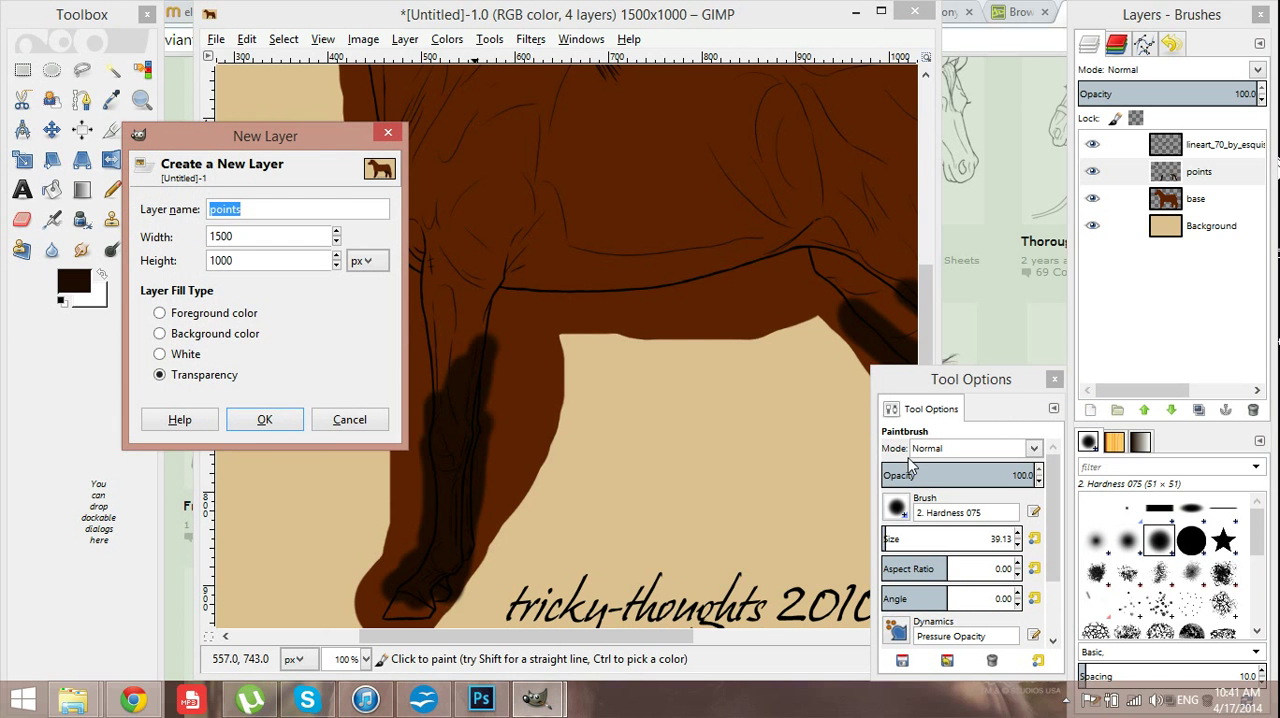
- Create the markings layer, set foreground to off-white d7c7be and paint a sock on the front hoof
{"action": "left_click", "coordinate": [264, 419]}
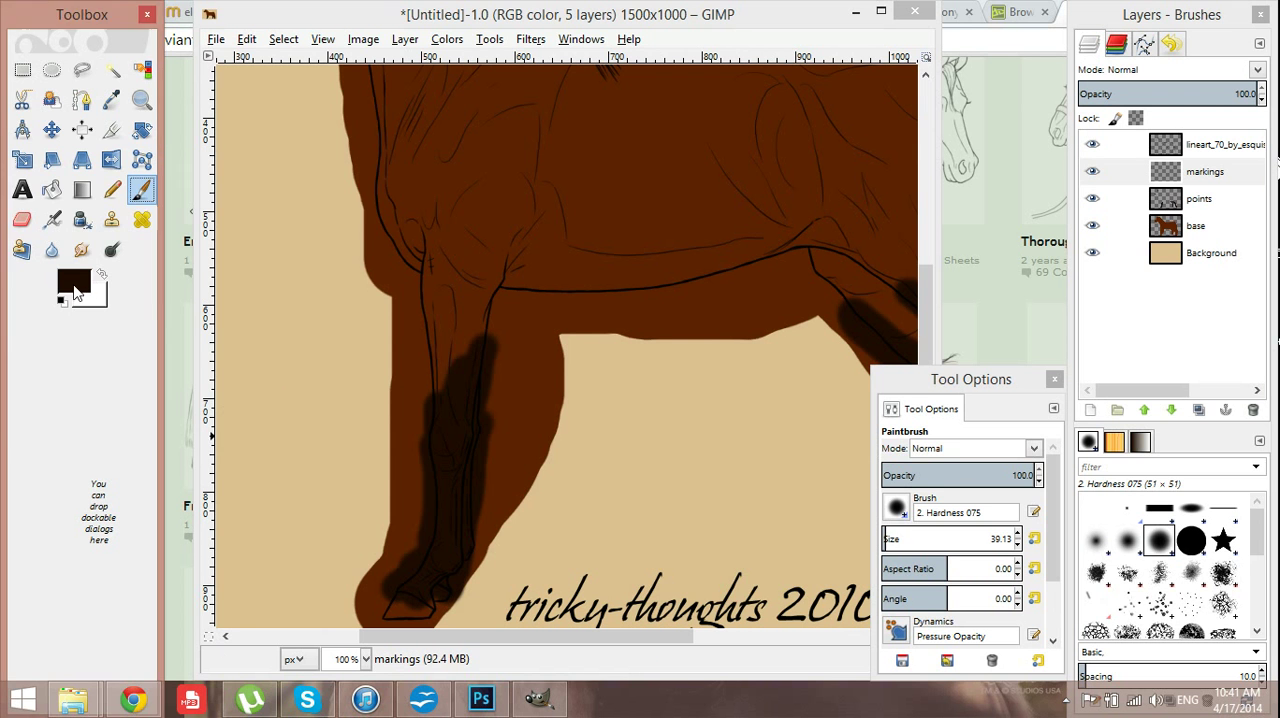
{"action": "left_click", "coordinate": [74, 283]}
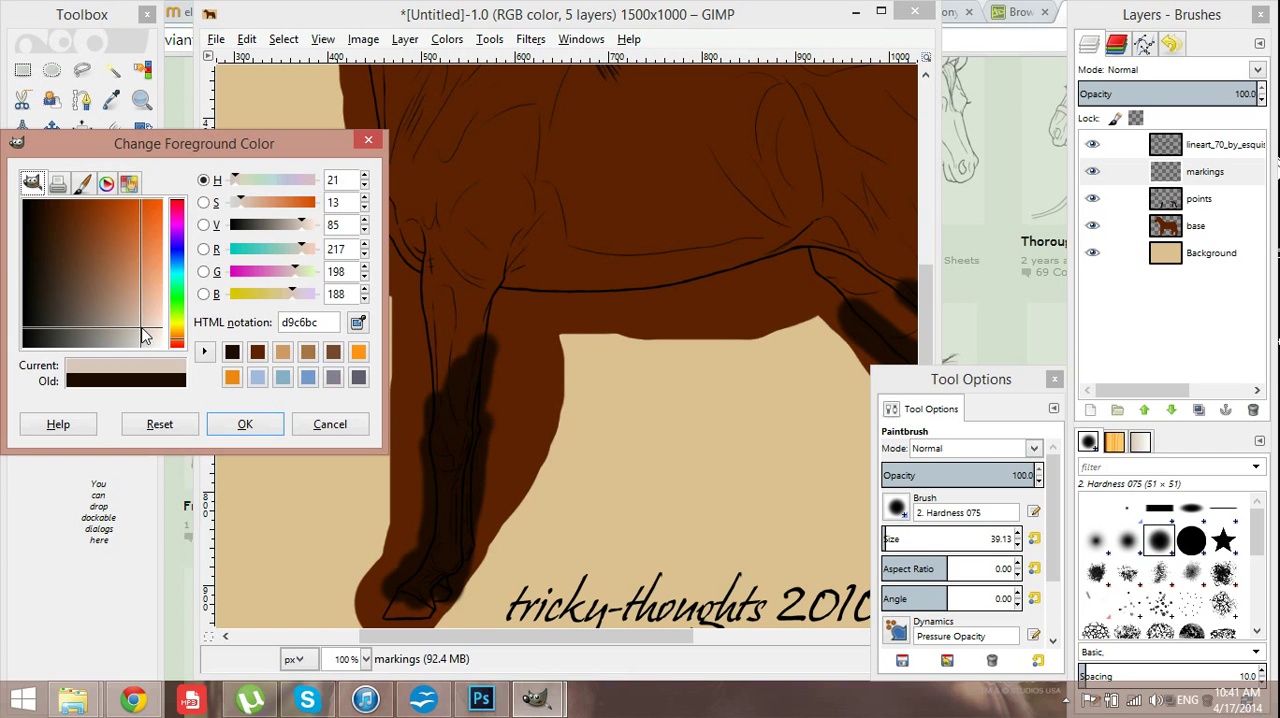
{"action": "left_click", "coordinate": [143, 338]}
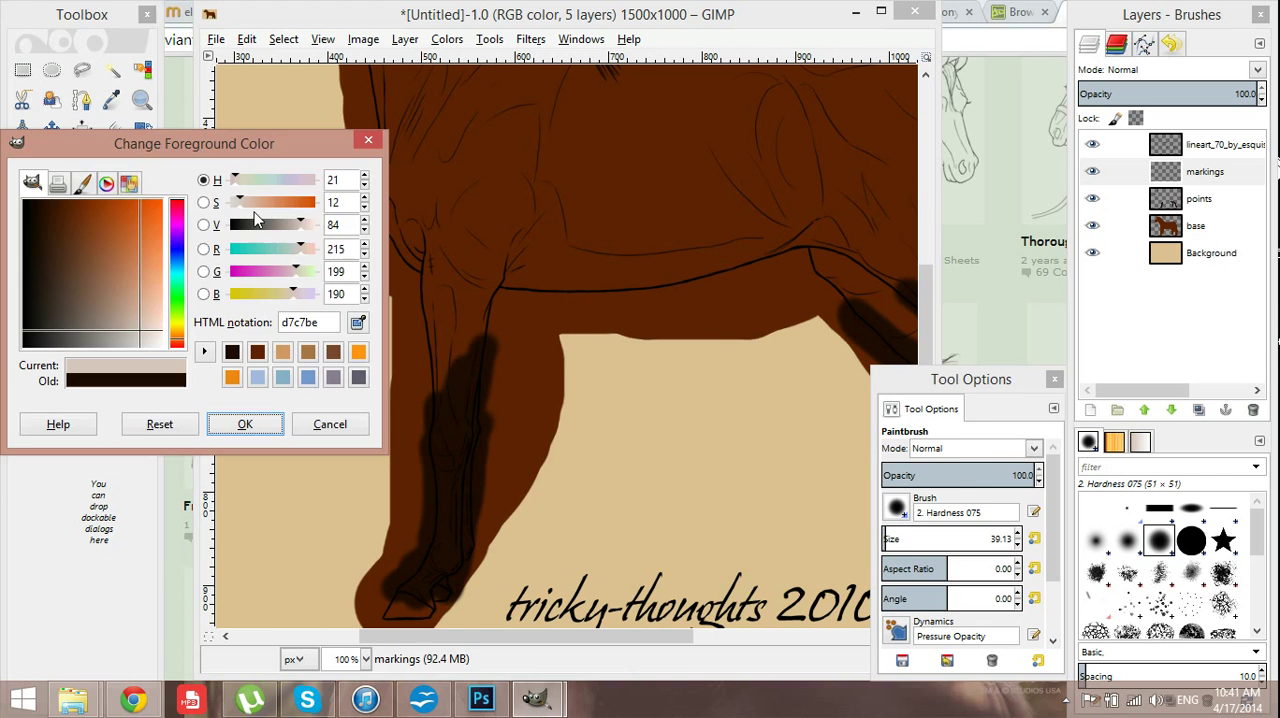
{"action": "left_click", "coordinate": [244, 423]}
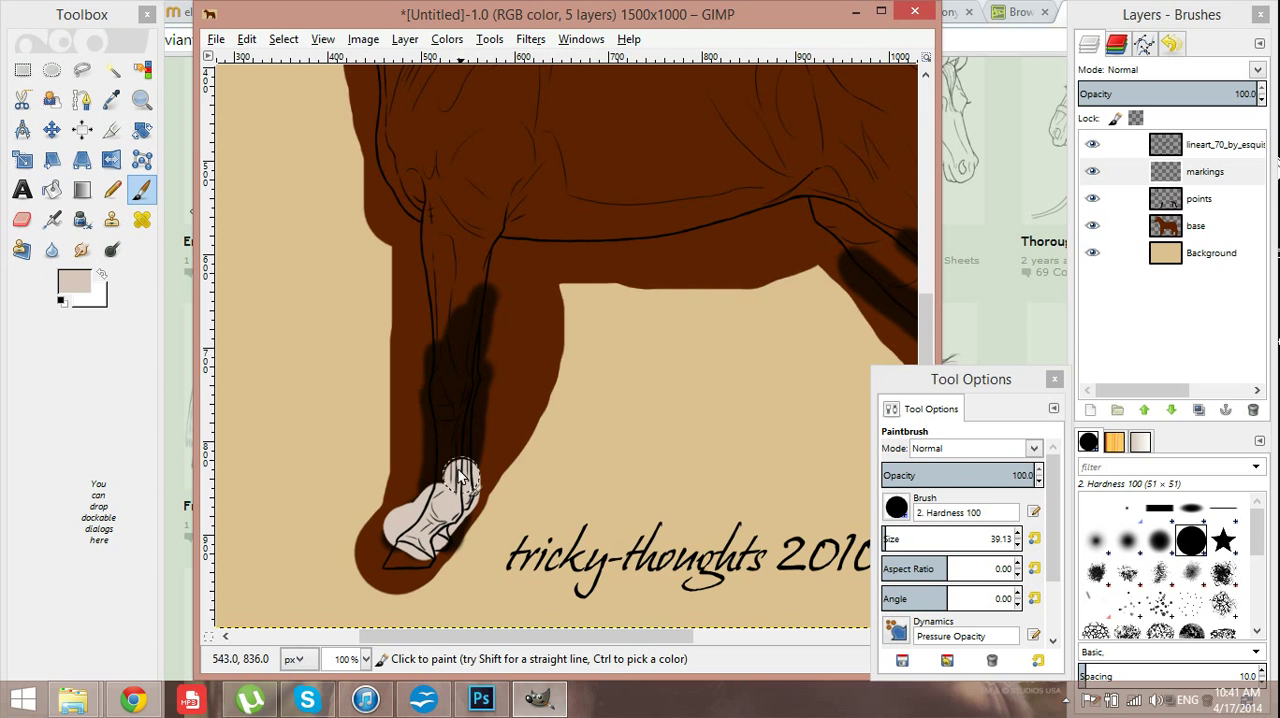
{"action": "left_click_drag", "start_coordinate": [460, 480], "coordinate": [465, 450]}
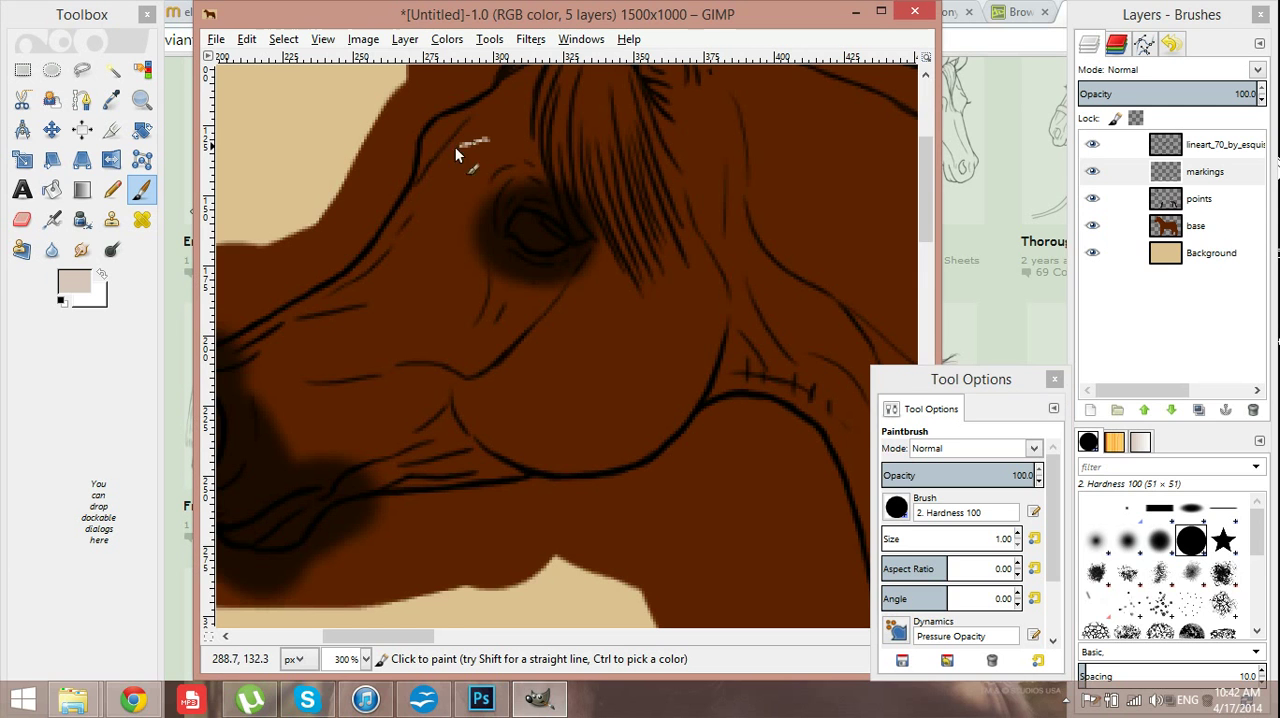
- Paint an off-white stripe down the face plus a snip marking above the nostril and along the muzzle
{"action": "left_click_drag", "start_coordinate": [485, 132], "coordinate": [430, 222]}
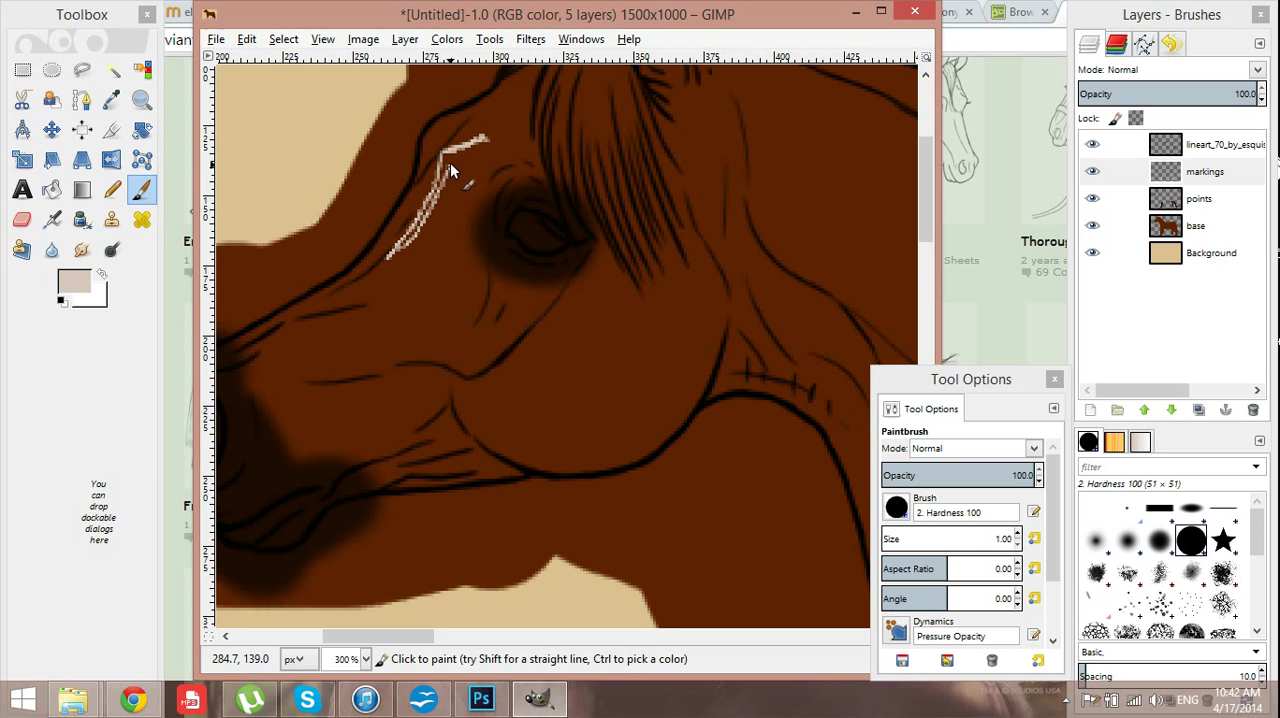
{"action": "left_click_drag", "start_coordinate": [450, 170], "coordinate": [480, 205]}
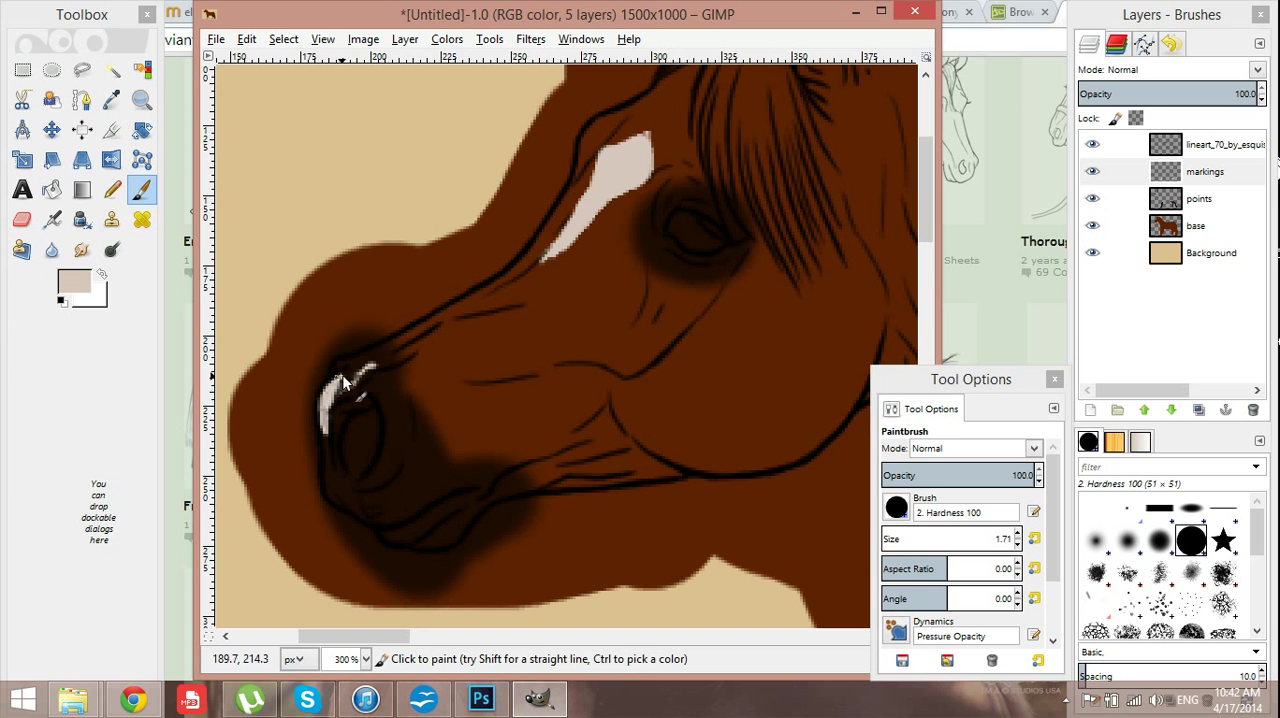
{"action": "left_click_drag", "start_coordinate": [343, 383], "coordinate": [370, 370]}
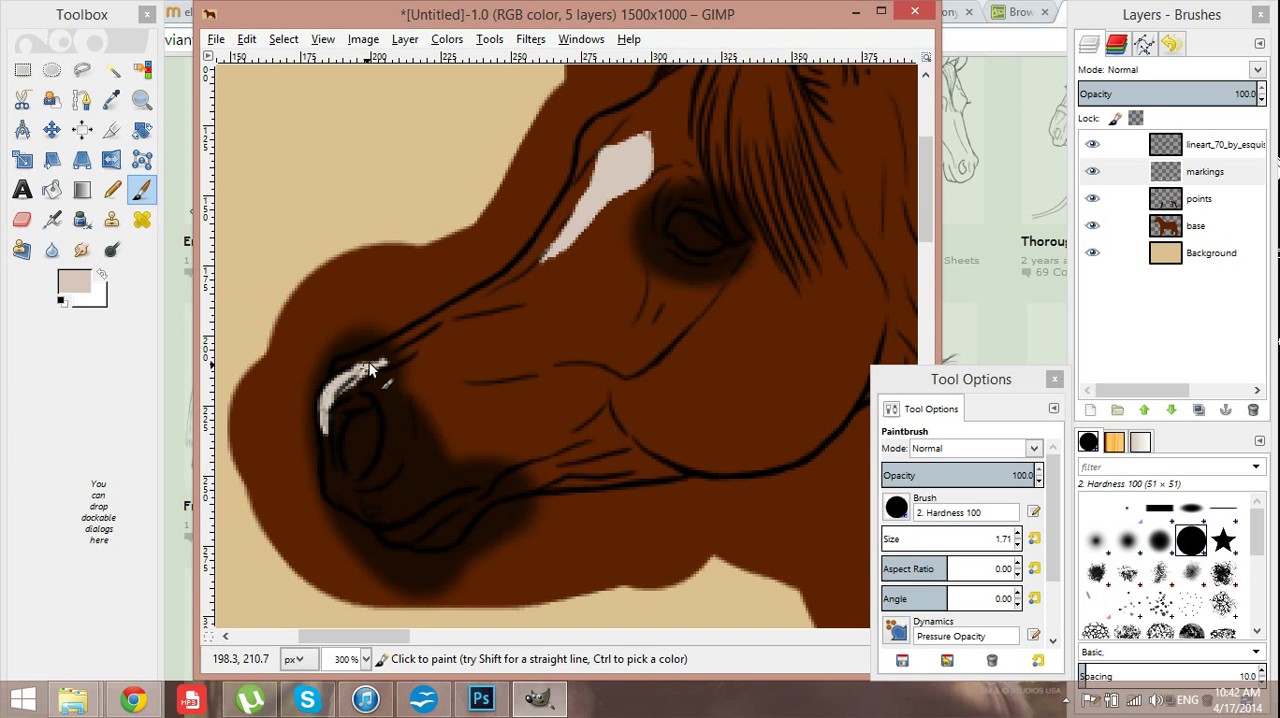
{"action": "left_click_drag", "start_coordinate": [355, 375], "coordinate": [500, 305]}
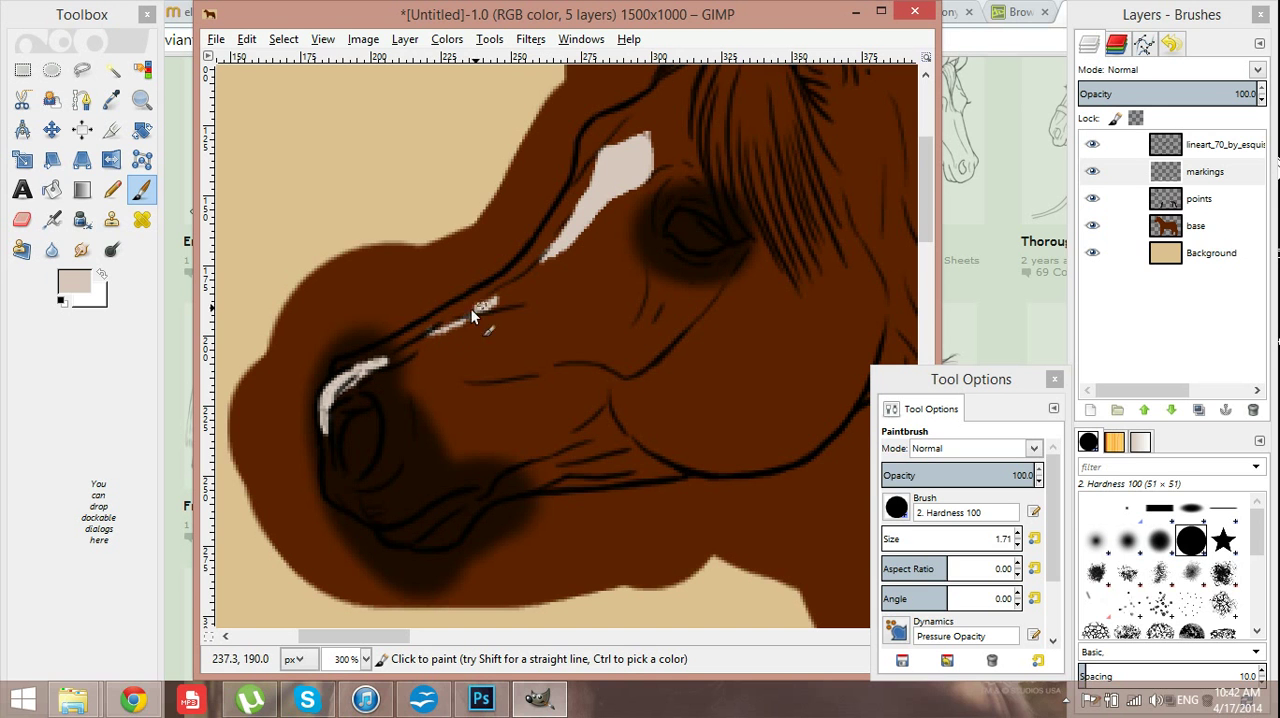
{"action": "left_click_drag", "start_coordinate": [475, 325], "coordinate": [430, 355]}
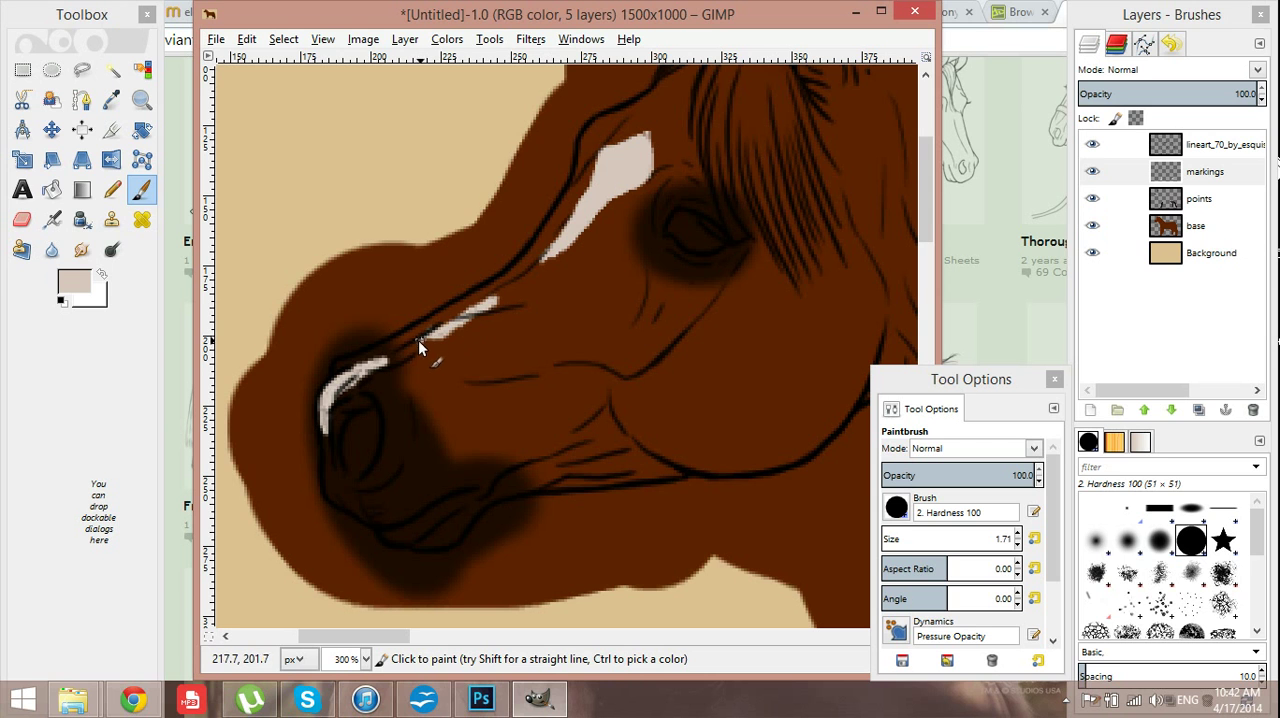
{"action": "mouse_move", "coordinate": [665, 360]}
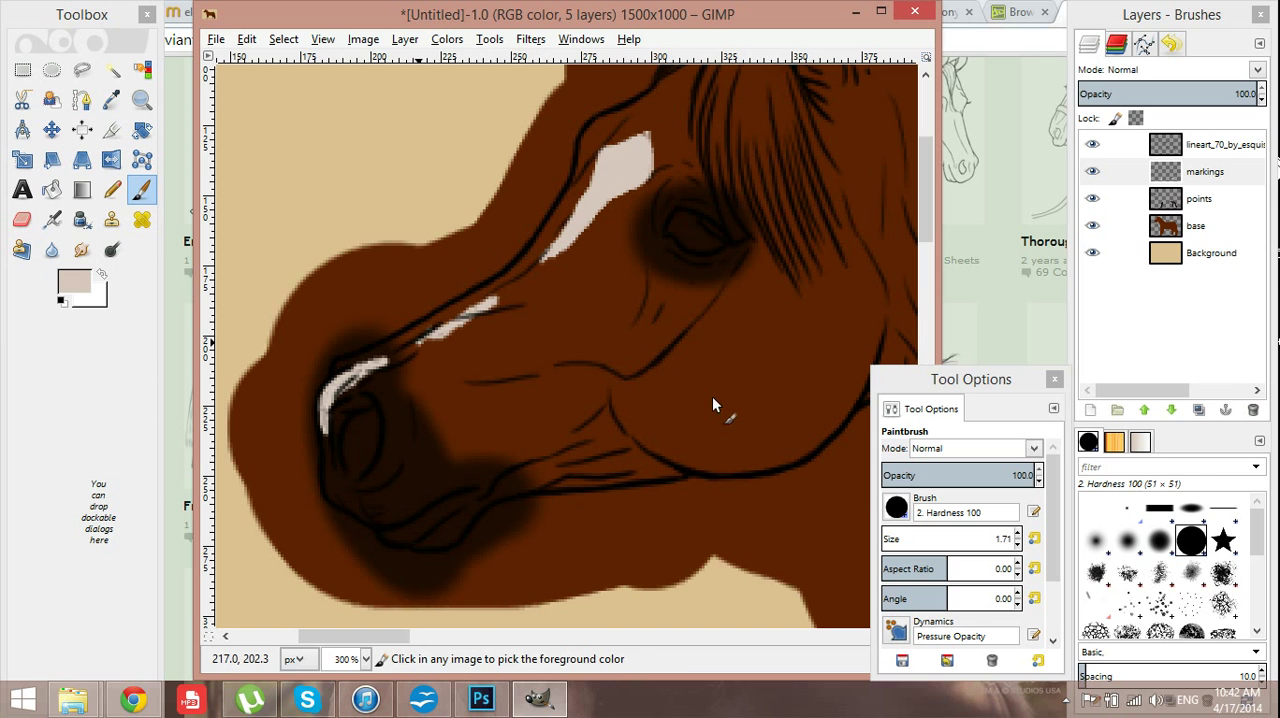
{"action": "mouse_move", "coordinate": [532, 238]}
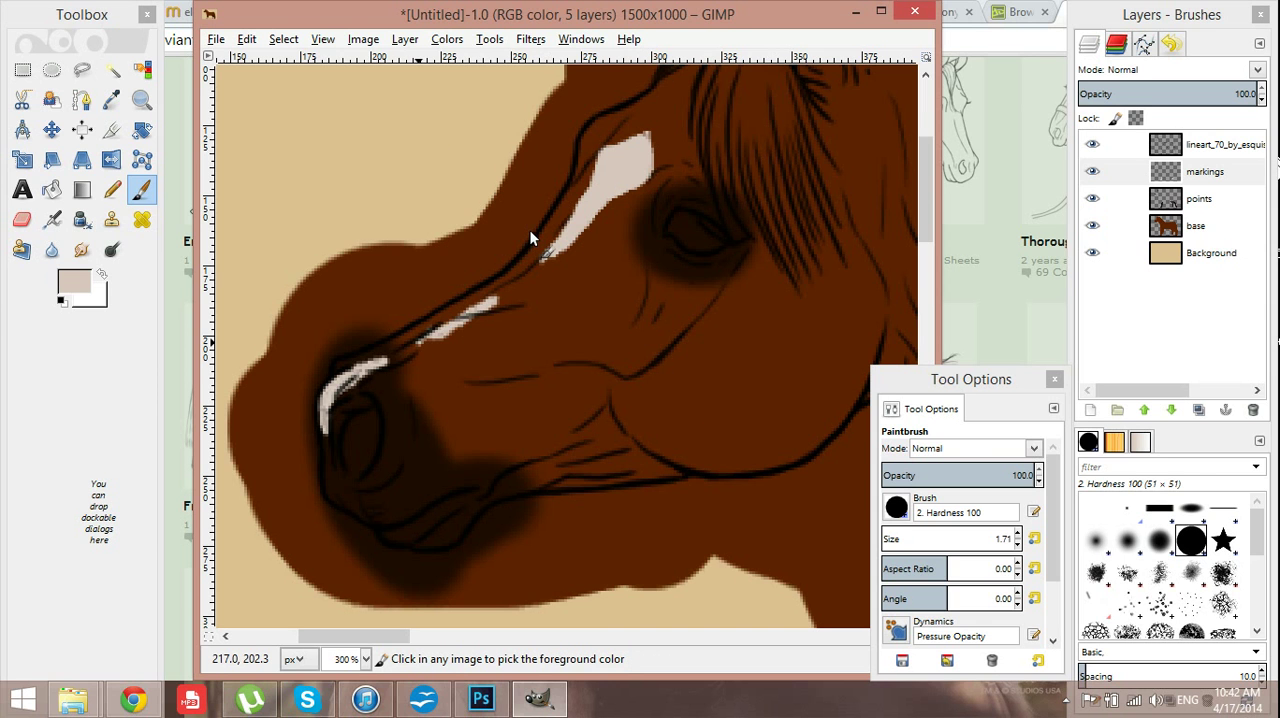
{"action": "mouse_move", "coordinate": [620, 497]}
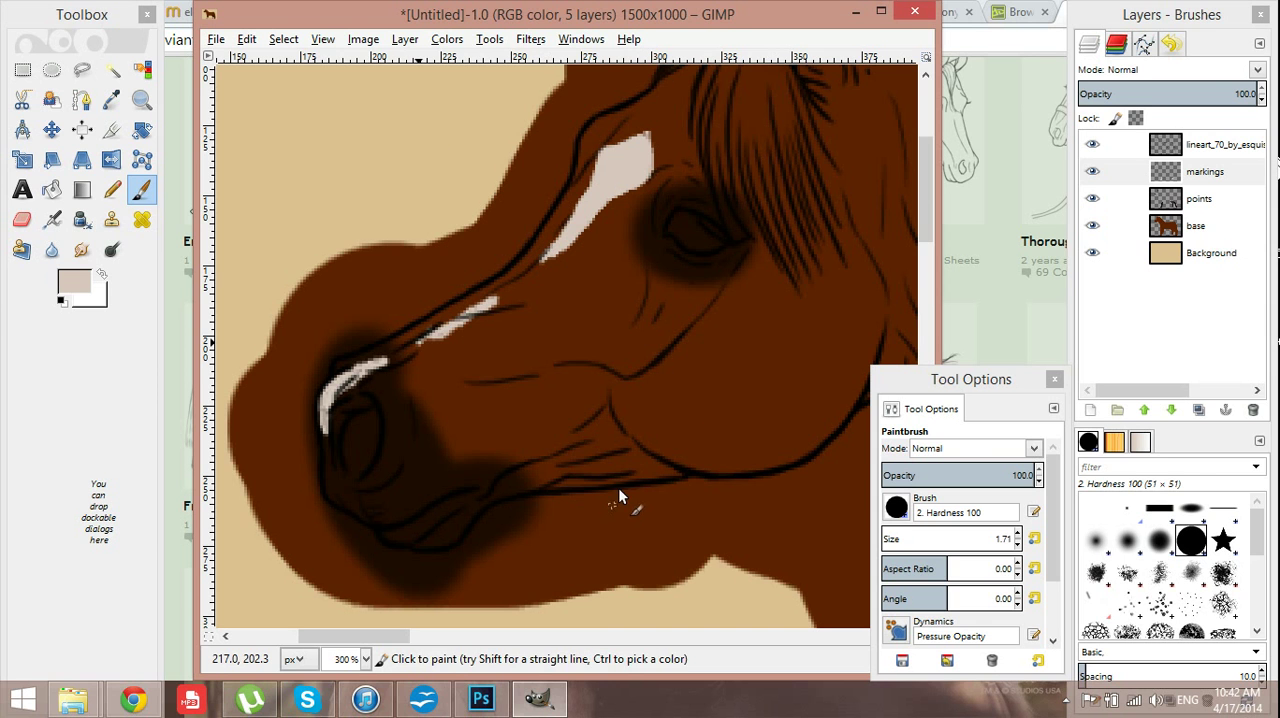
{"action": "left_click", "coordinate": [141, 100]}
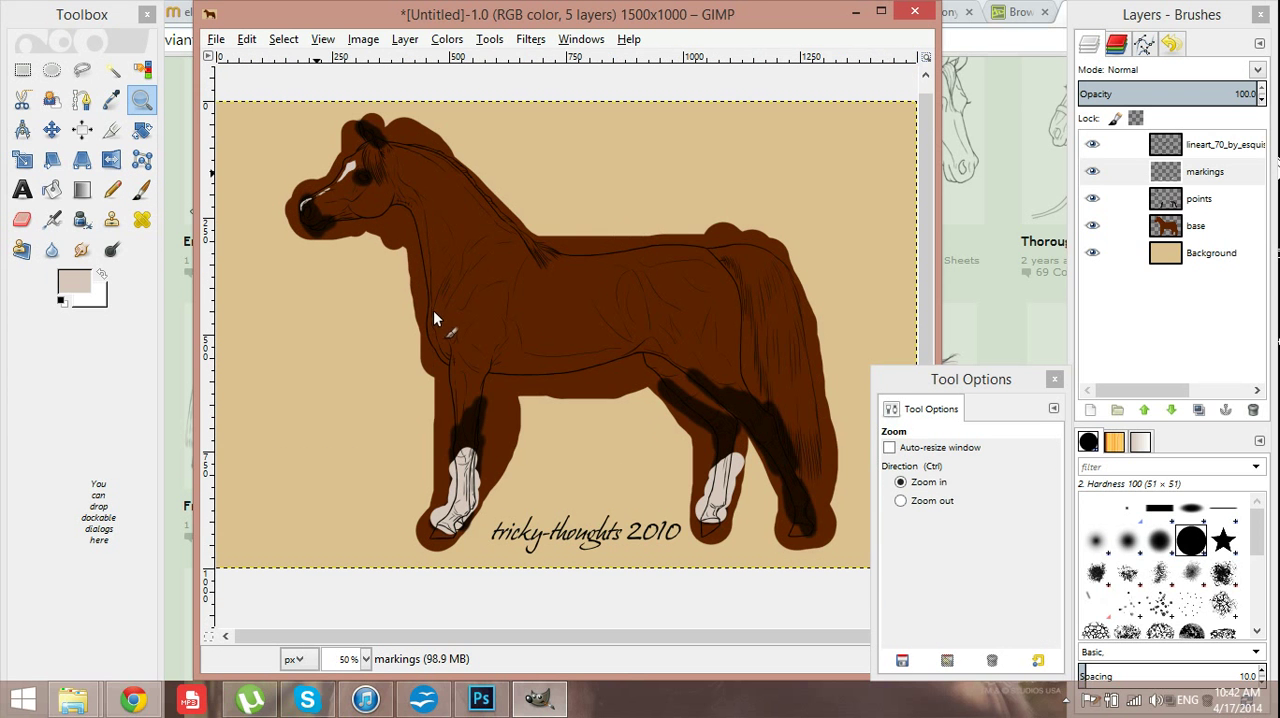
{"action": "mouse_move", "coordinate": [498, 390]}
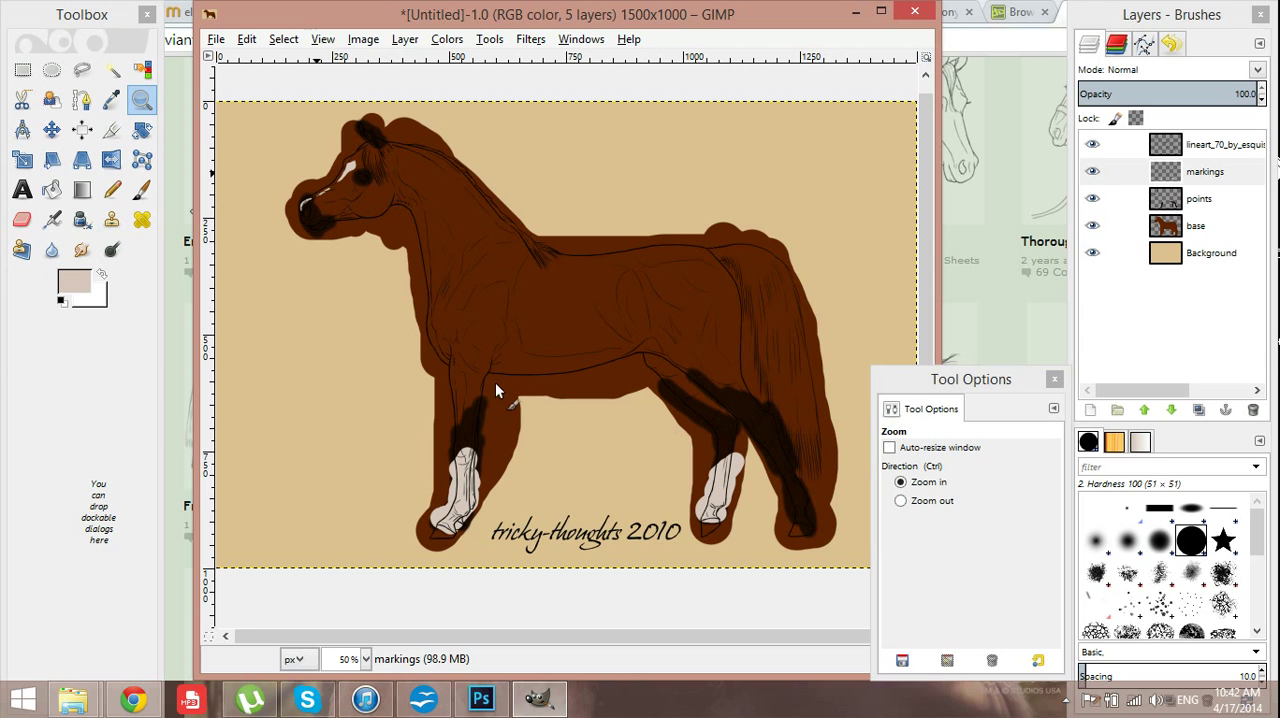
{"action": "mouse_move", "coordinate": [270, 17]}
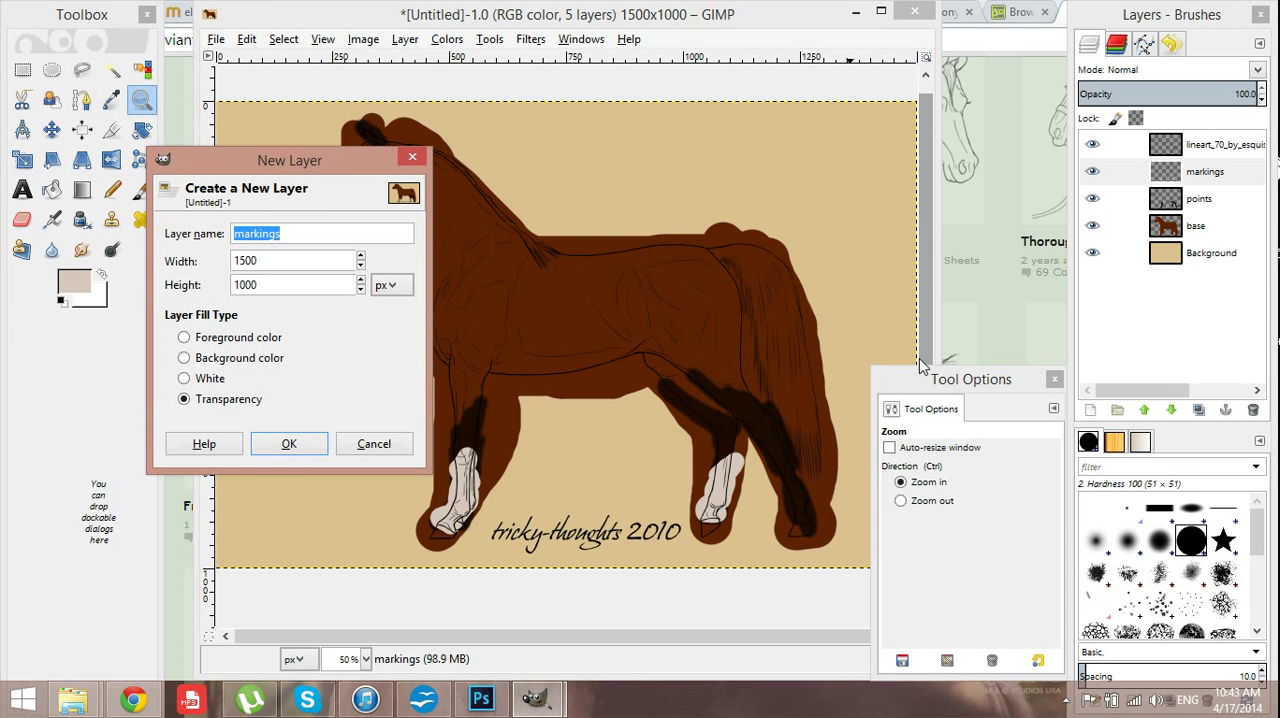
- Create the transparent 'lighter' layer and set foreground to brighter reddish-brown 933b0b
{"action": "left_click", "coordinate": [289, 443]}
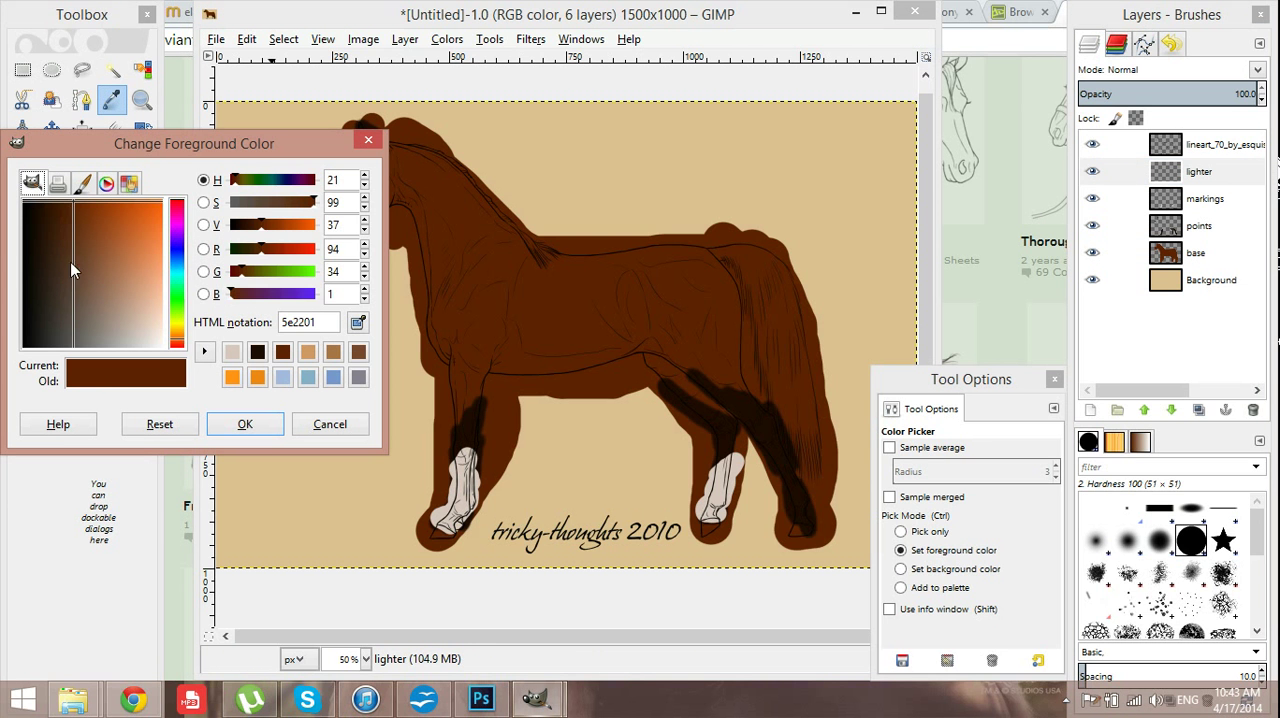
{"action": "left_click", "coordinate": [107, 218]}
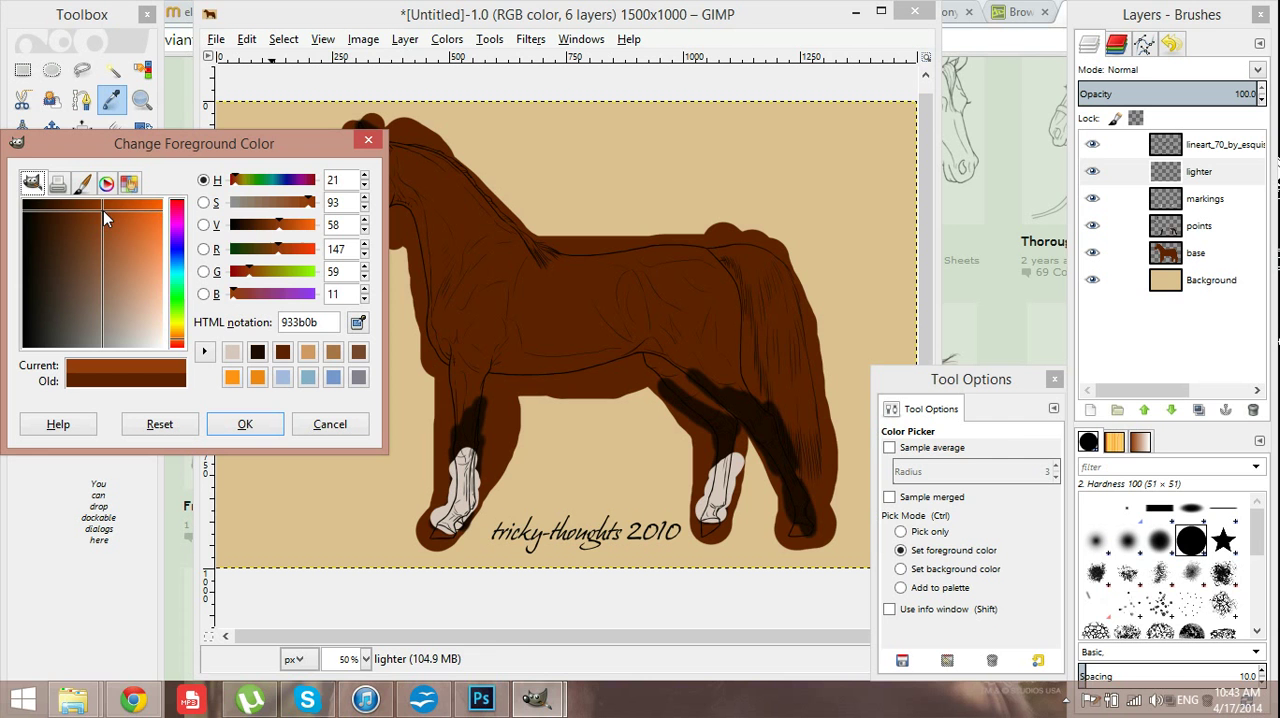
{"action": "left_click", "coordinate": [310, 322]}
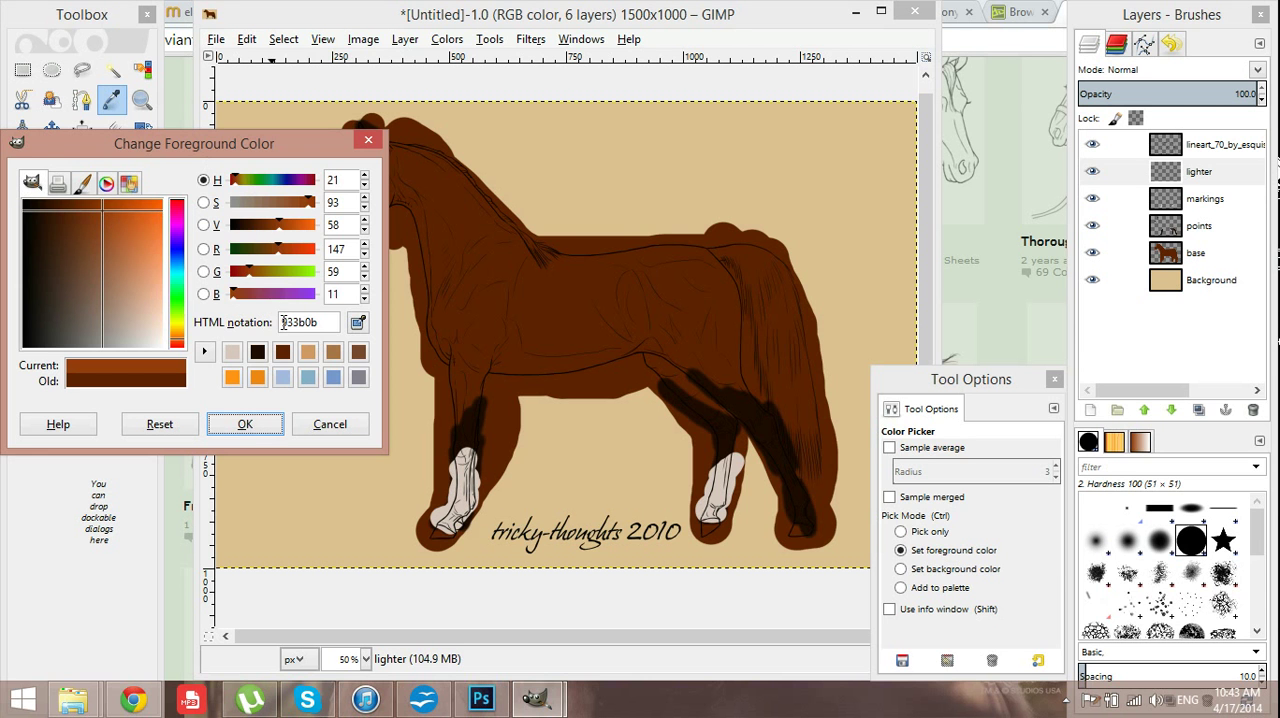
{"action": "left_click", "coordinate": [244, 423]}
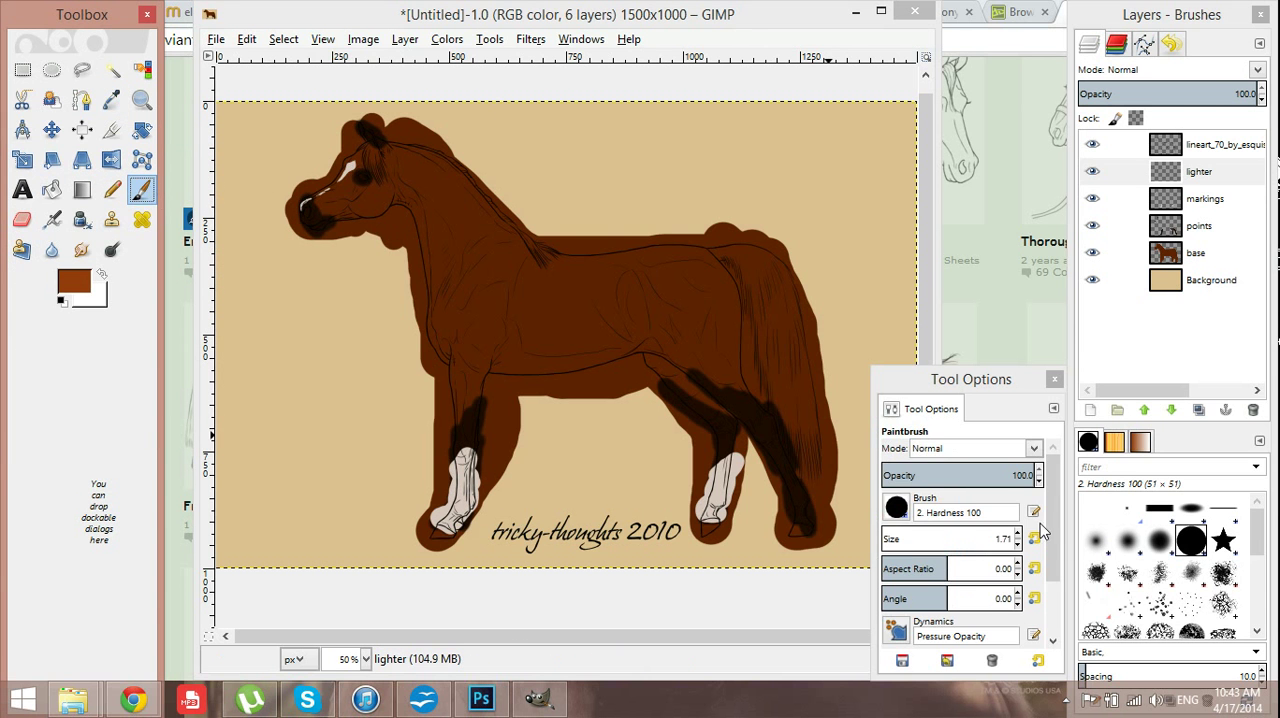
- With a softer semi-transparent brush, paint a lighter patch along the back and hide the markings layer
{"action": "left_click", "coordinate": [1157, 540]}
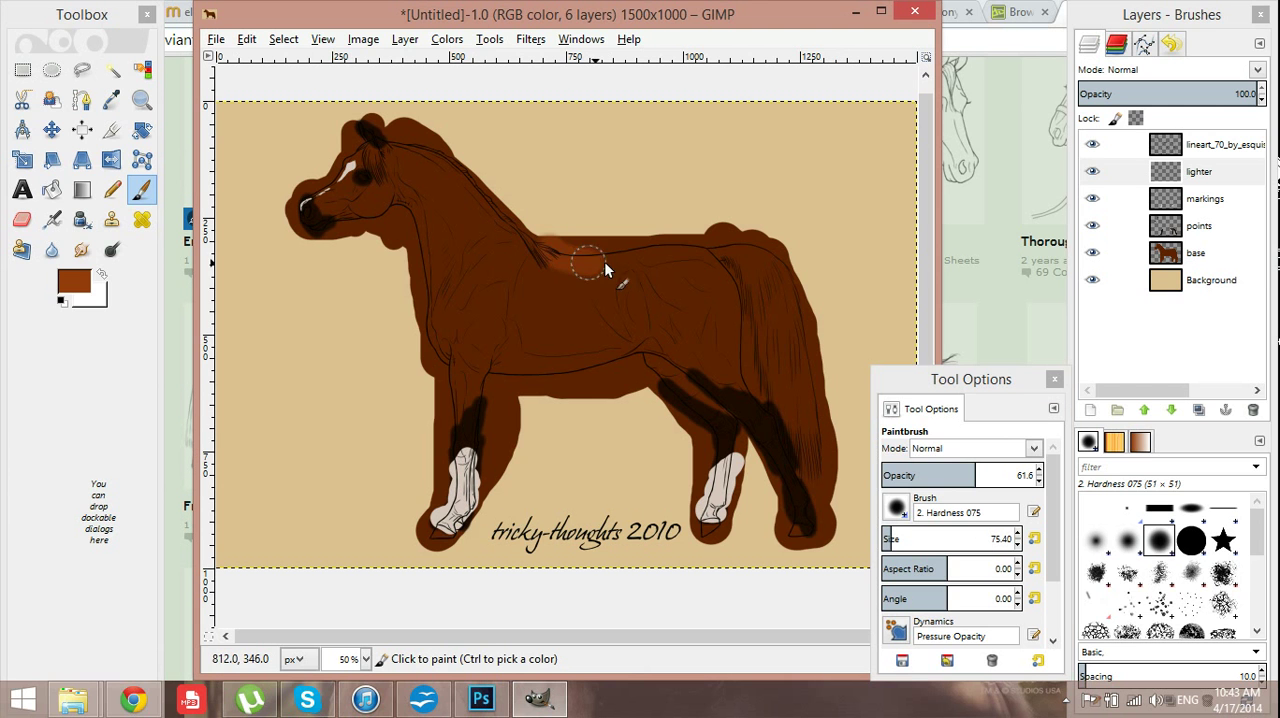
{"action": "left_click_drag", "start_coordinate": [590, 260], "coordinate": [730, 295]}
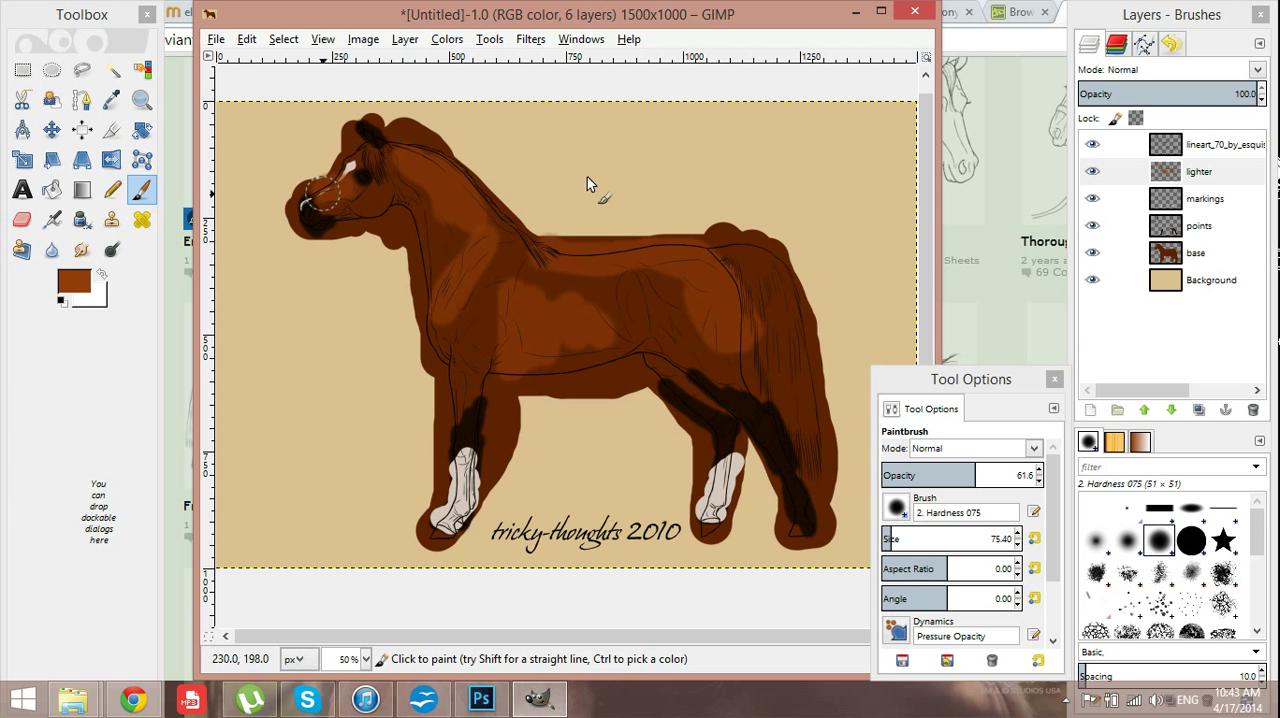
{"action": "left_click", "coordinate": [1199, 171]}
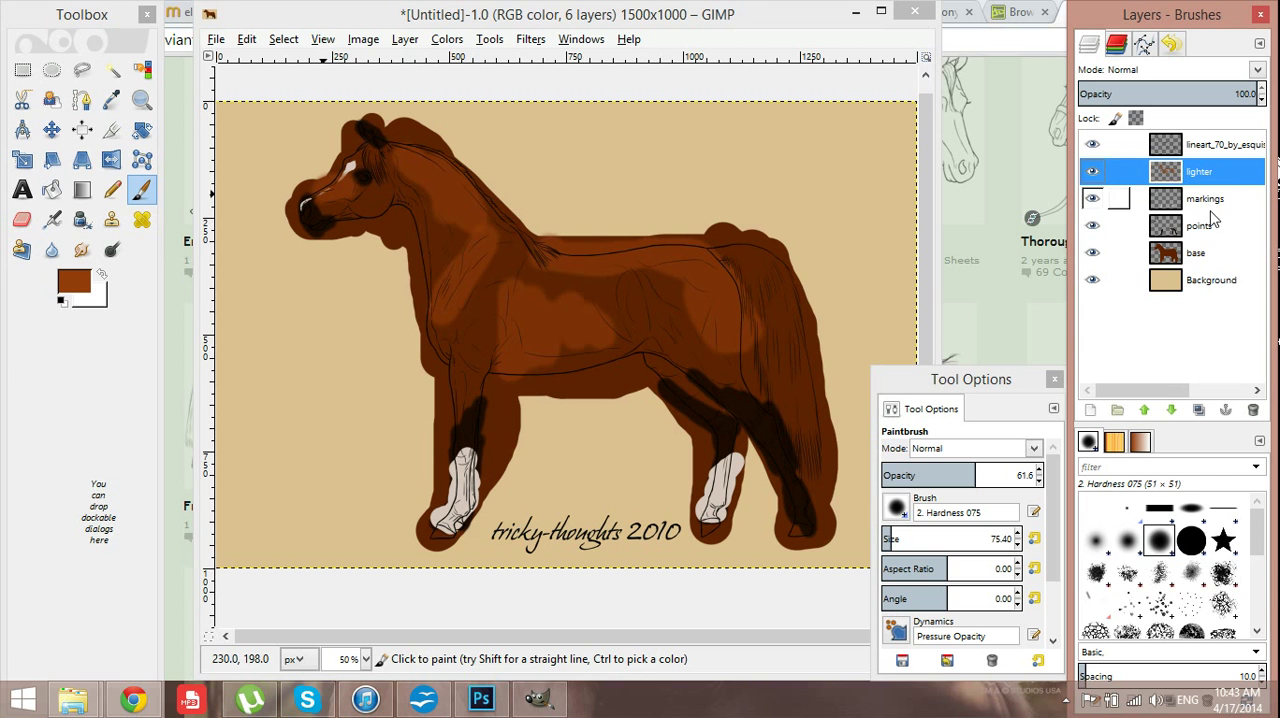
{"action": "left_click", "coordinate": [1205, 198]}
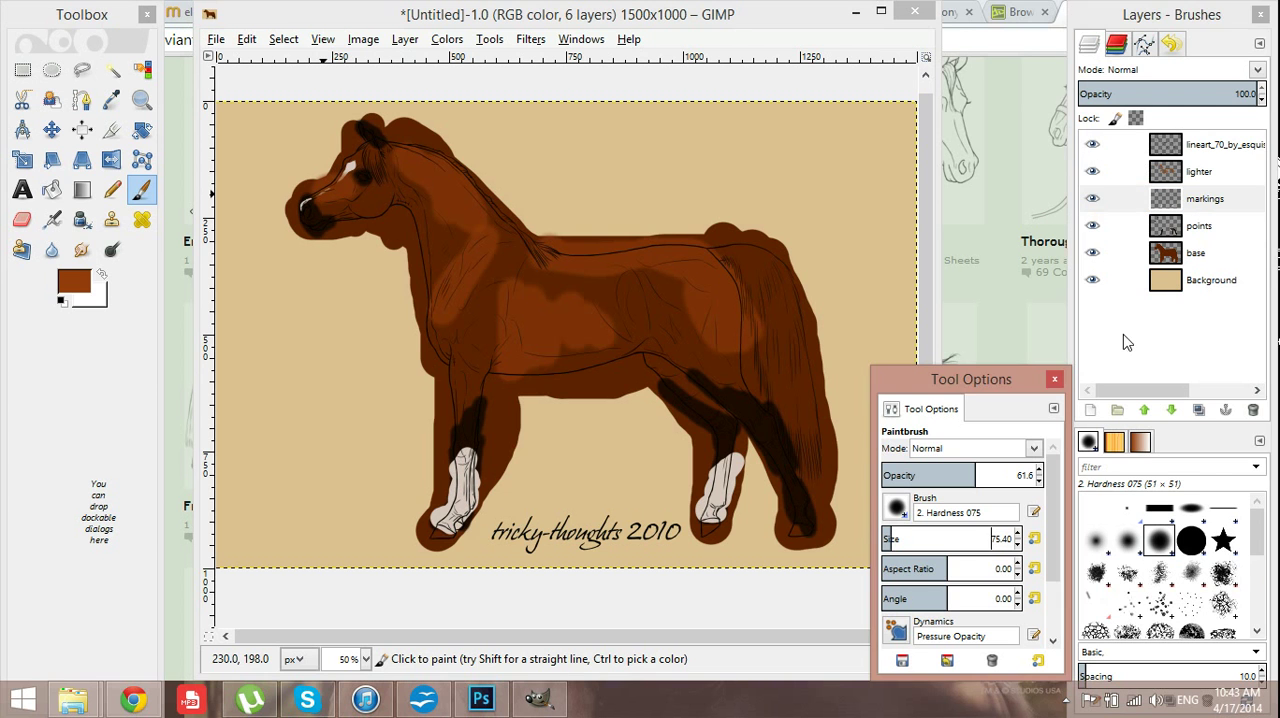
{"action": "left_click", "coordinate": [1200, 198]}
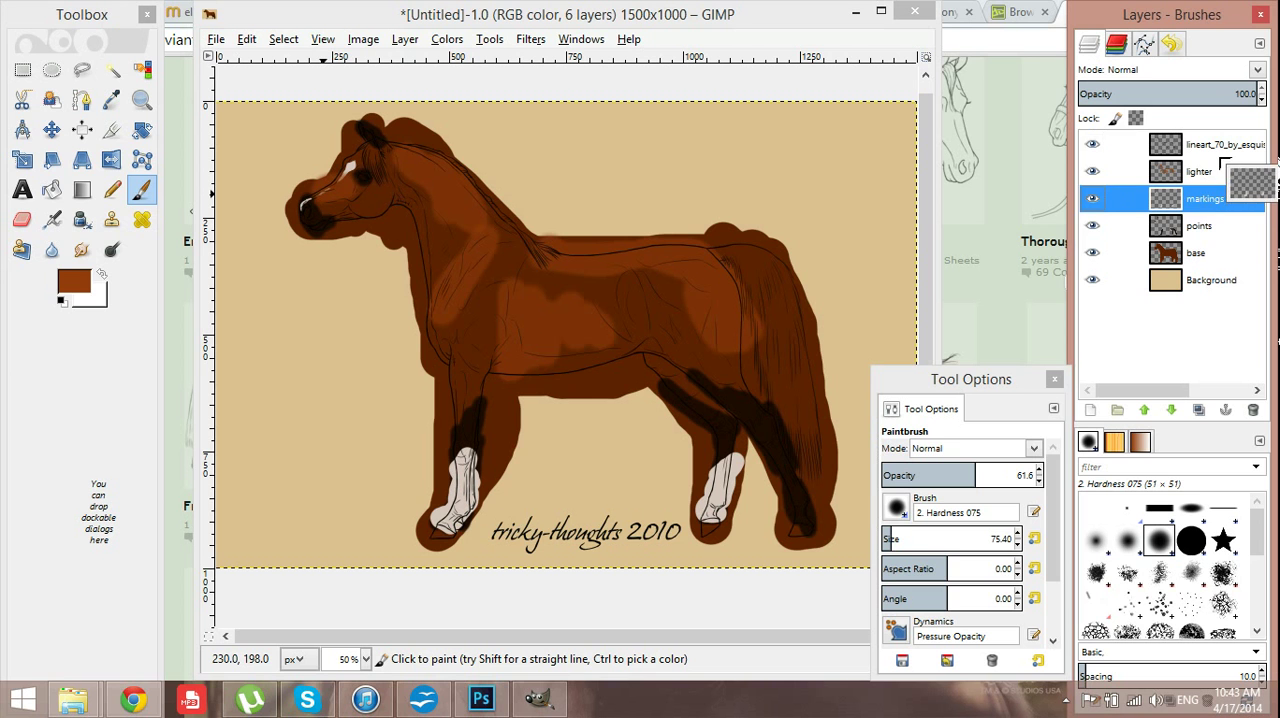
{"action": "right_click", "coordinate": [1204, 198]}
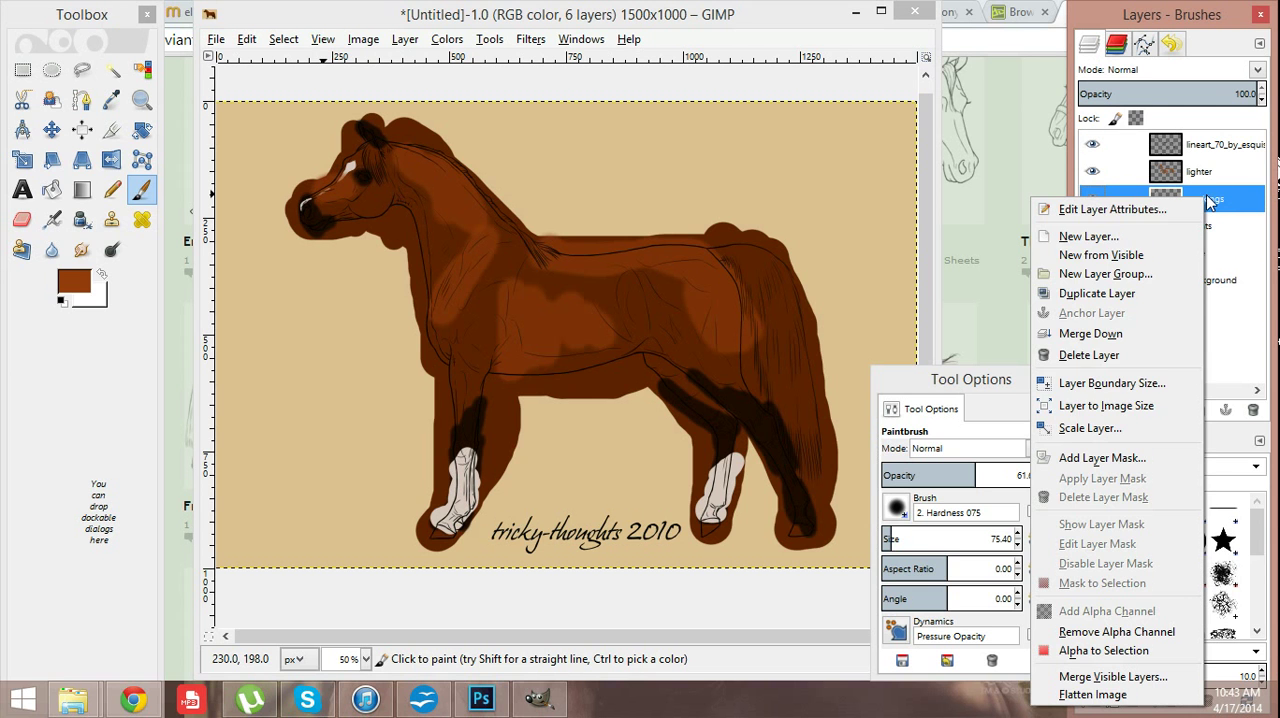
{"action": "mouse_move", "coordinate": [1113, 458]}
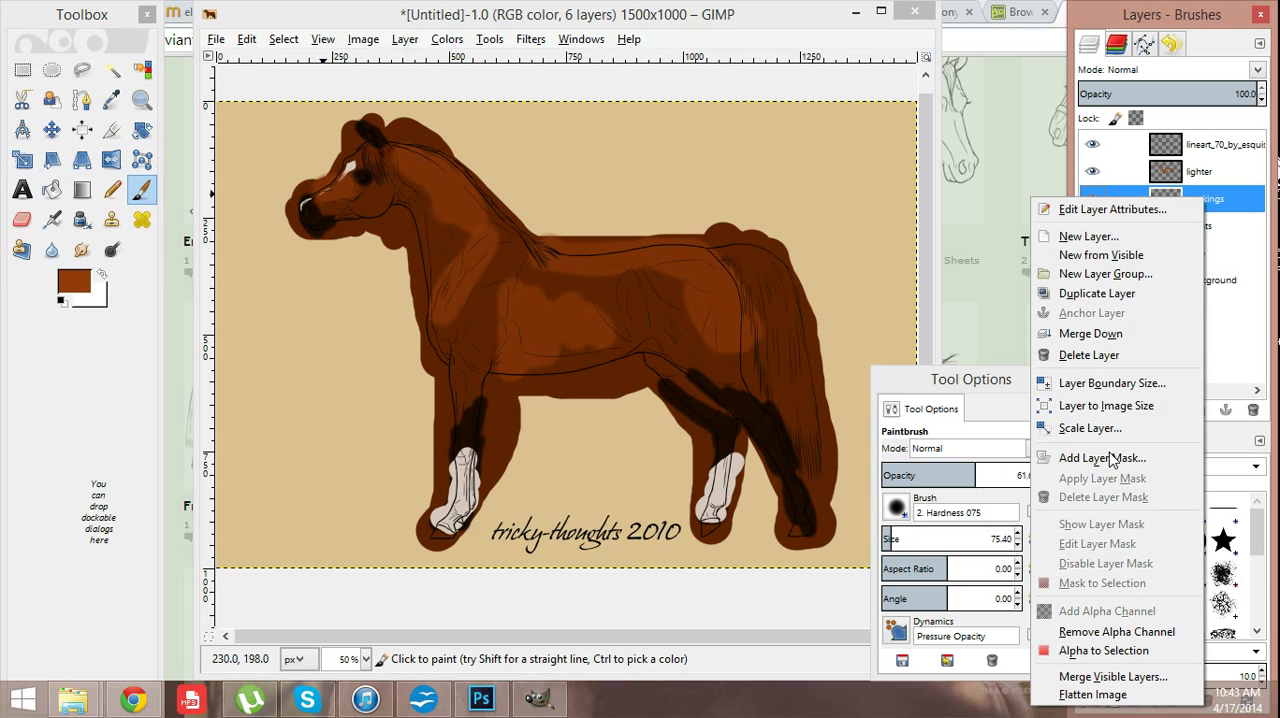
{"action": "mouse_move", "coordinate": [1112, 677]}
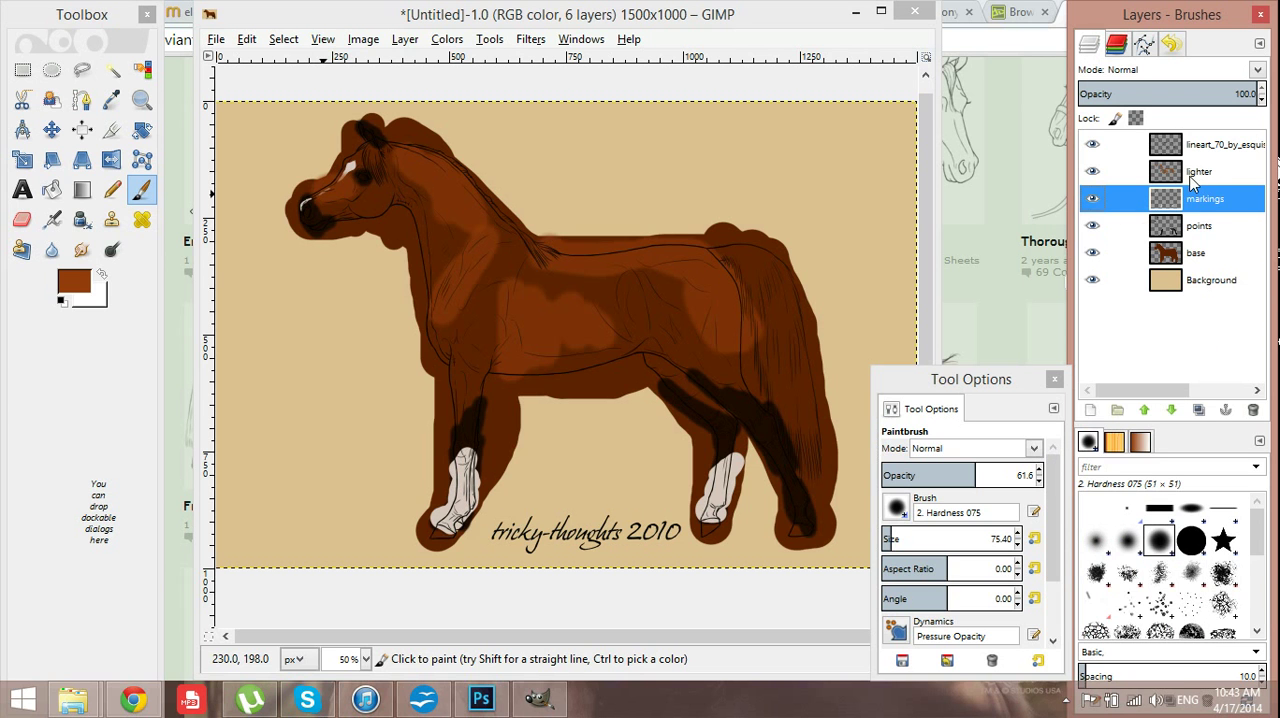
{"action": "left_click", "coordinate": [1199, 171]}
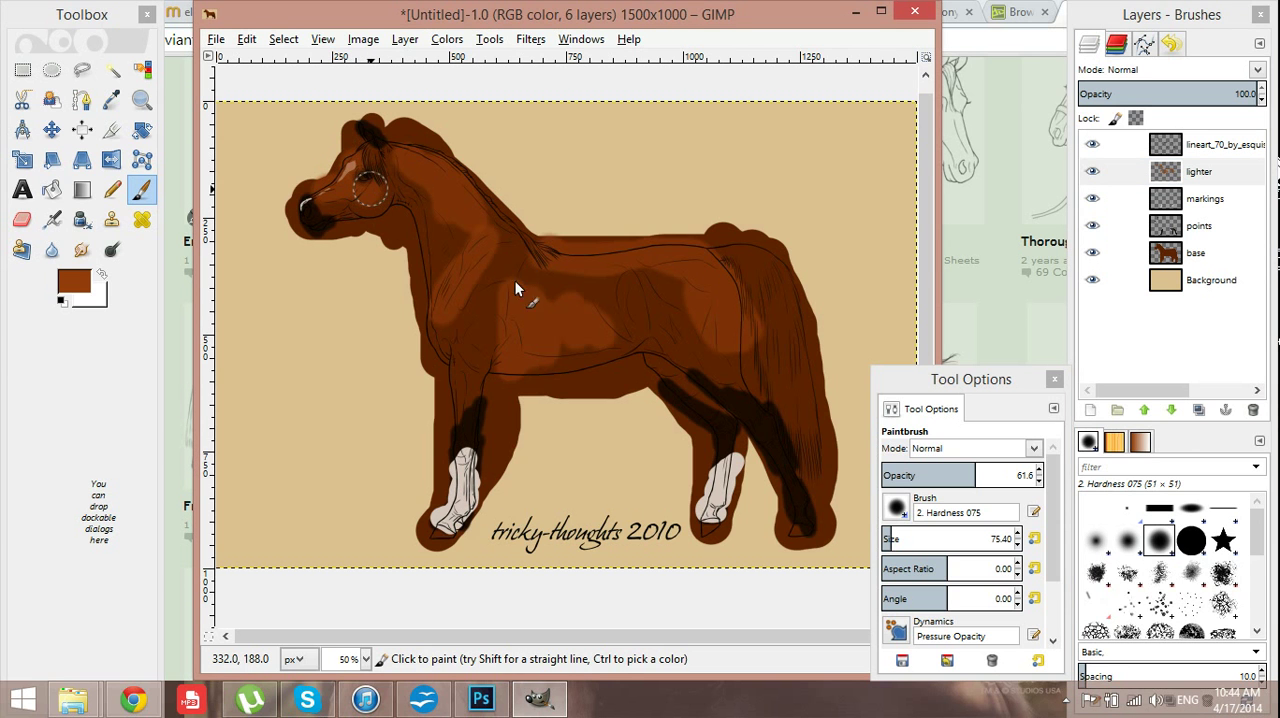
{"action": "mouse_move", "coordinate": [355, 202]}
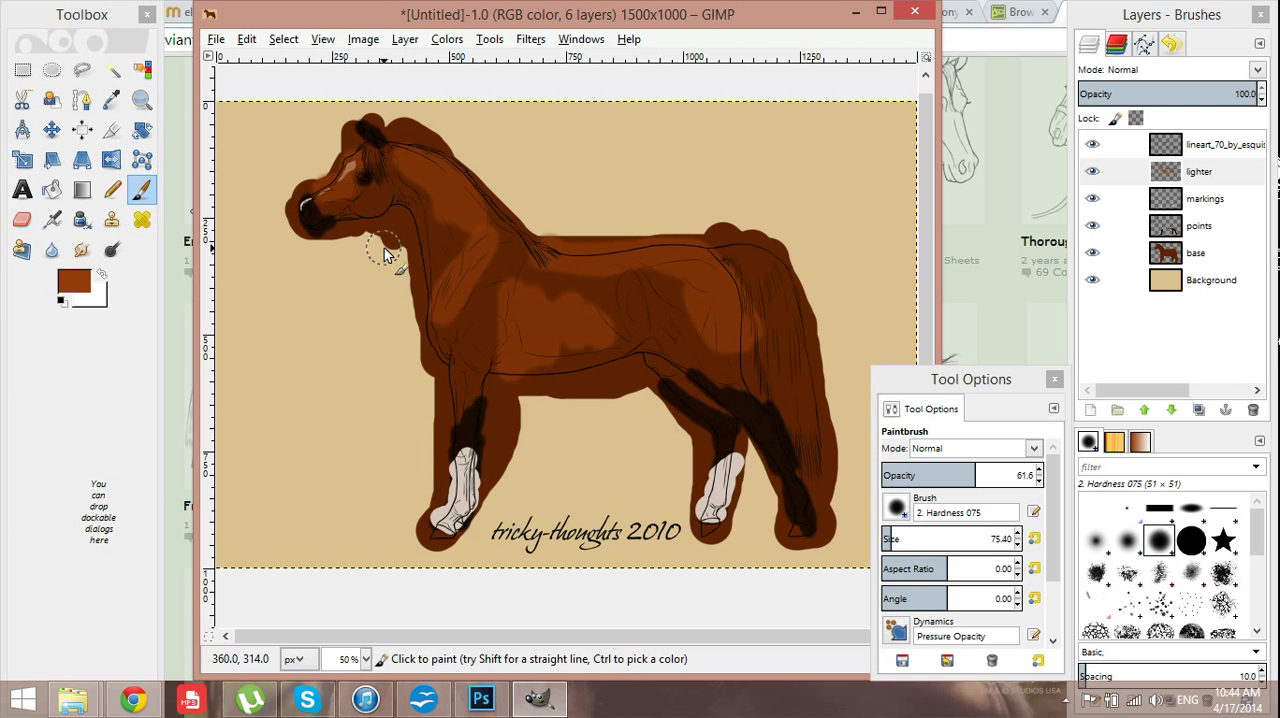
{"action": "mouse_move", "coordinate": [560, 310]}
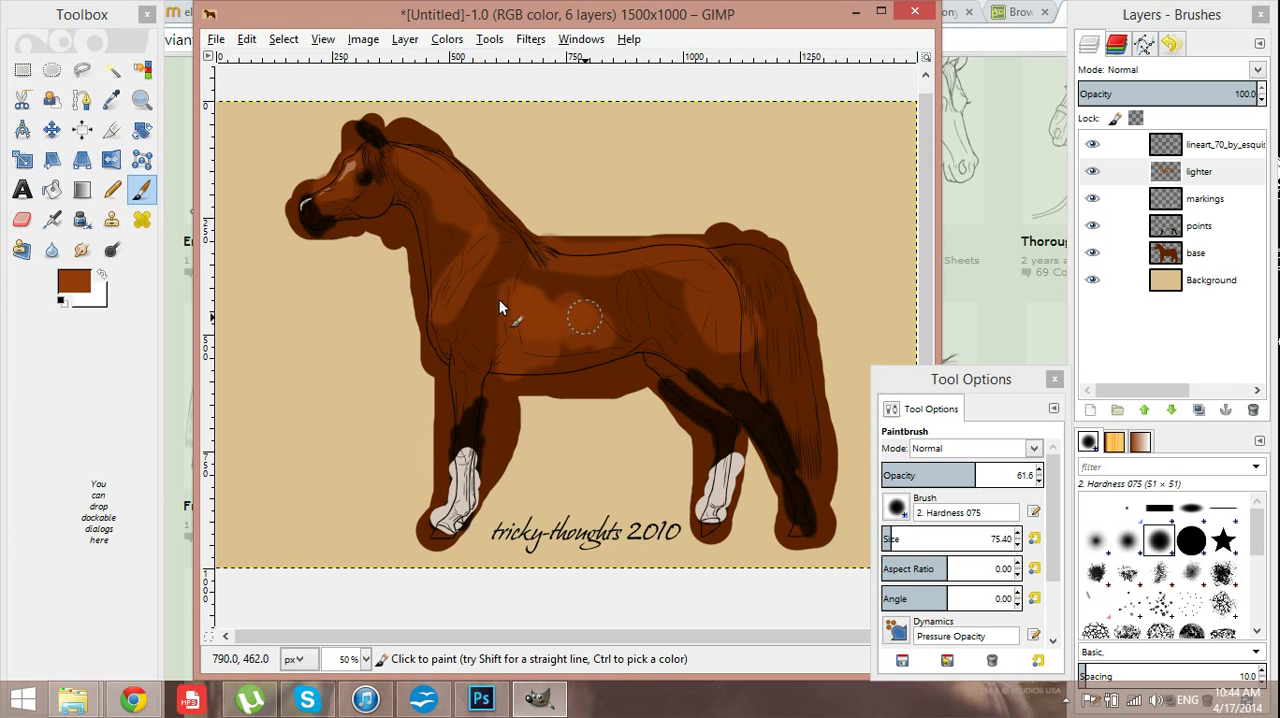
- Paint lighter highlight patches on the barrel and at the base of the neck
{"action": "left_click_drag", "start_coordinate": [585, 318], "coordinate": [505, 240]}
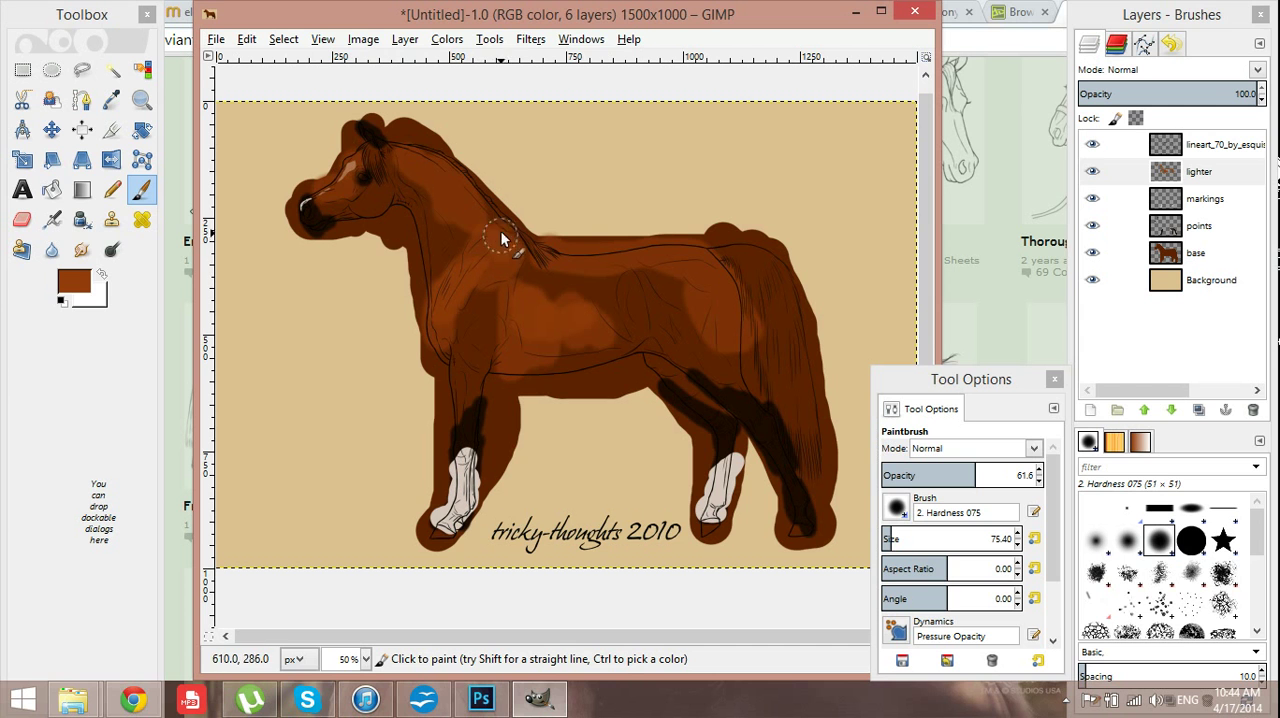
{"action": "left_click_drag", "start_coordinate": [505, 238], "coordinate": [690, 262]}
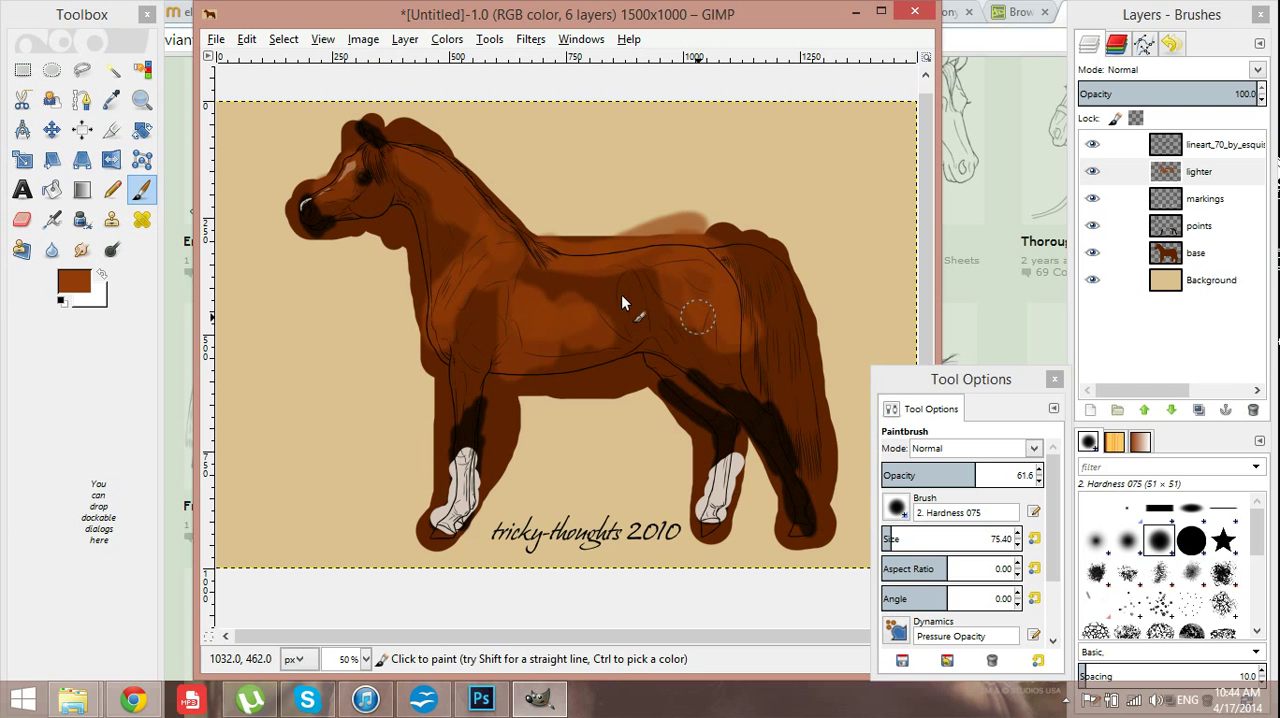
{"action": "mouse_move", "coordinate": [425, 262]}
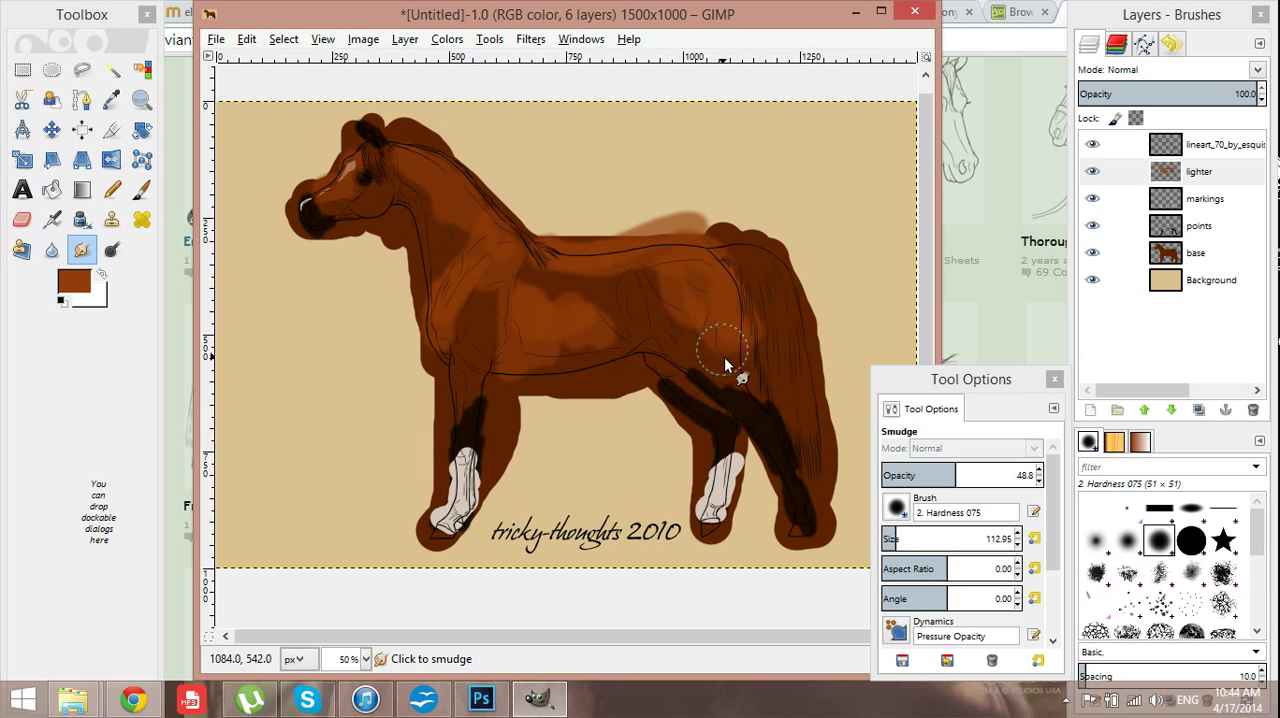
{"action": "mouse_move", "coordinate": [670, 318]}
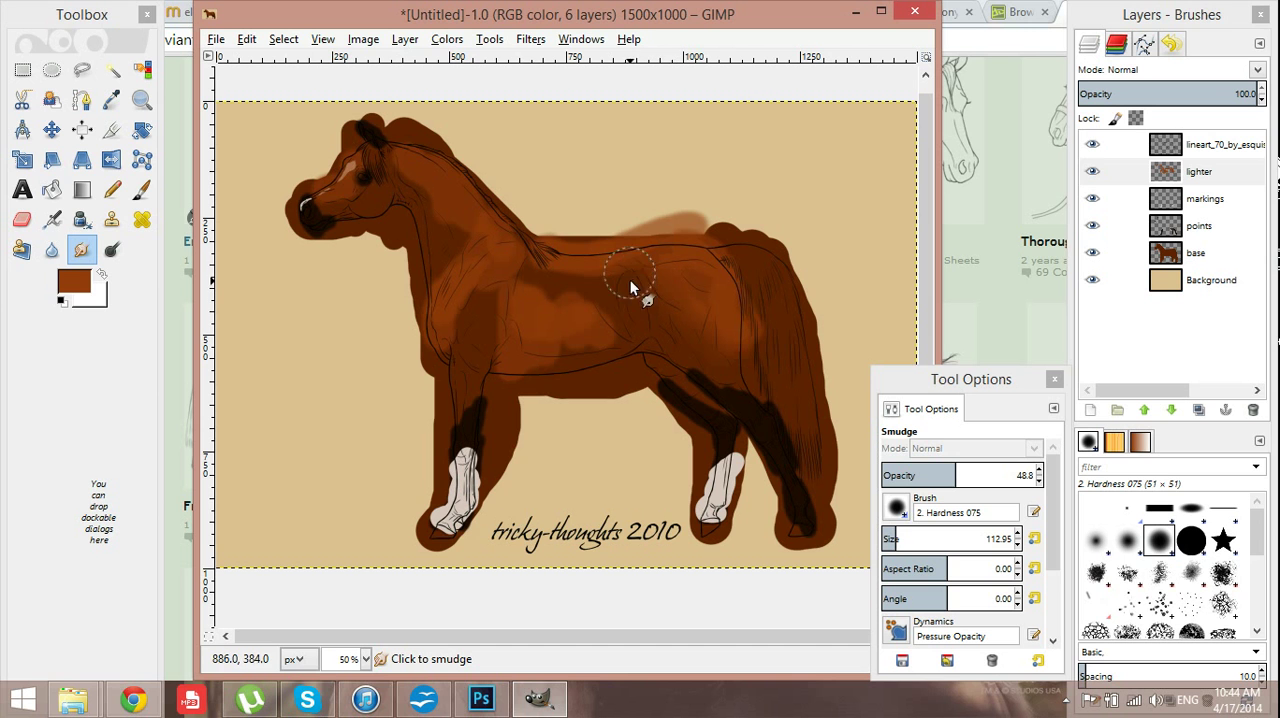
- Smudge the back highlight into the coat and soften the barrel highlight's edge
{"action": "left_click_drag", "start_coordinate": [630, 290], "coordinate": [540, 280]}
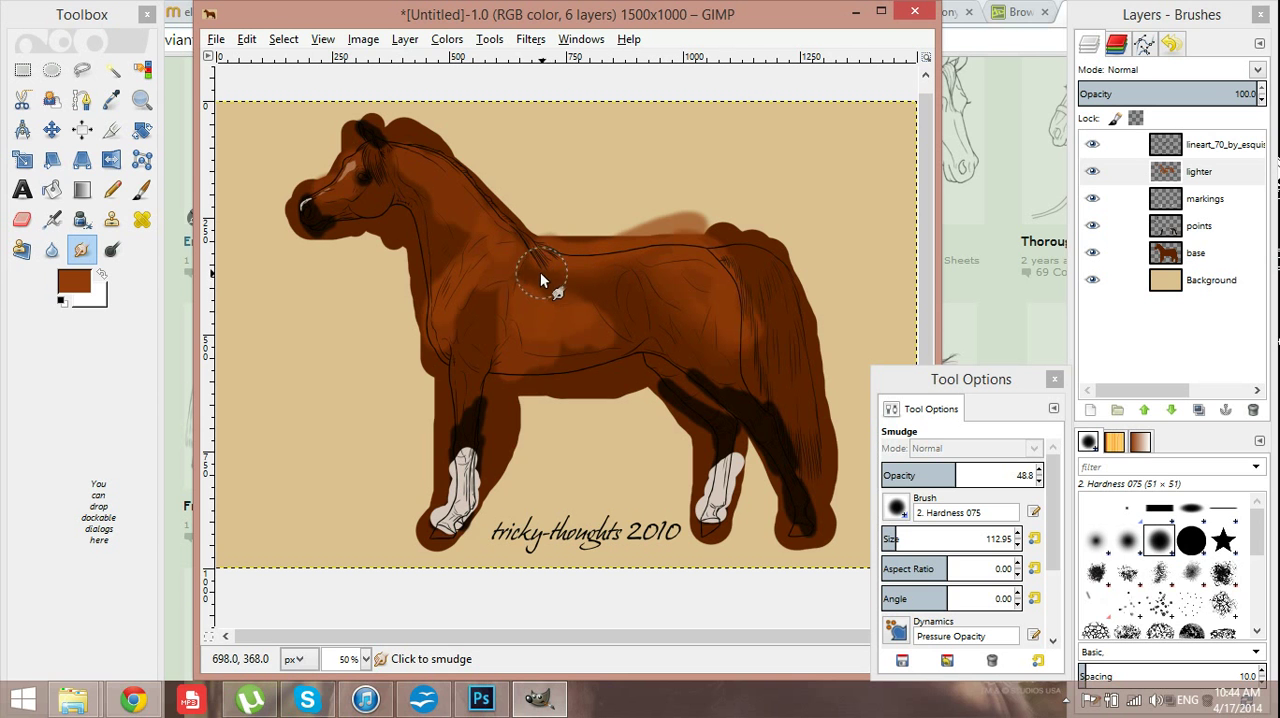
{"action": "mouse_move", "coordinate": [695, 275]}
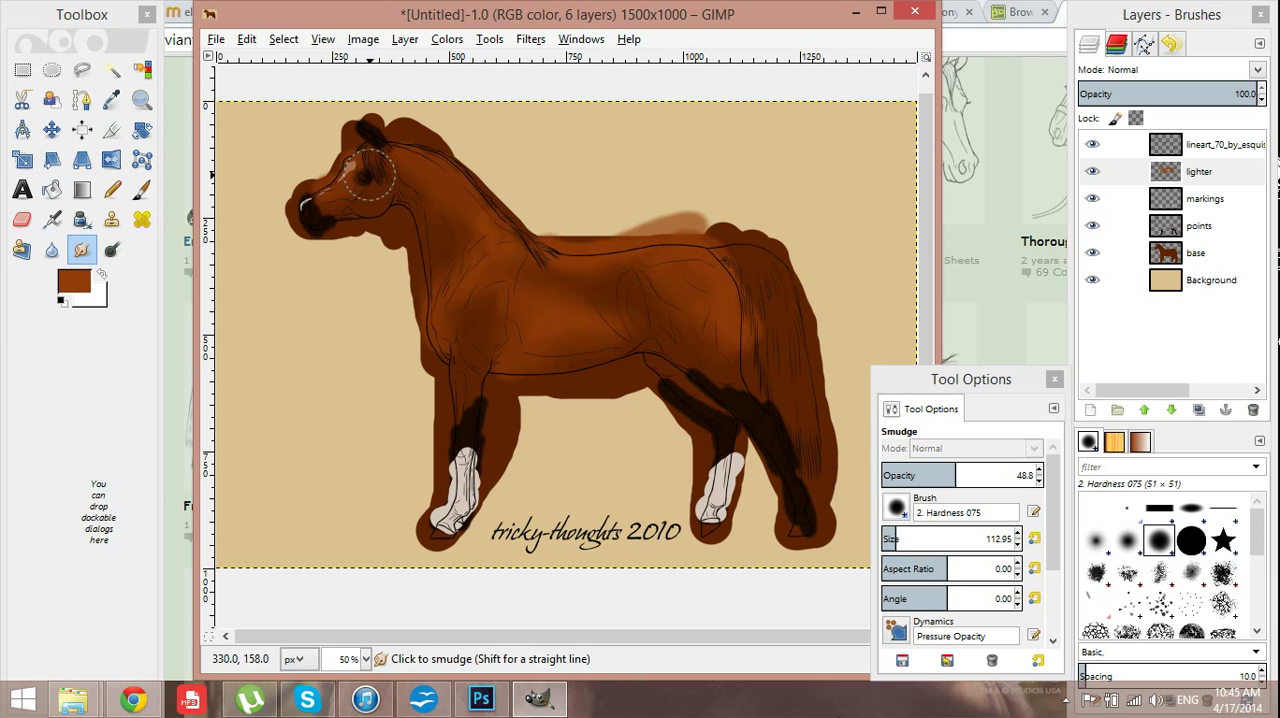
{"action": "left_click", "coordinate": [610, 300]}
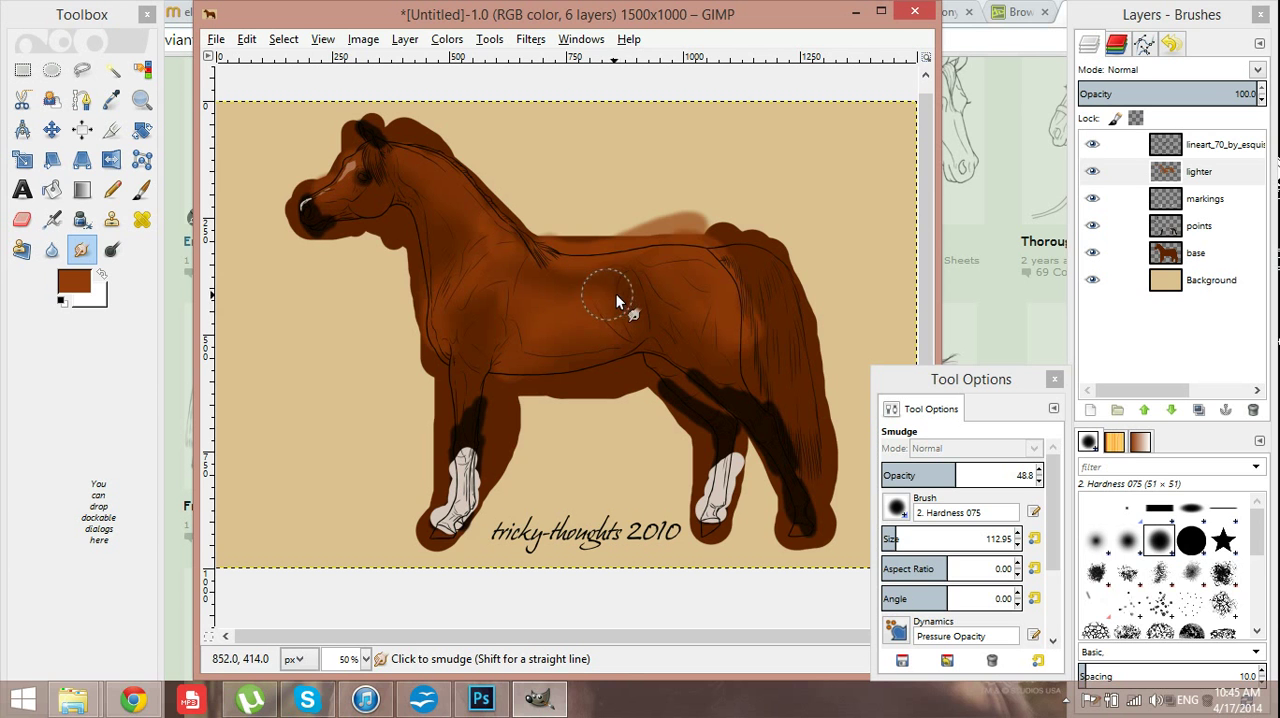
{"action": "mouse_move", "coordinate": [570, 310]}
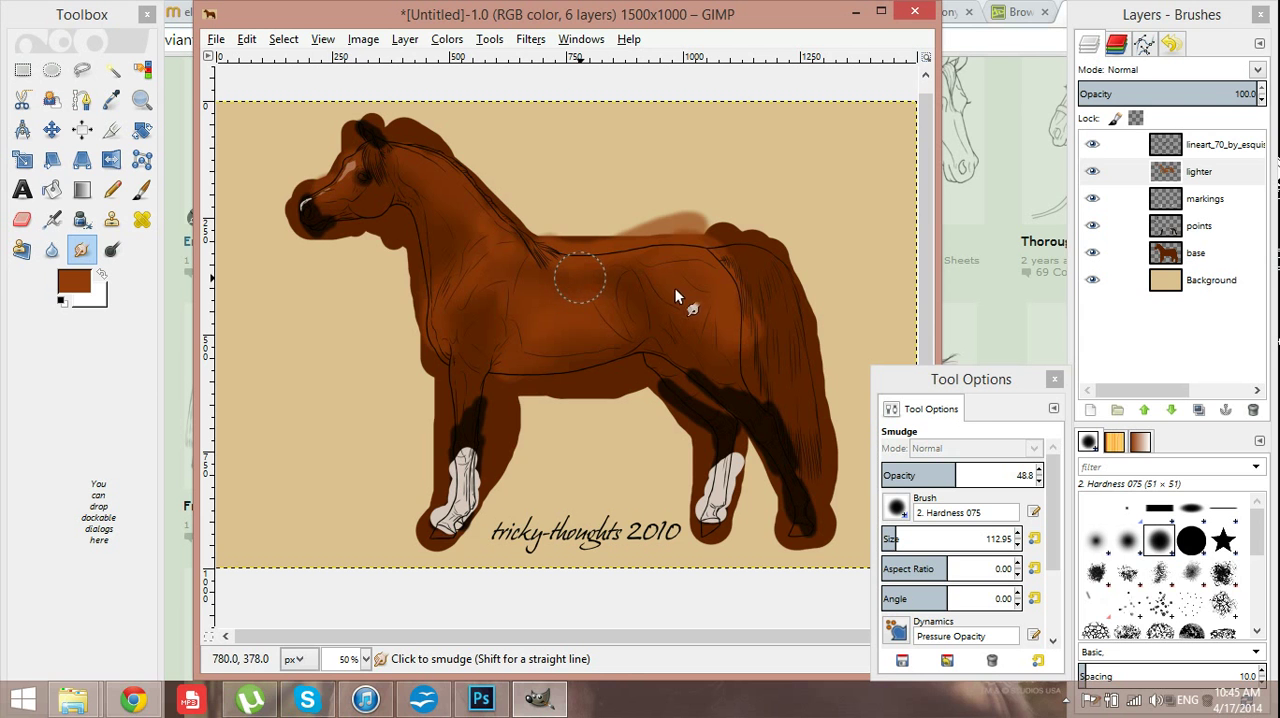
{"action": "mouse_move", "coordinate": [485, 245]}
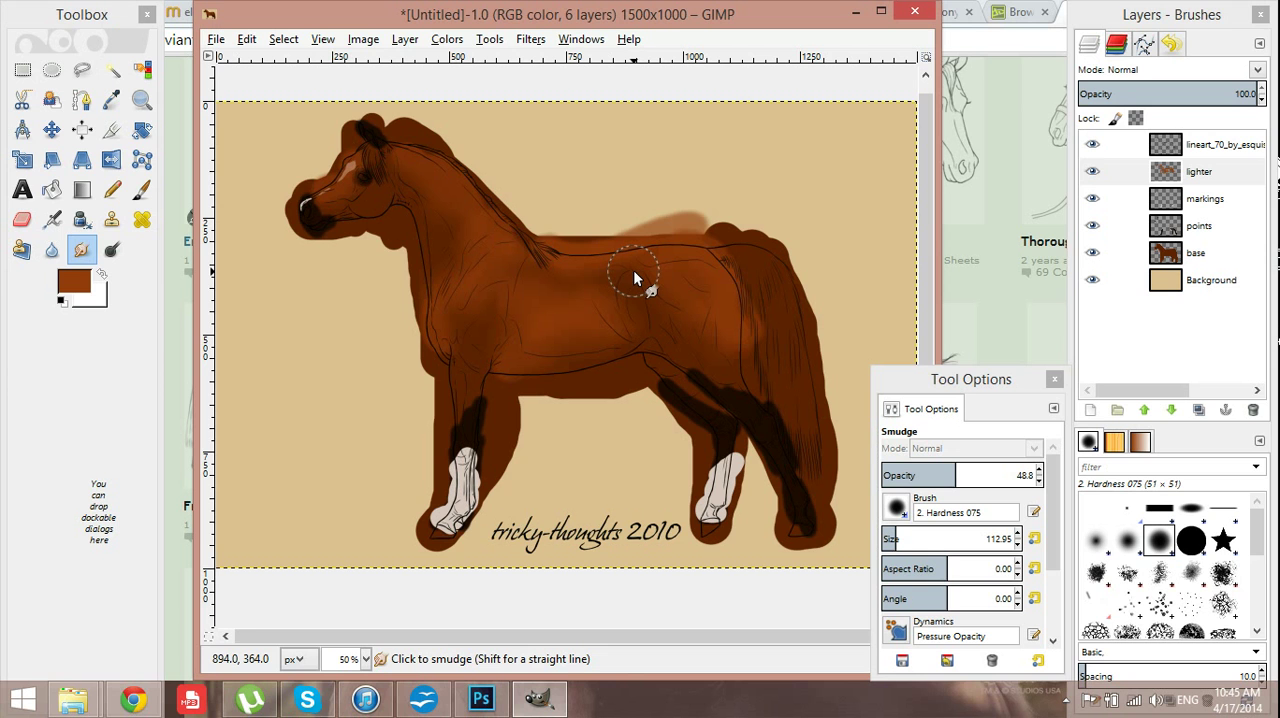
{"action": "mouse_move", "coordinate": [617, 278]}
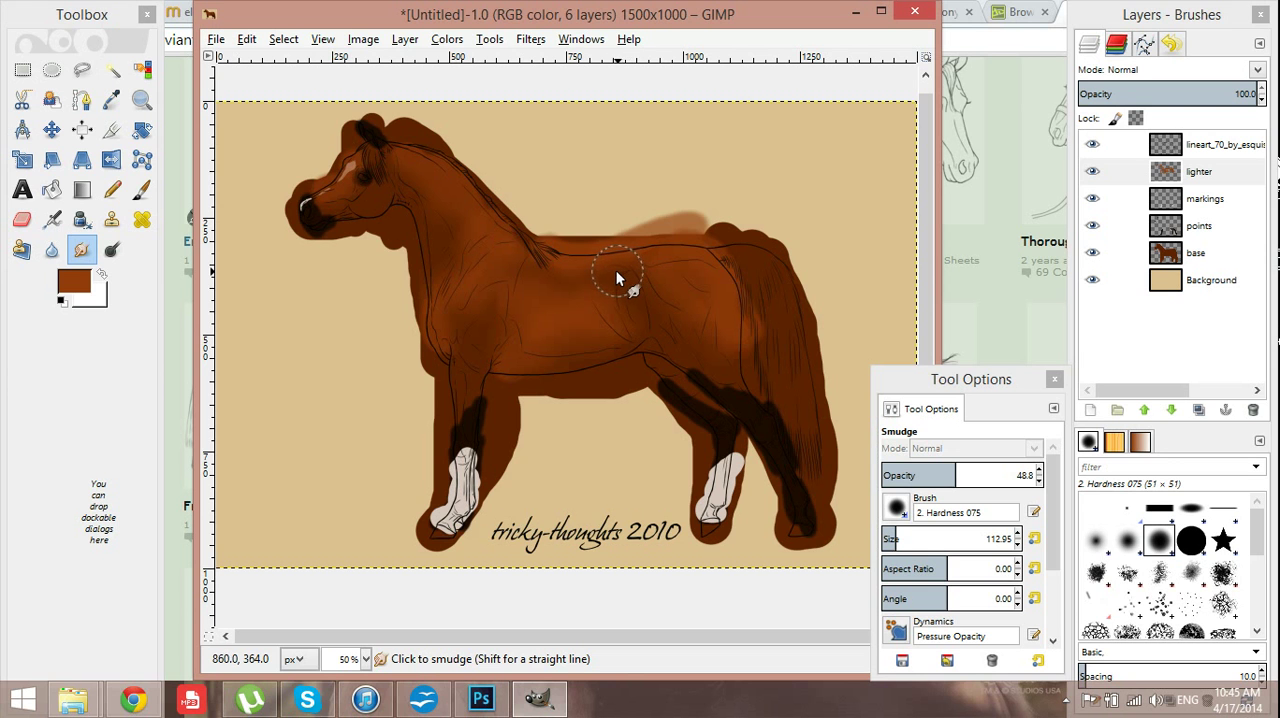